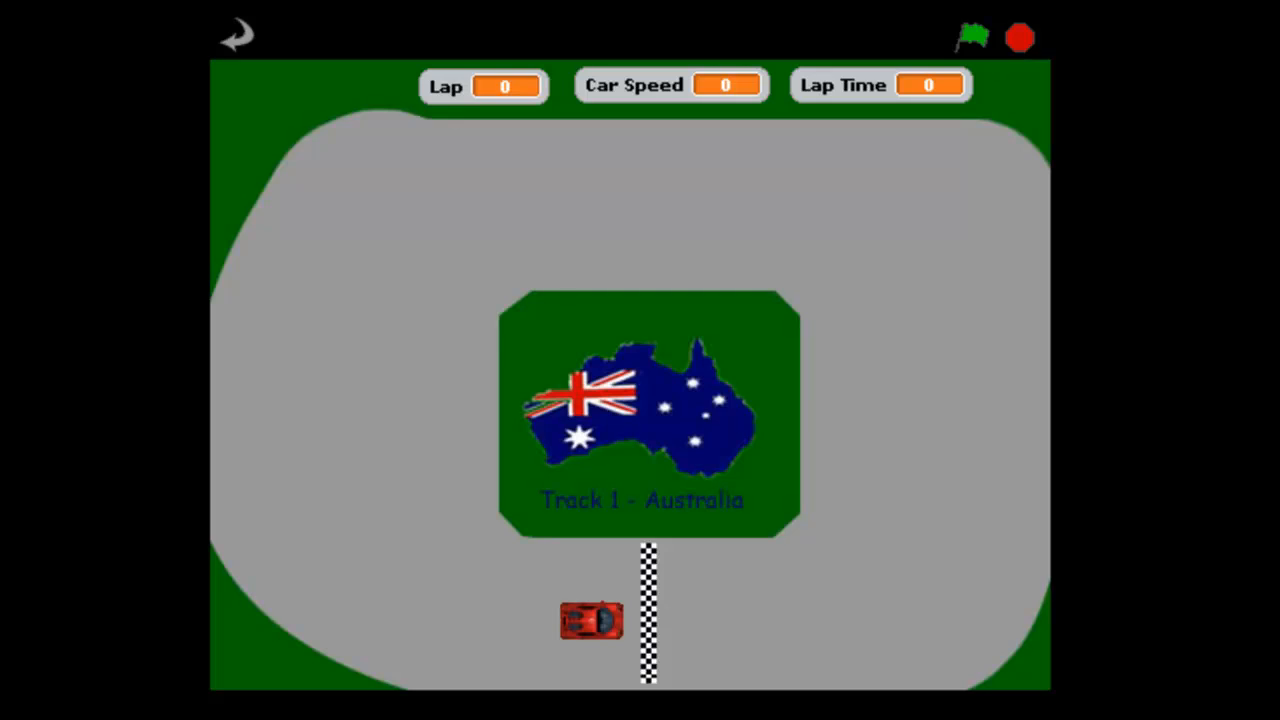
{"action": "mouse_move", "coordinate": [970, 56]}
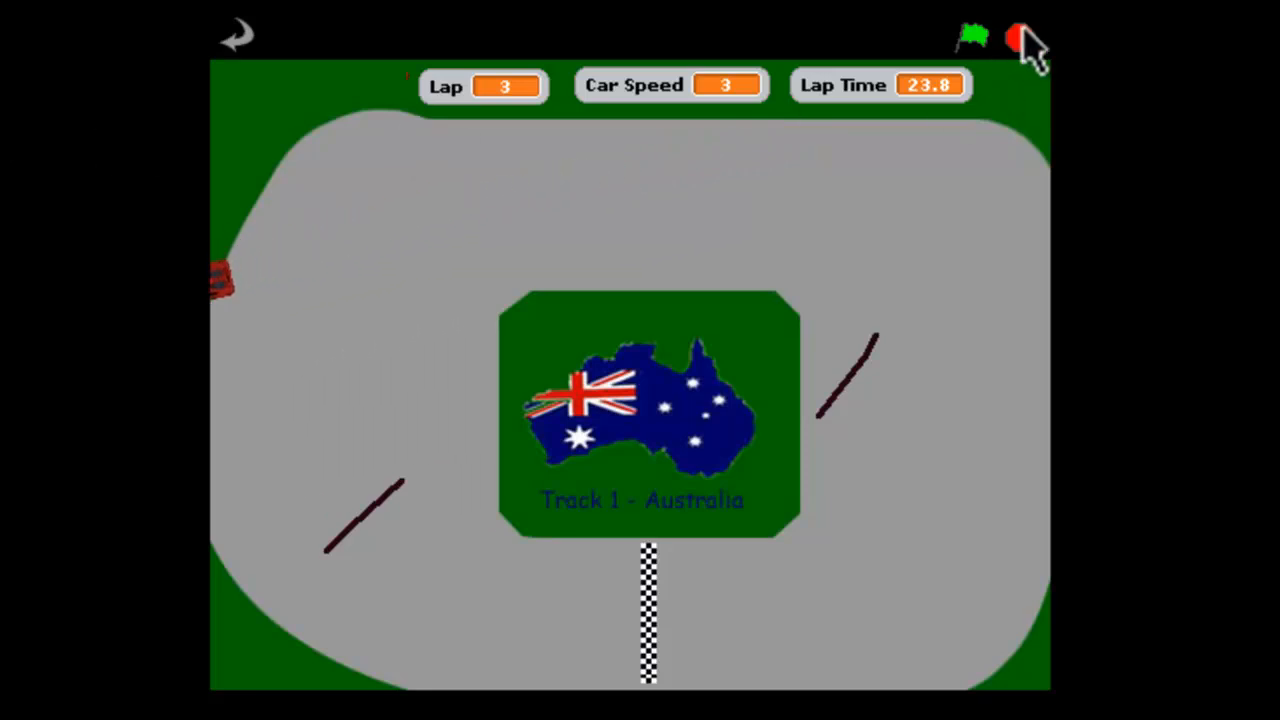
{"action": "mouse_move", "coordinate": [244, 50]}
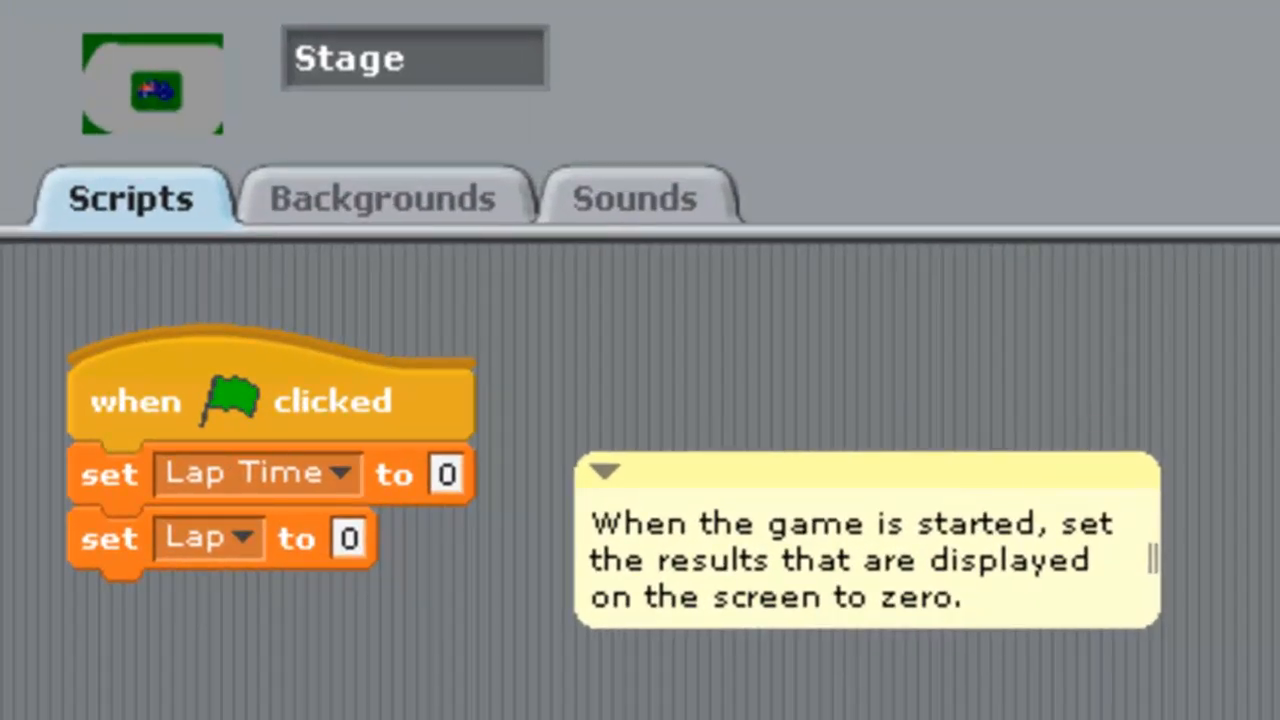
{"action": "mouse_move", "coordinate": [464, 610]}
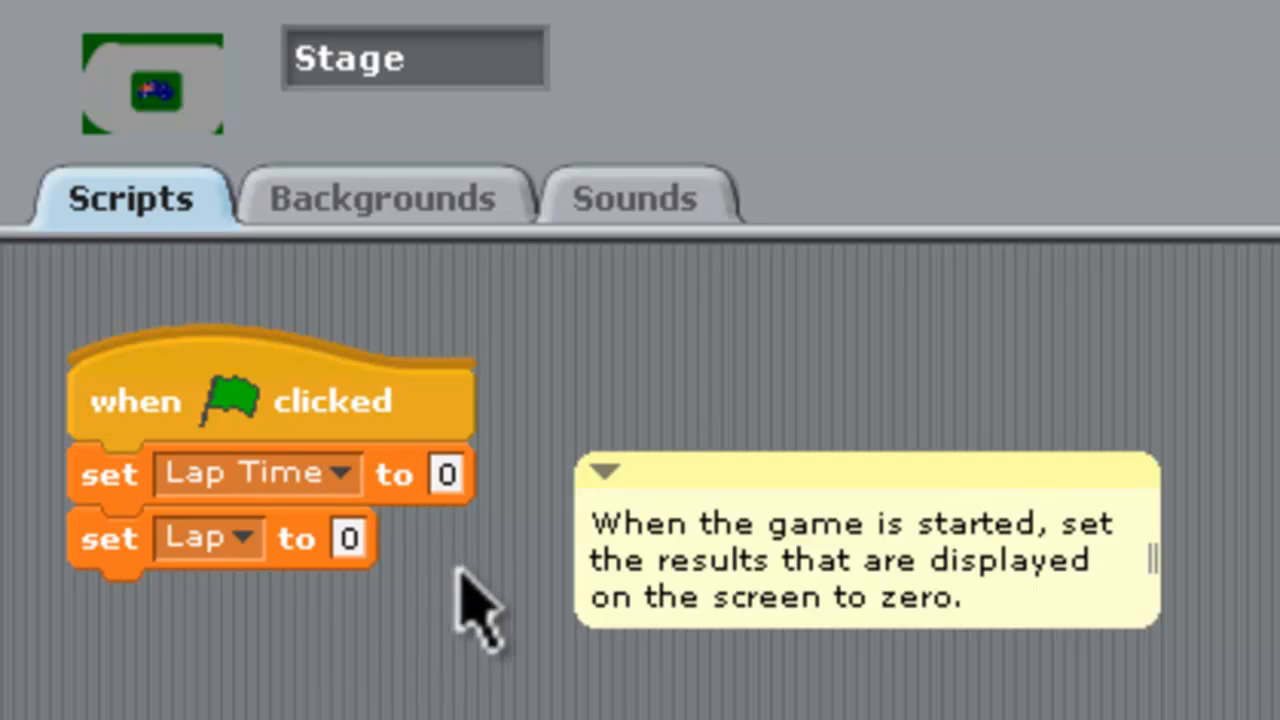
{"action": "mouse_move", "coordinate": [340, 620]}
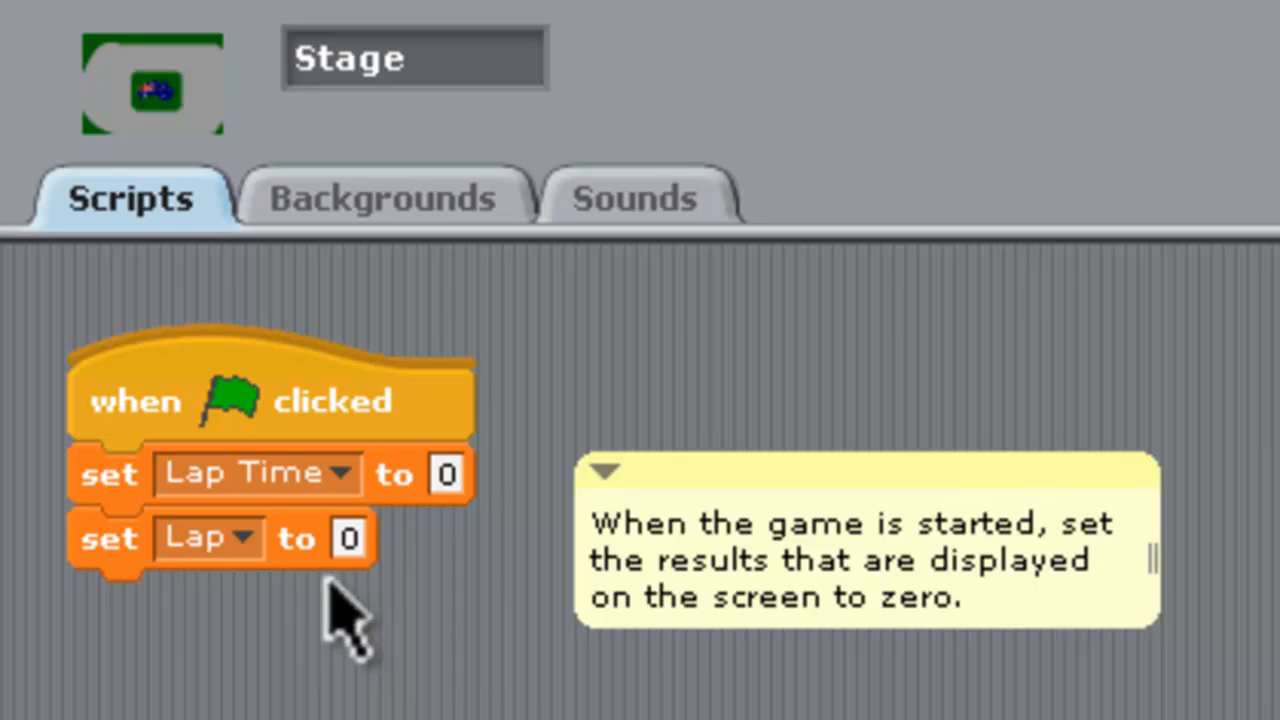
{"action": "mouse_move", "coordinate": [360, 630]}
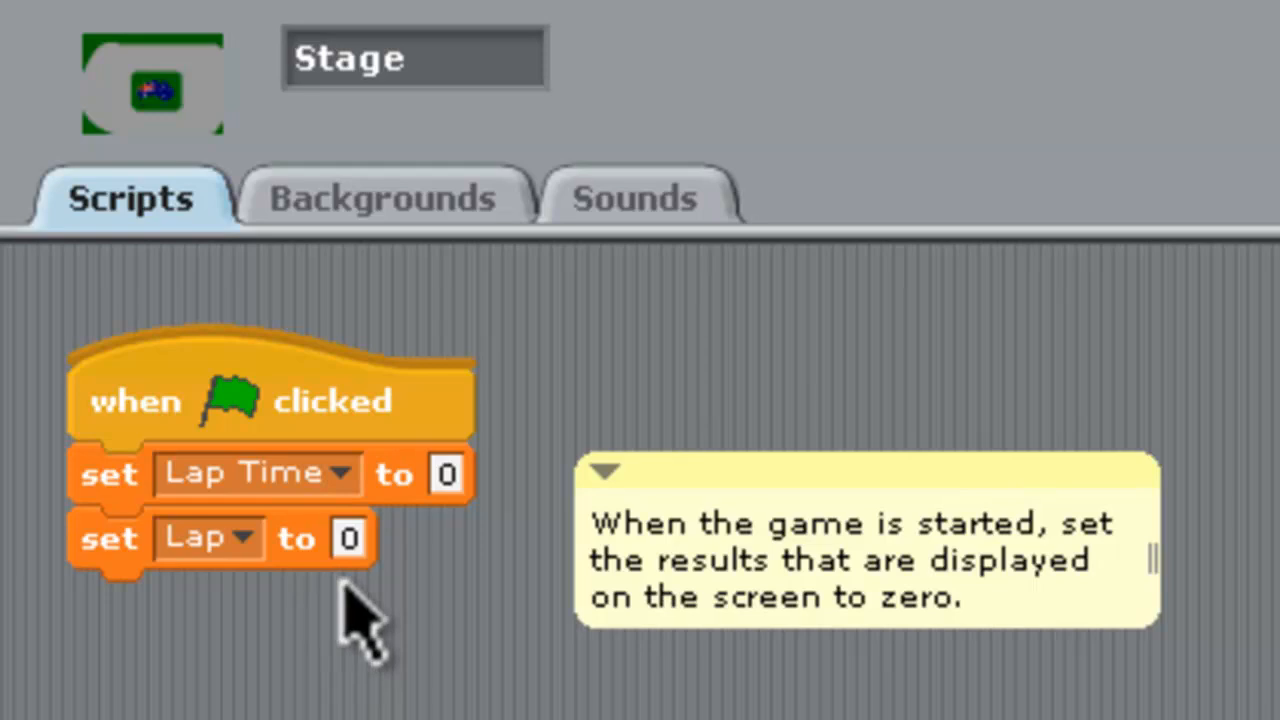
{"action": "mouse_move", "coordinate": [450, 240]}
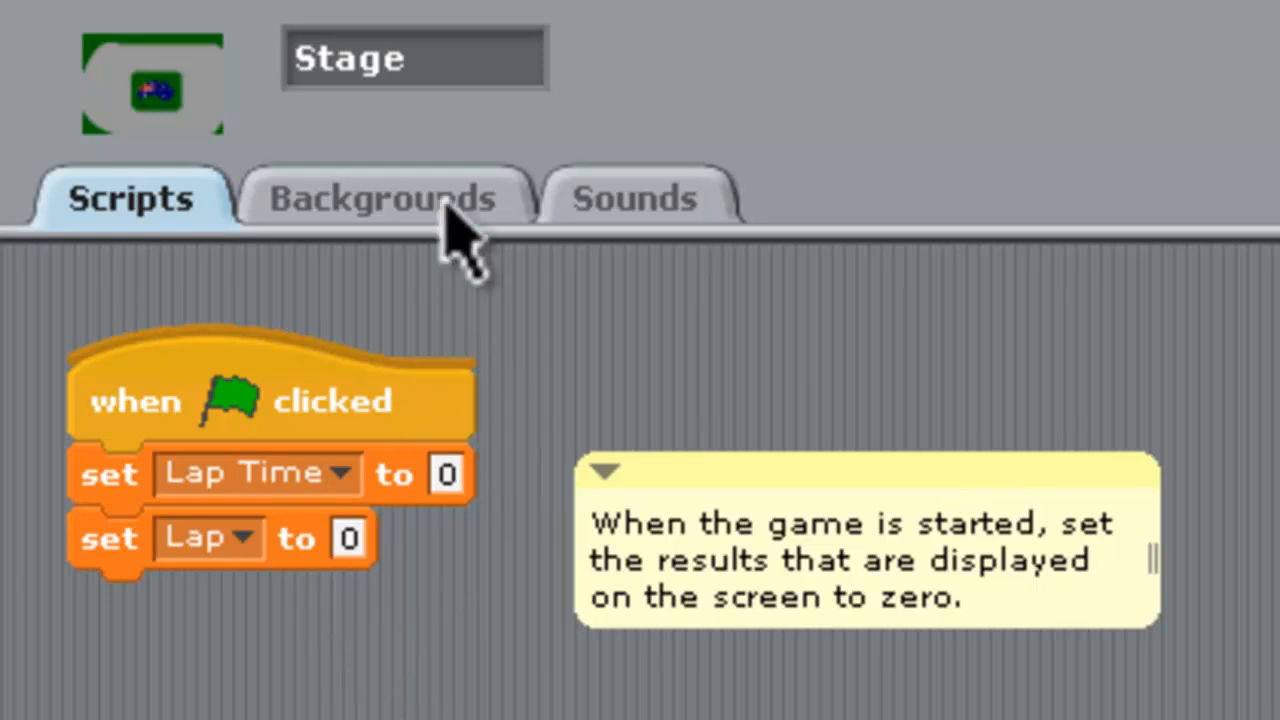
Show the Stage's backgrounds, revealing the single 480x360 track backdrop 'Trackone'.
{"action": "left_click", "coordinate": [384, 198]}
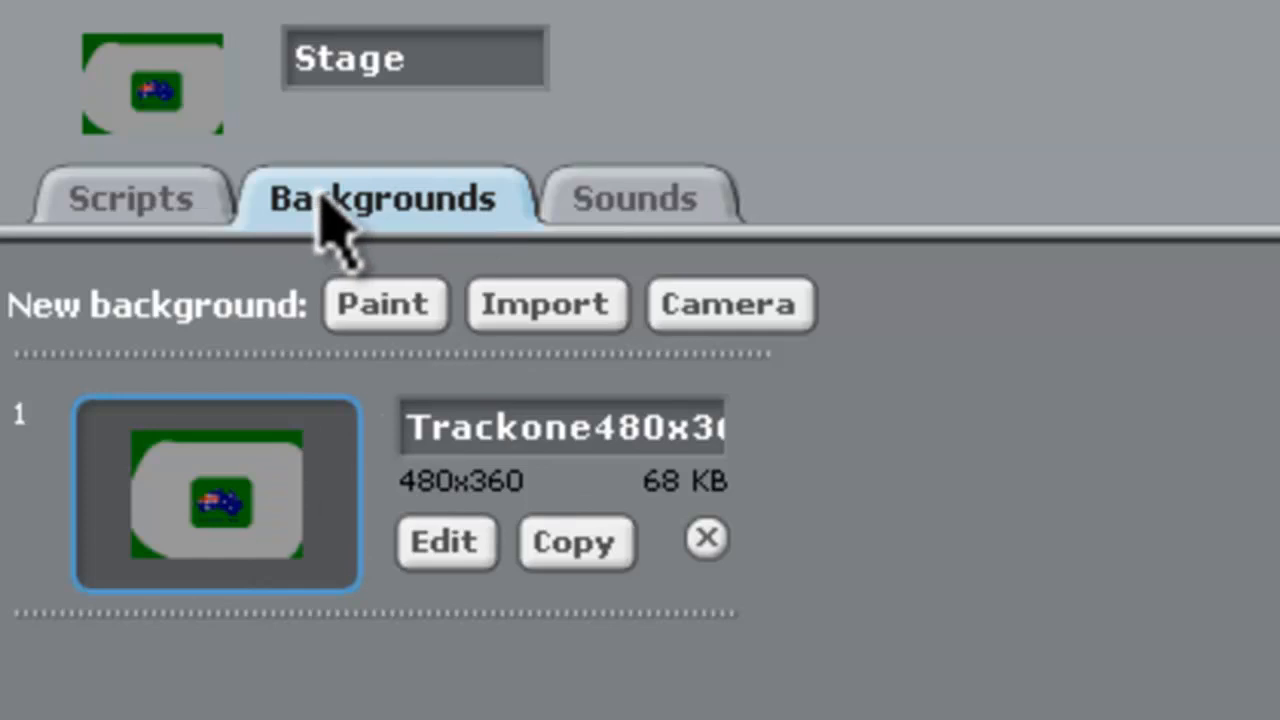
{"action": "mouse_move", "coordinate": [180, 224]}
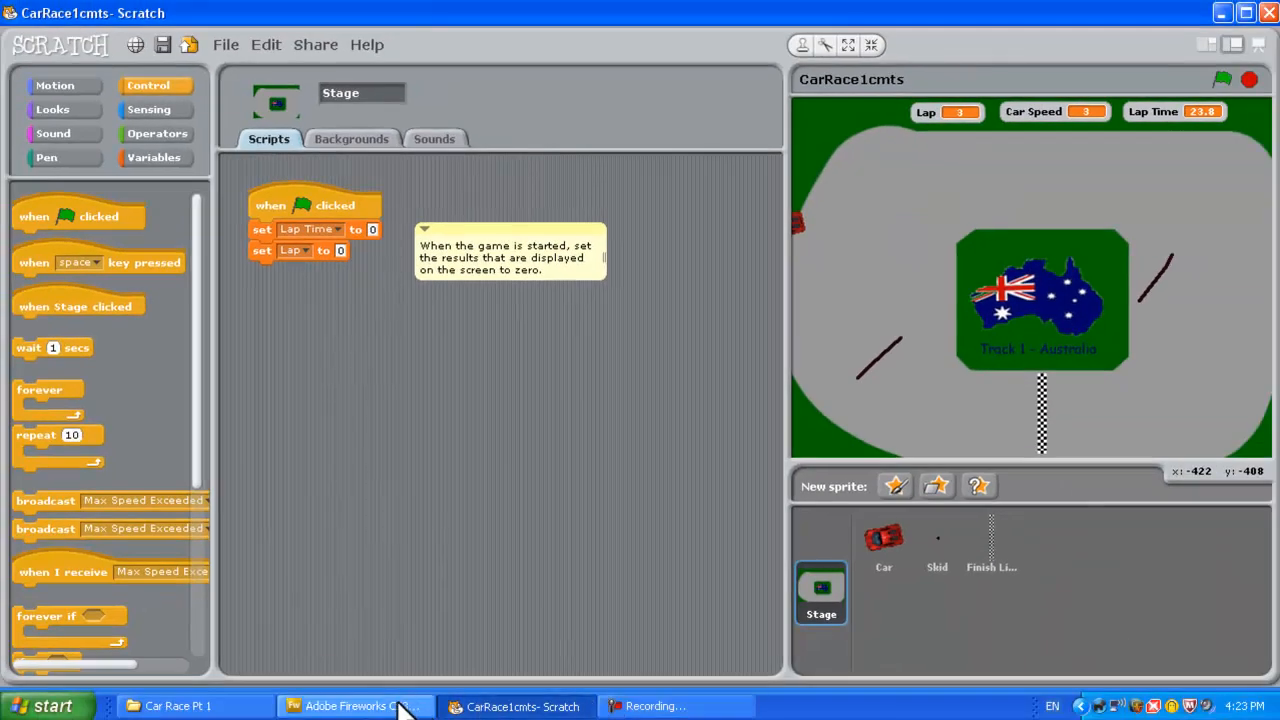
Switch to Fireworks with Track1cFWorig.png and select the grey track path.
{"action": "left_click", "coordinate": [356, 708]}
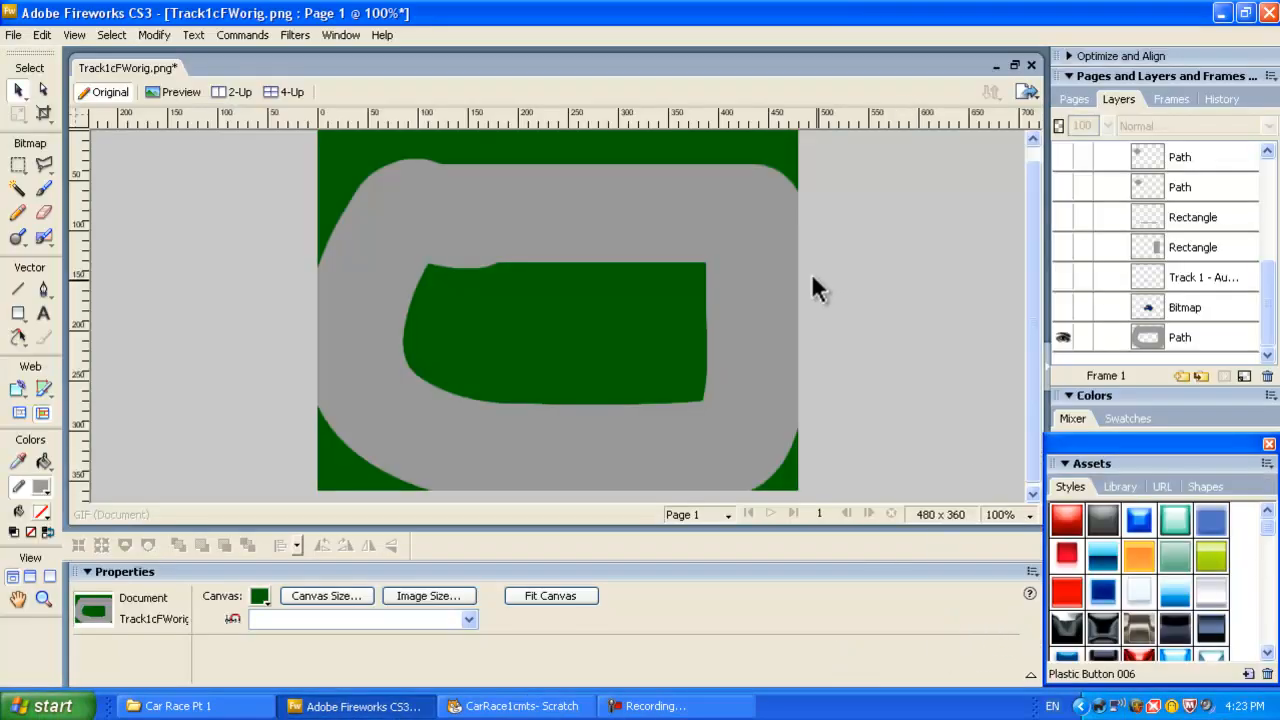
{"action": "left_click", "coordinate": [1180, 336]}
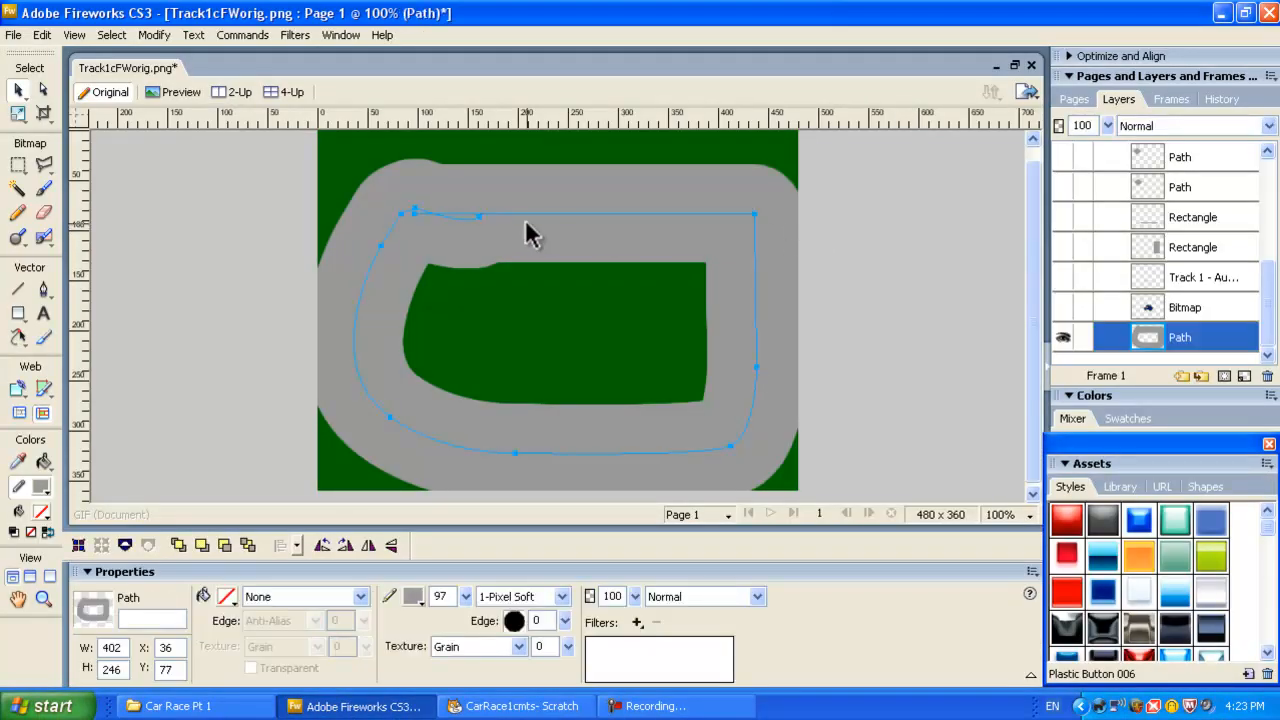
{"action": "mouse_move", "coordinate": [684, 456]}
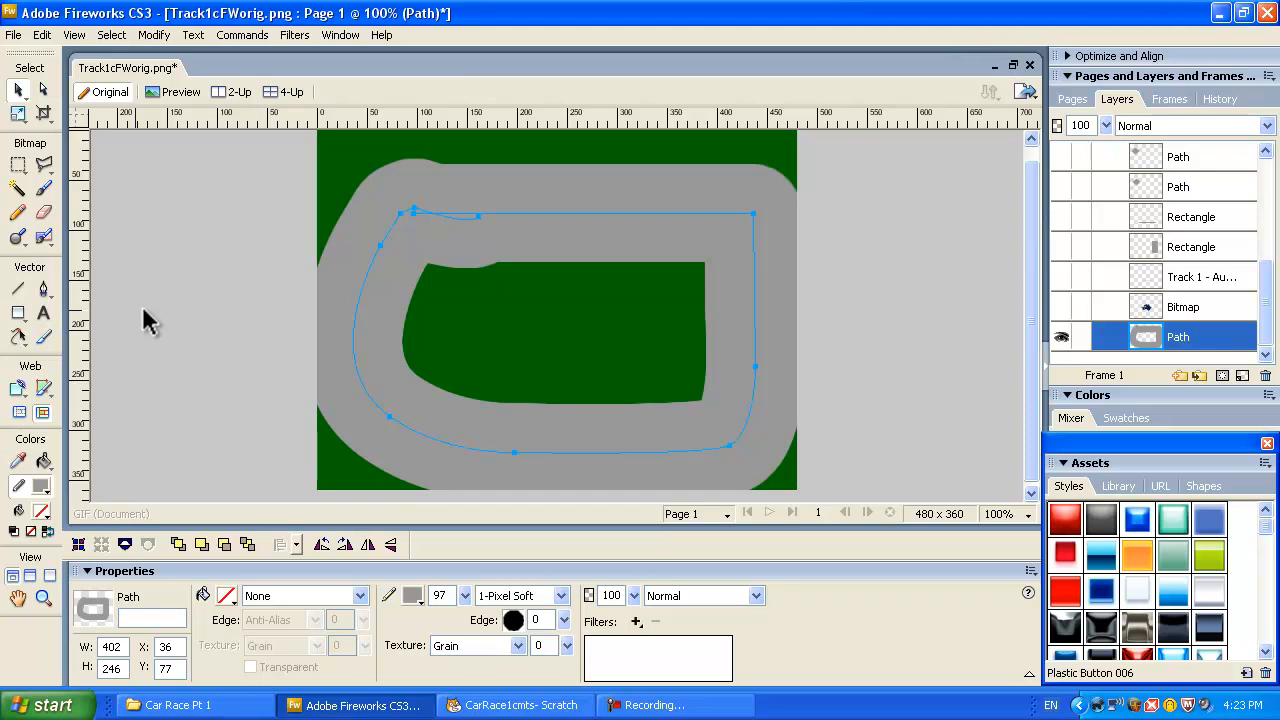
{"action": "mouse_move", "coordinate": [456, 584]}
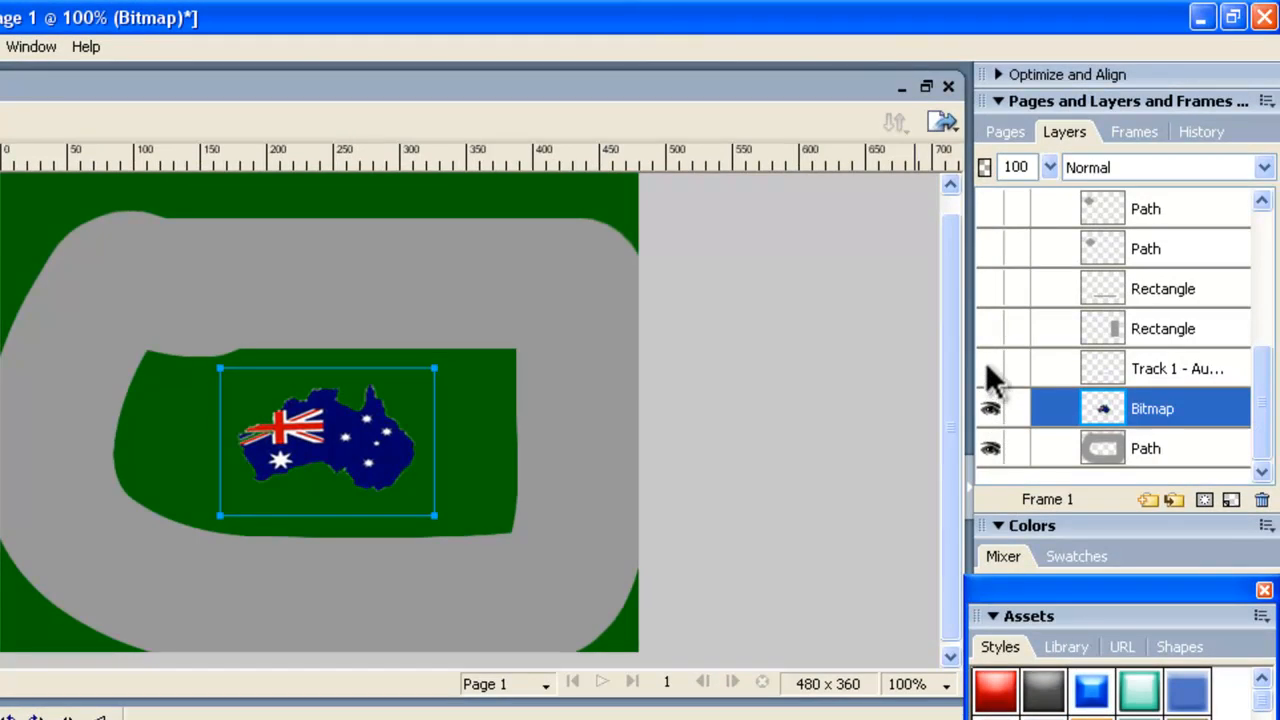
Make the 'Track 1 - Australia' title and the green centre rectangle visible in the Layers panel.
{"action": "left_click", "coordinate": [1190, 368]}
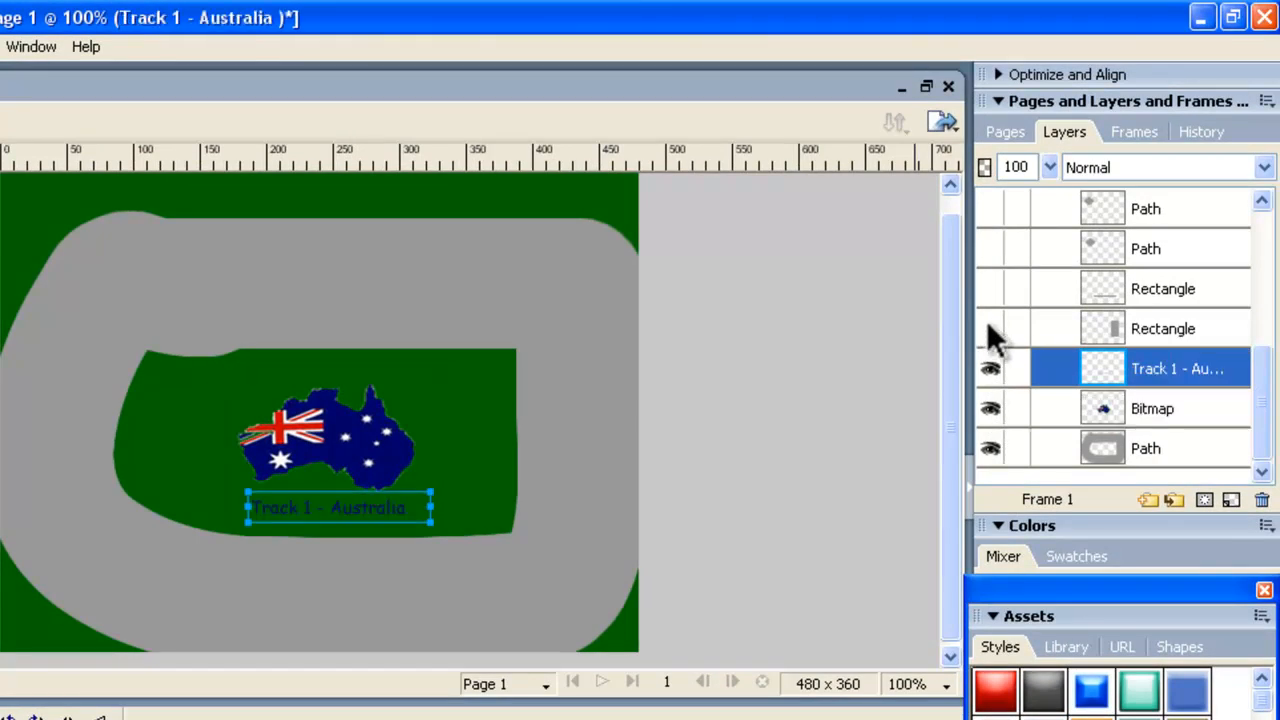
{"action": "left_click", "coordinate": [1172, 288]}
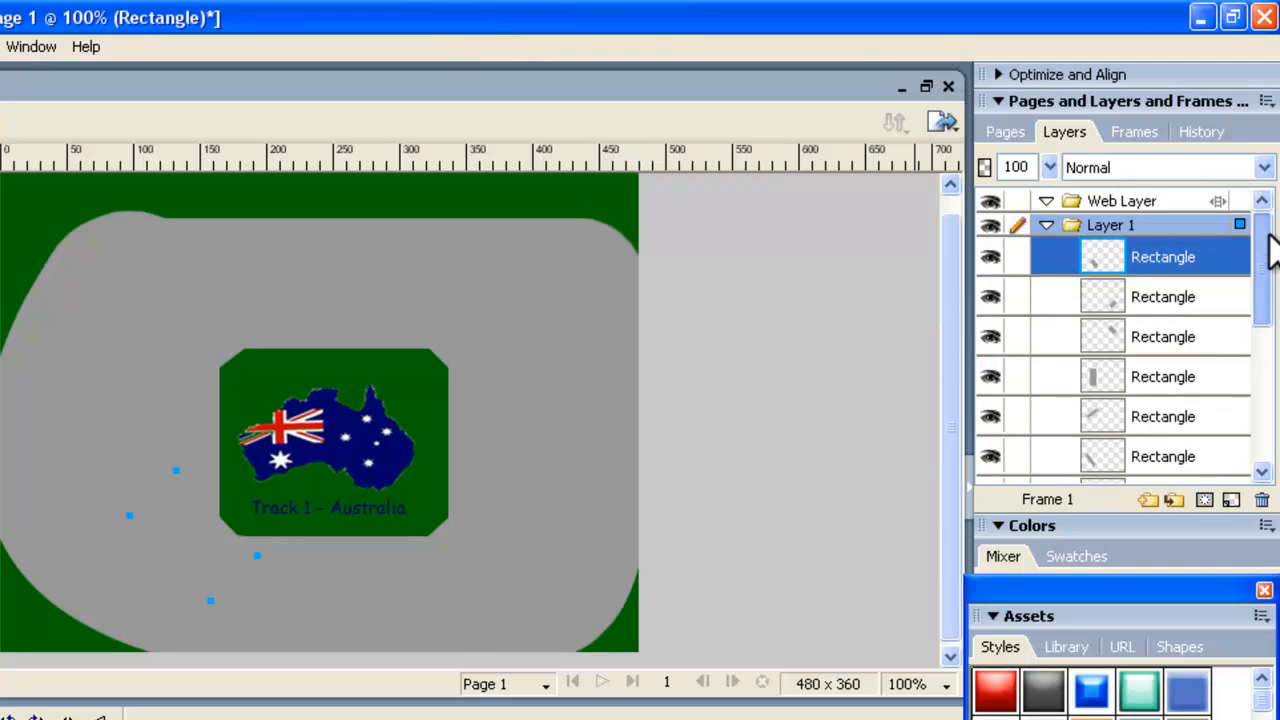
{"action": "mouse_move", "coordinate": [1080, 404]}
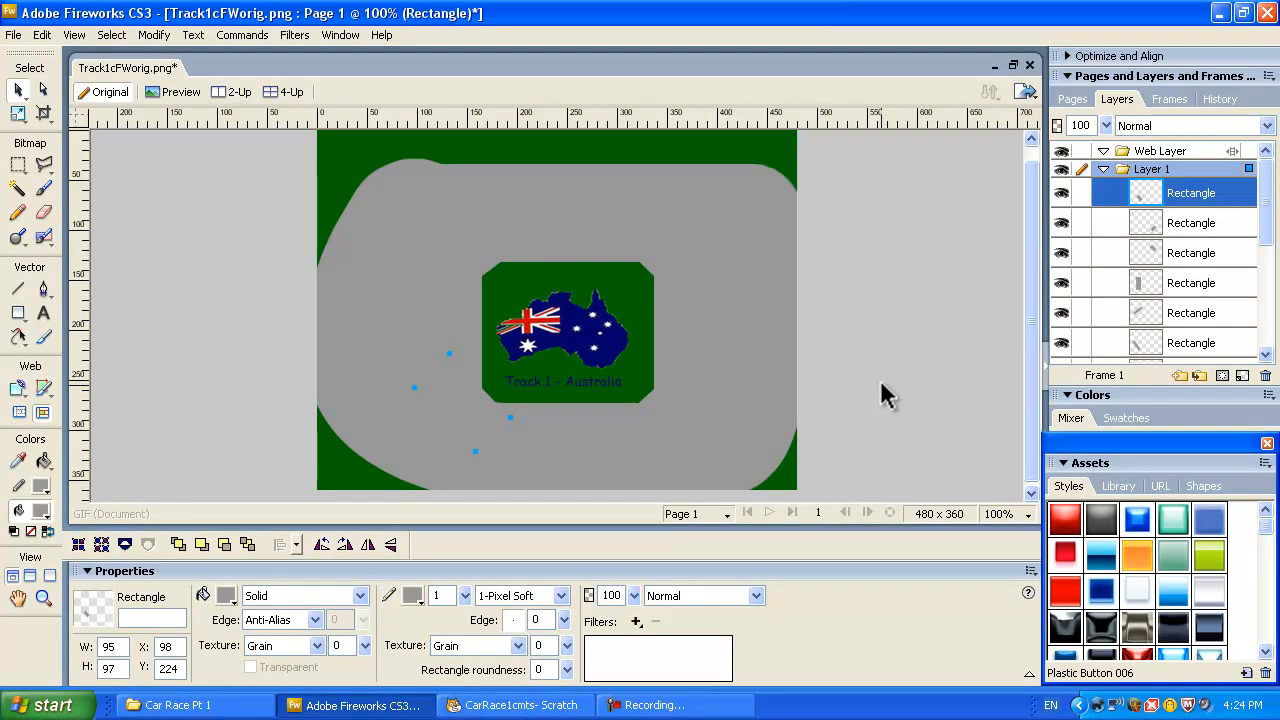
{"action": "mouse_move", "coordinate": [948, 344]}
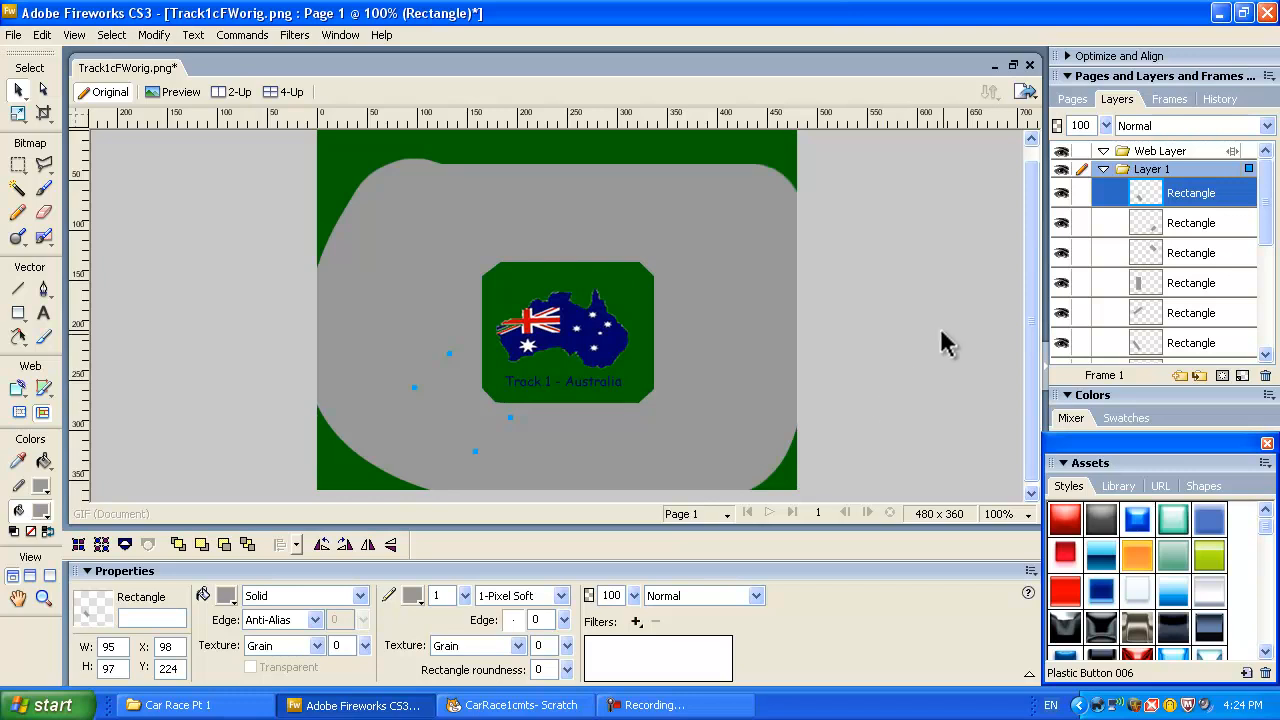
{"action": "mouse_move", "coordinate": [920, 304]}
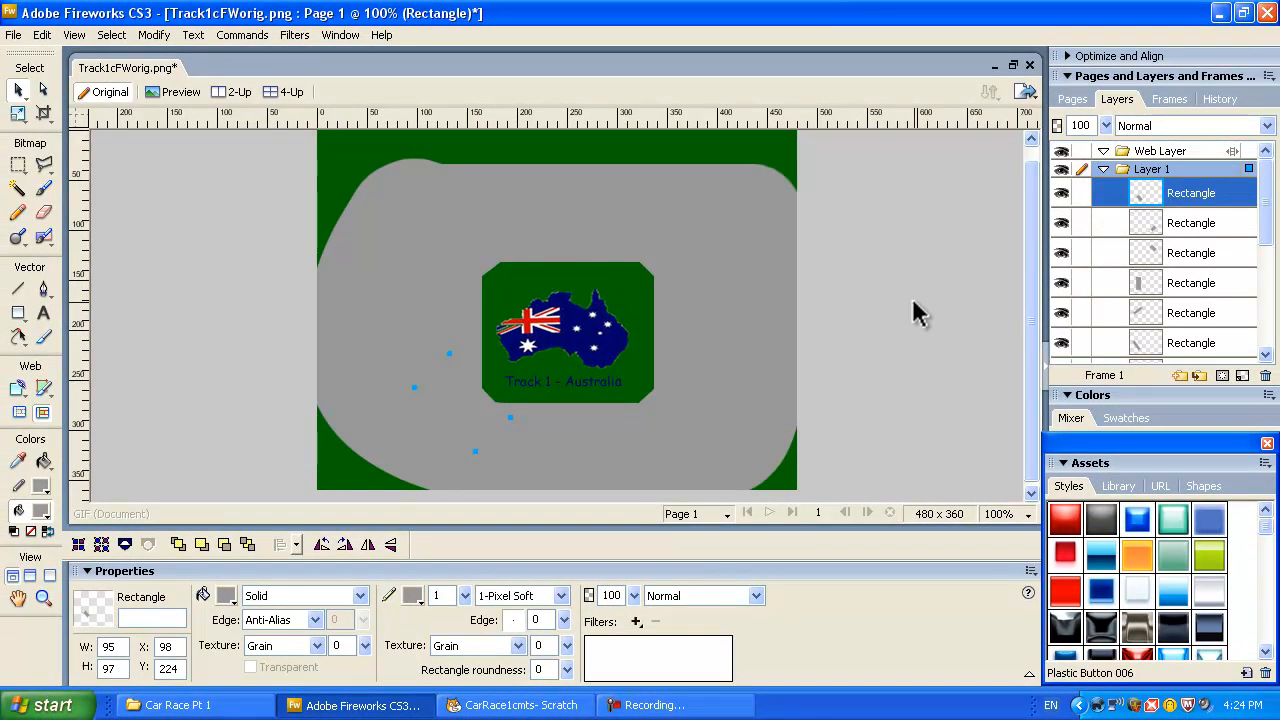
Return to Scratch and show the Finish Line sprite's script placing it at x 11, y -135.
{"action": "left_click", "coordinate": [500, 704]}
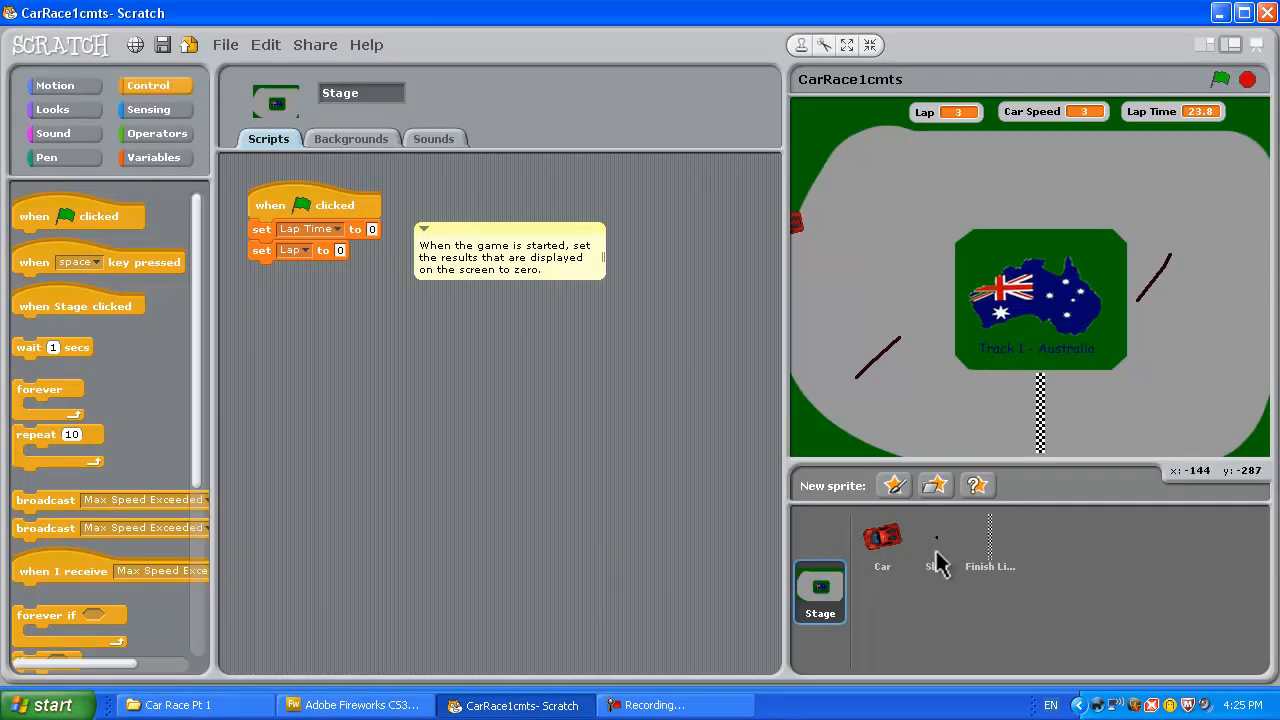
{"action": "mouse_move", "coordinate": [1008, 556]}
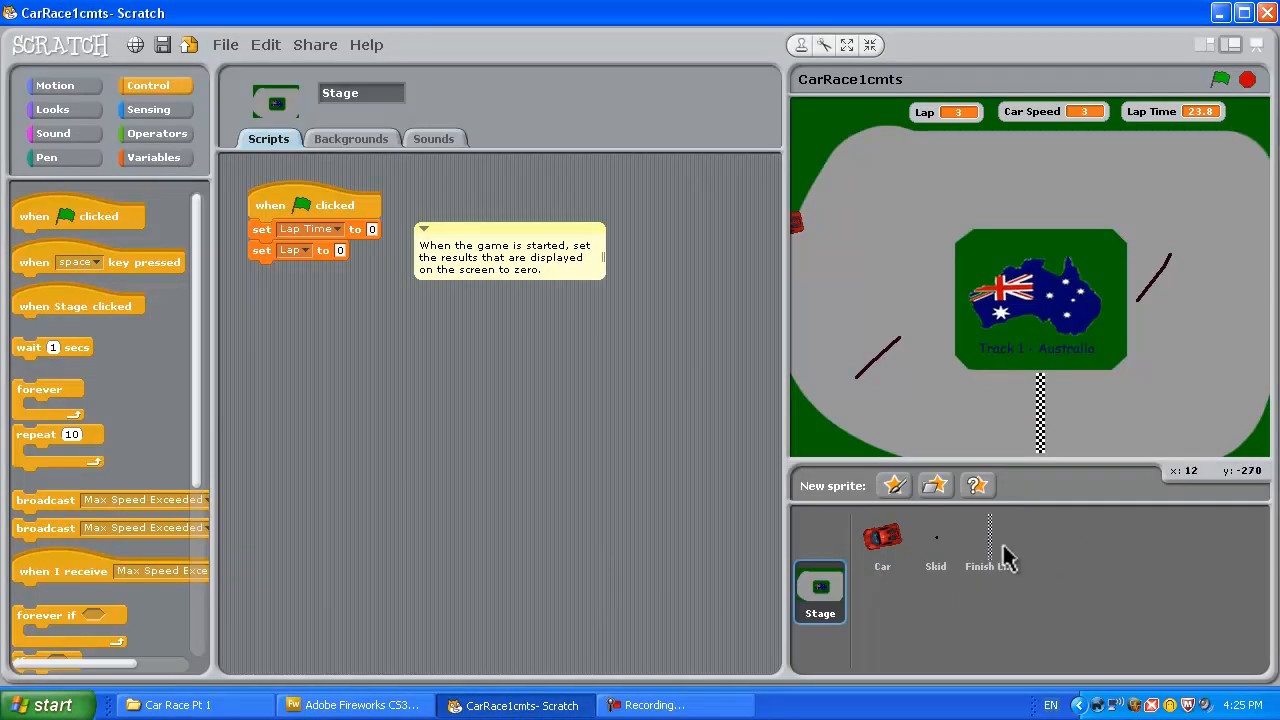
{"action": "left_click", "coordinate": [988, 540]}
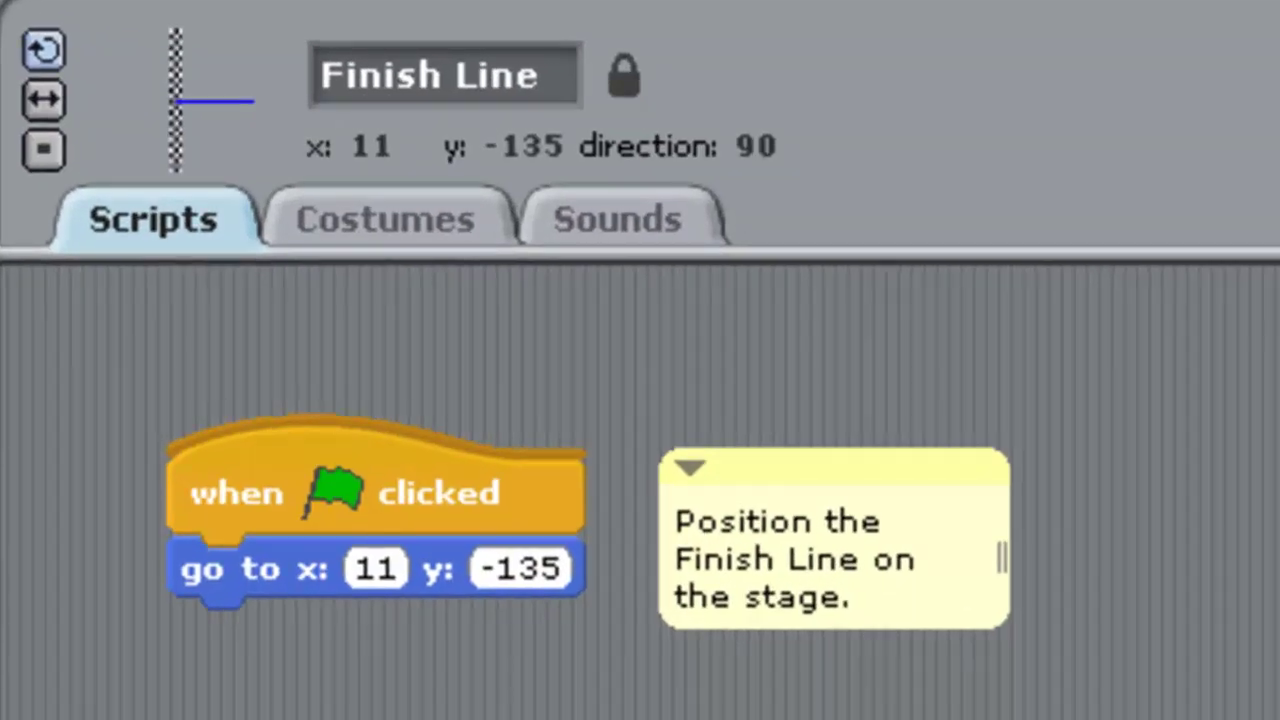
{"action": "mouse_move", "coordinate": [404, 670]}
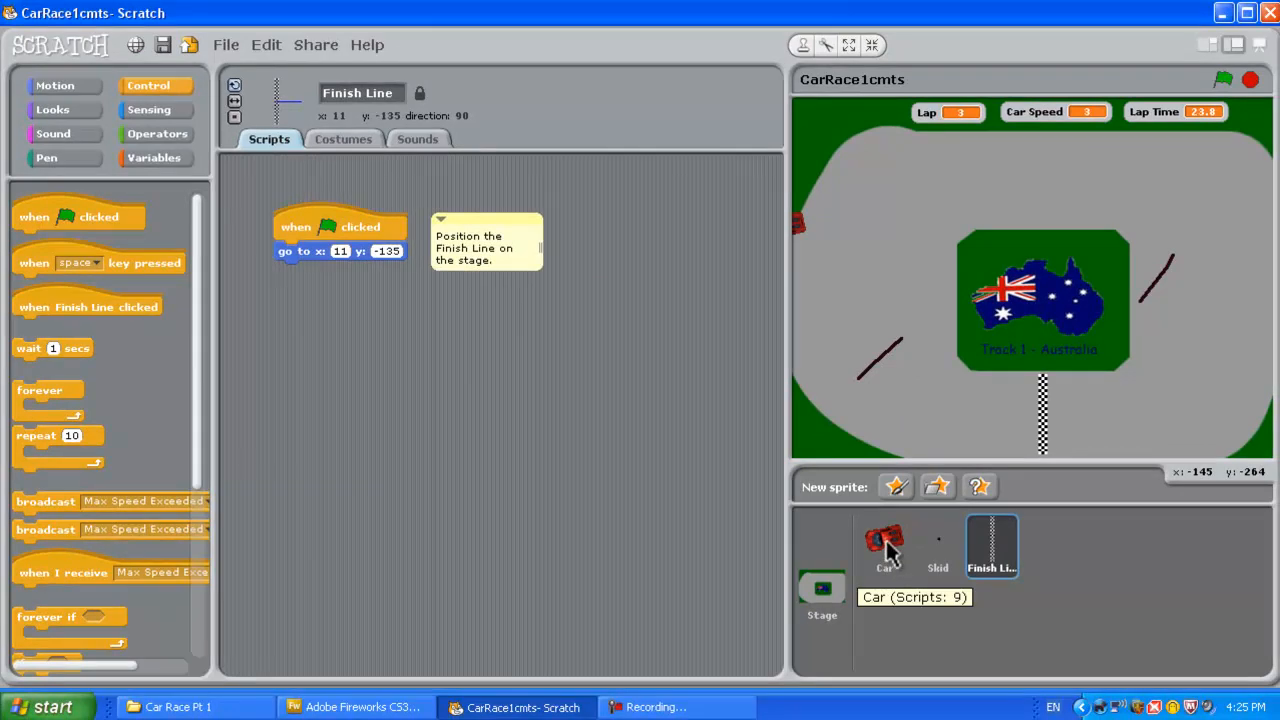
{"action": "left_click", "coordinate": [886, 544]}
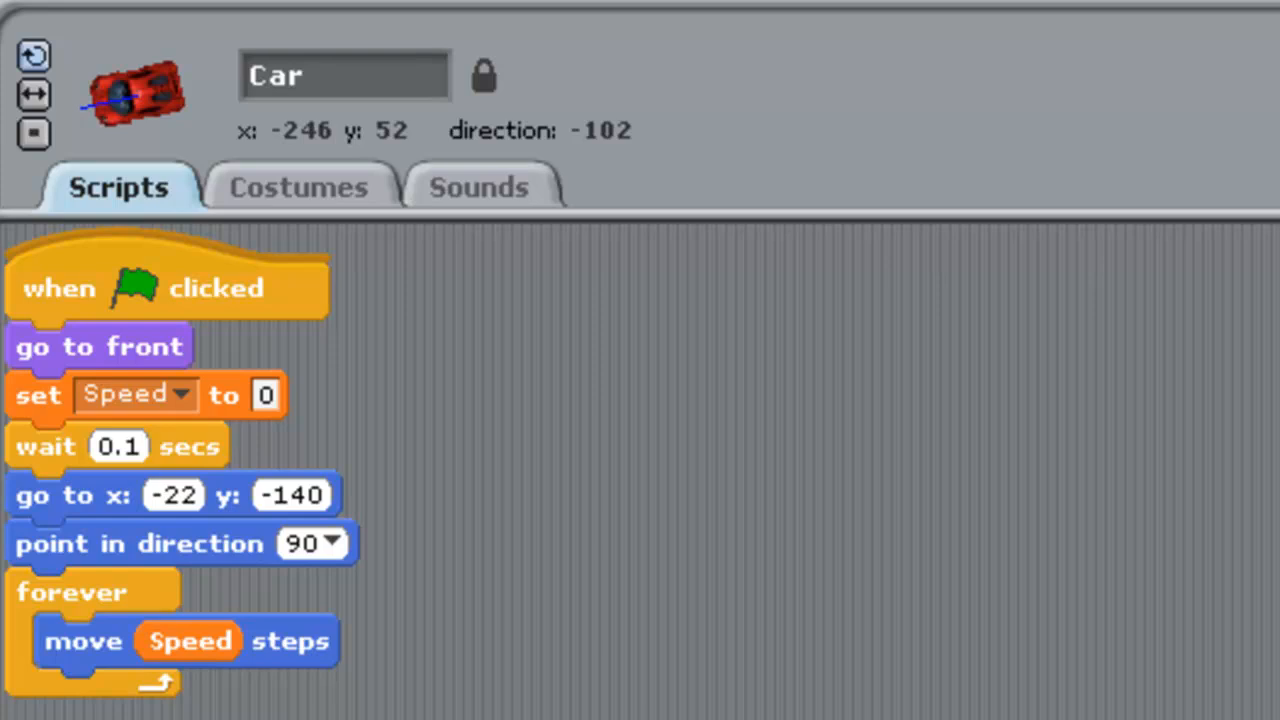
{"action": "mouse_move", "coordinate": [140, 360]}
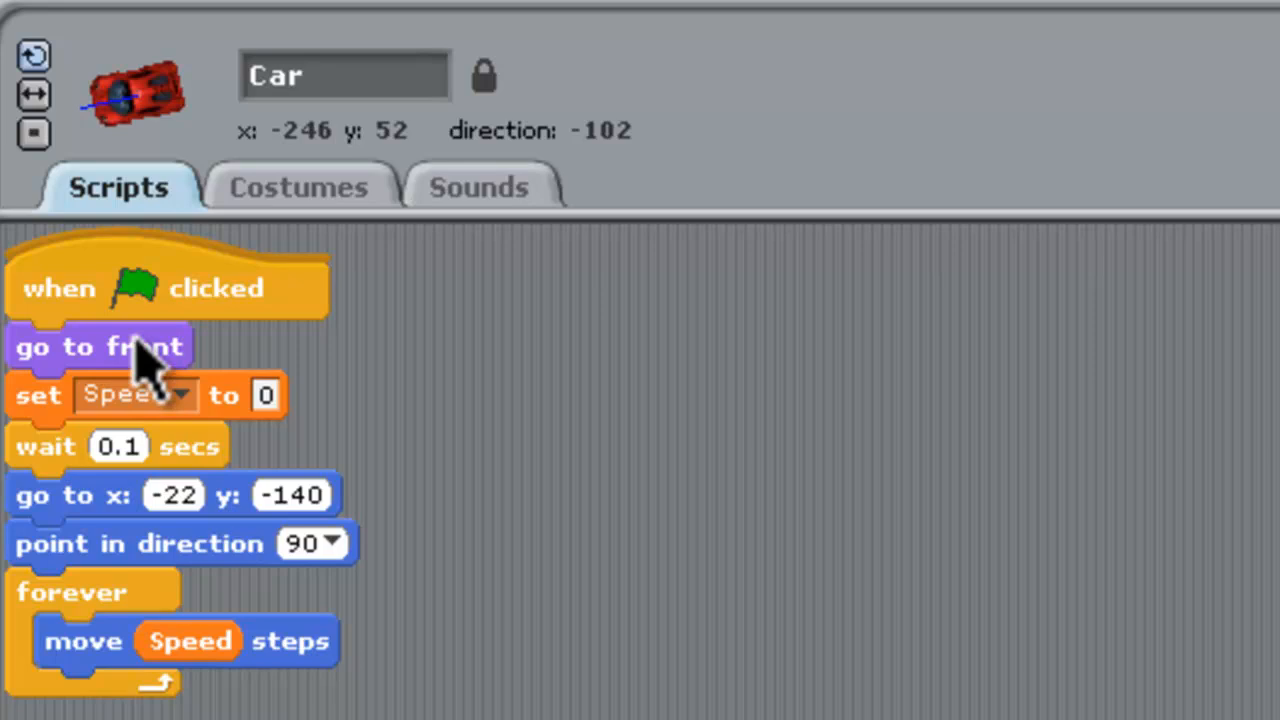
{"action": "mouse_move", "coordinate": [316, 436]}
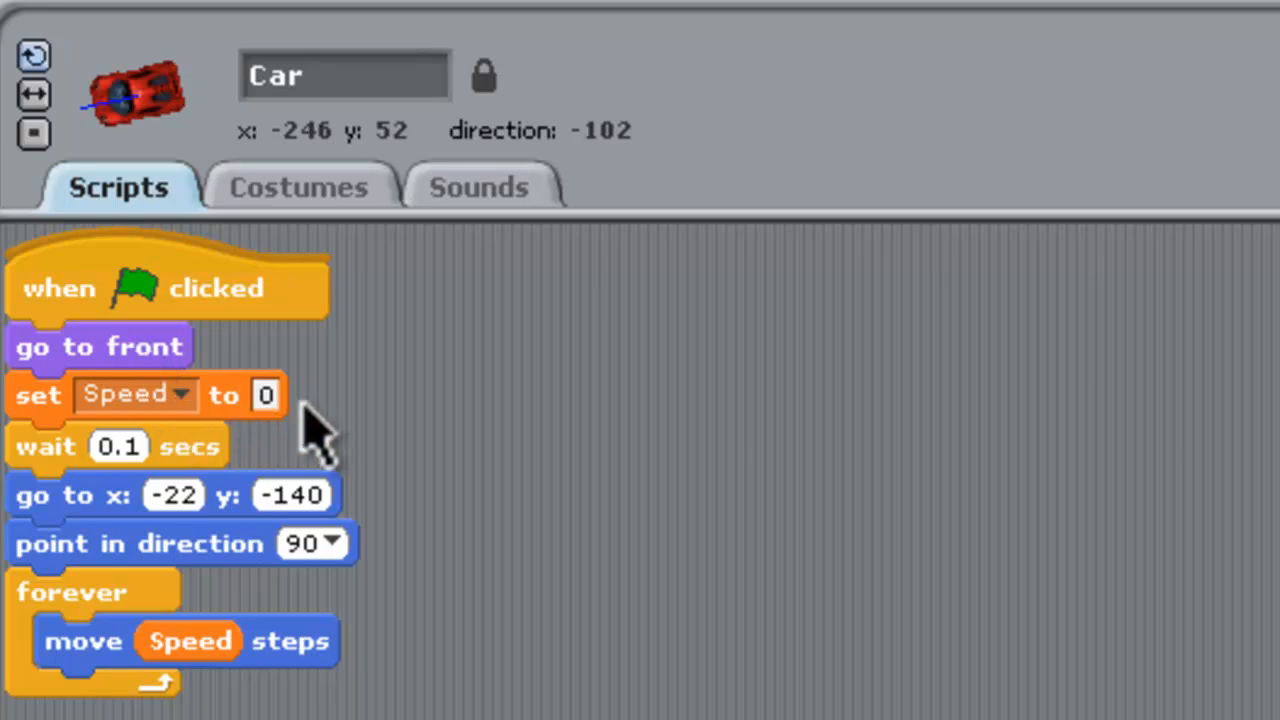
{"action": "mouse_move", "coordinate": [344, 440]}
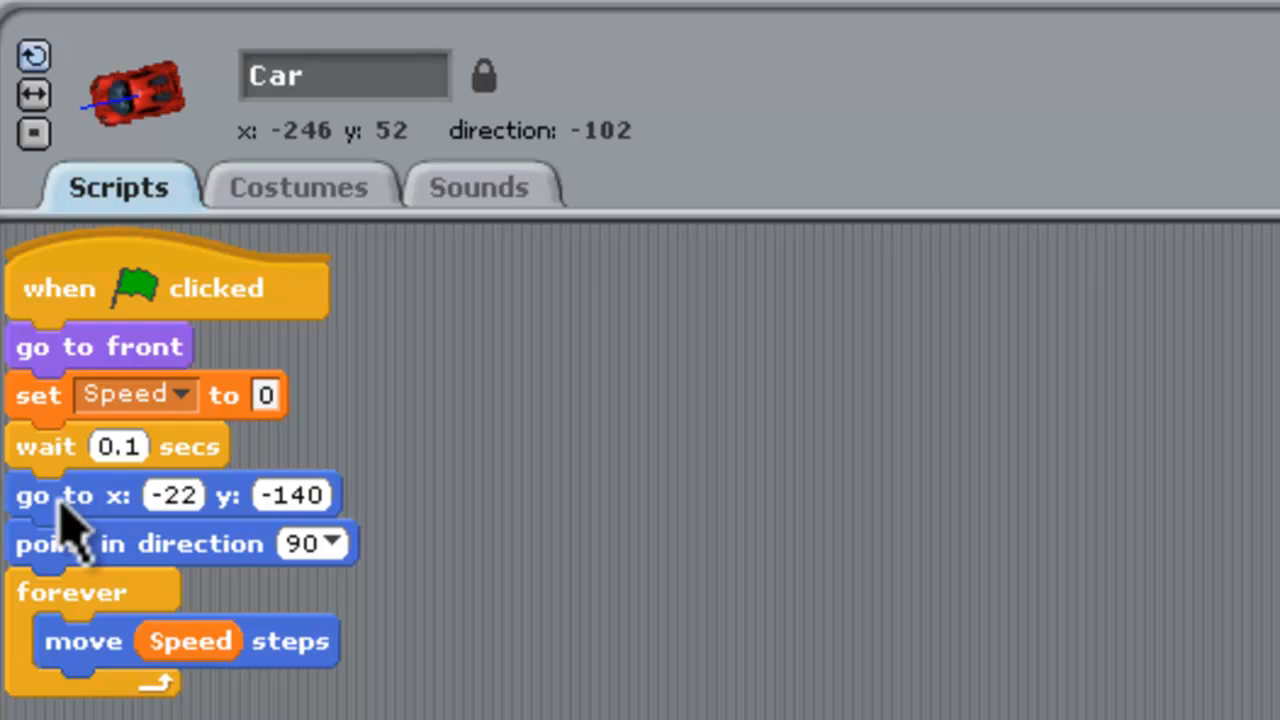
{"action": "mouse_move", "coordinate": [100, 576]}
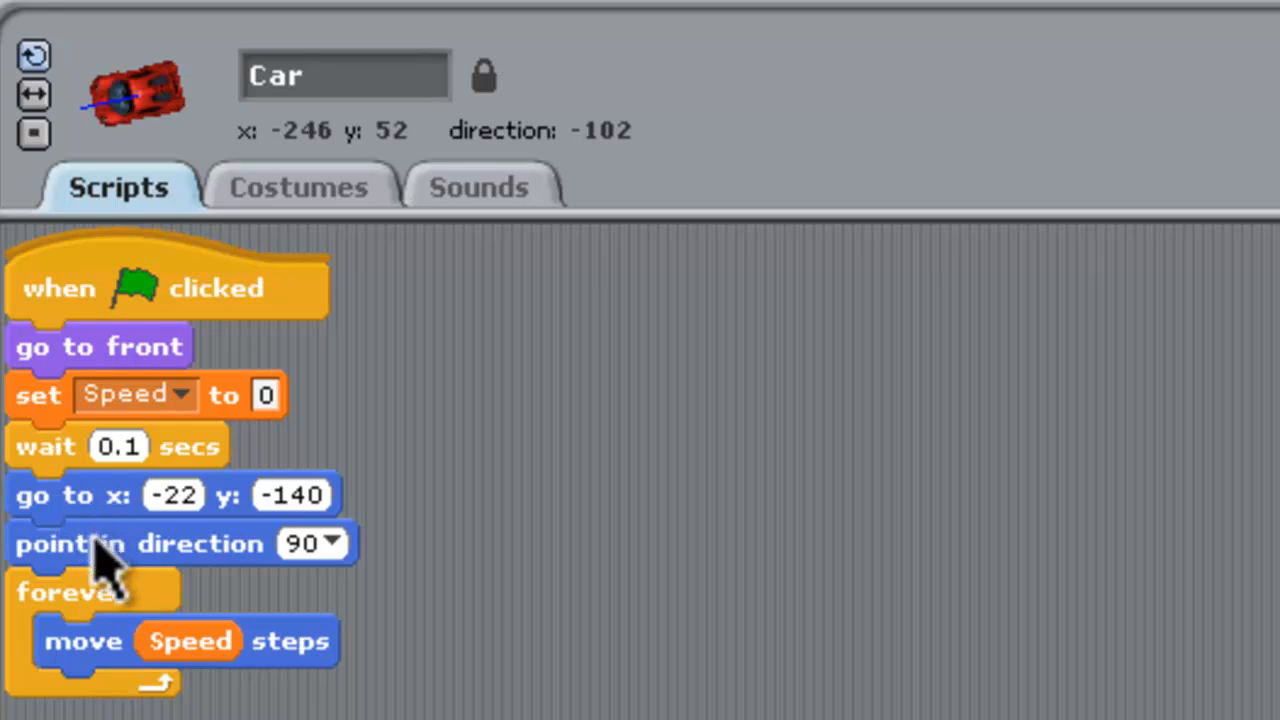
{"action": "mouse_move", "coordinate": [576, 656]}
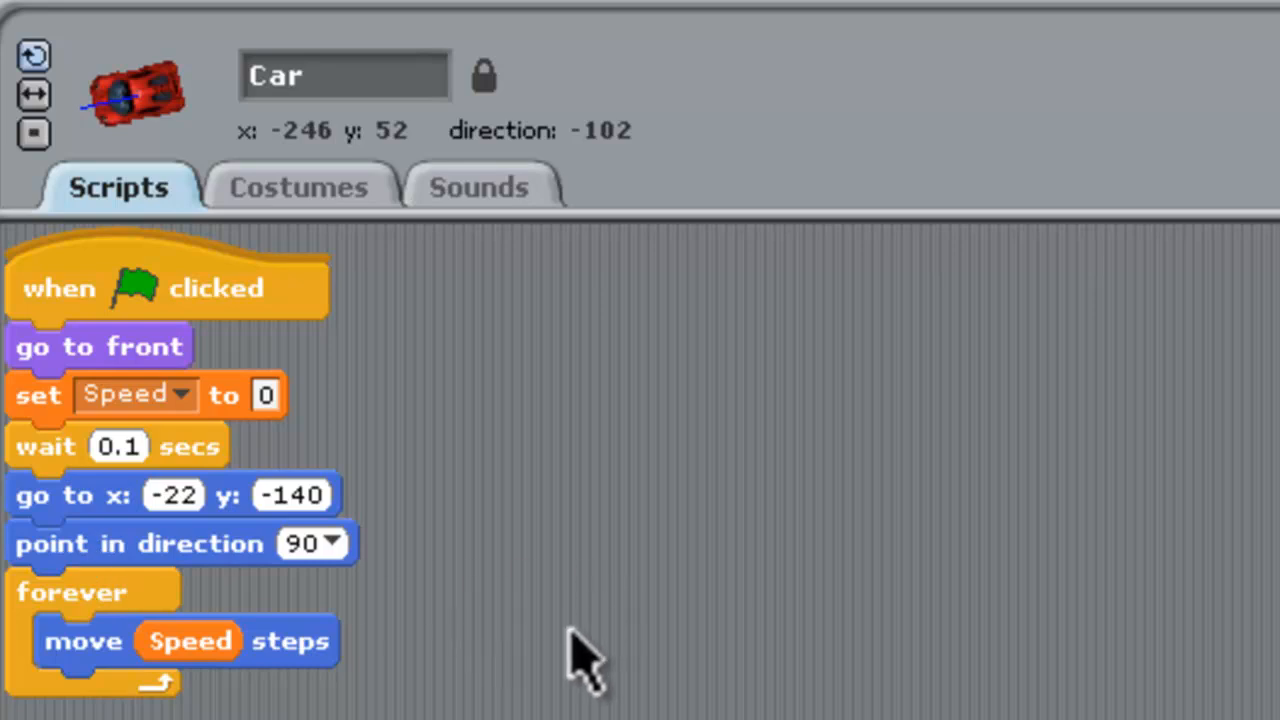
{"action": "mouse_move", "coordinate": [570, 676]}
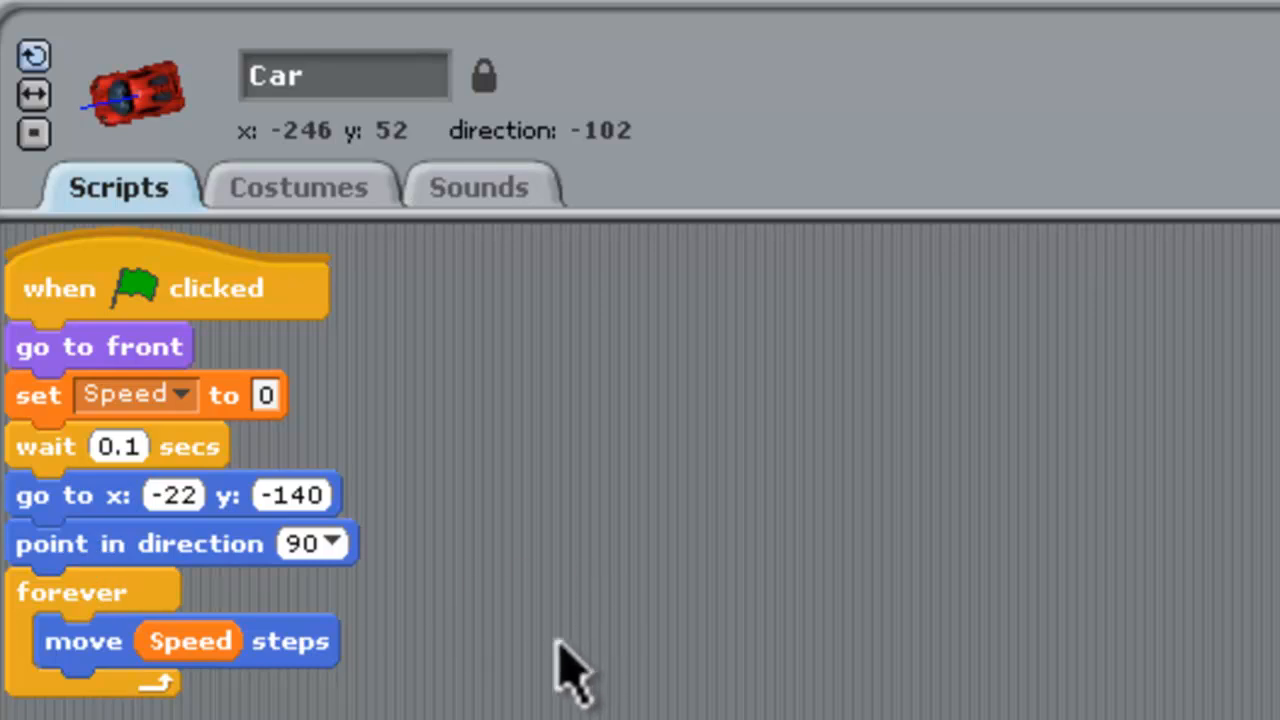
{"action": "mouse_move", "coordinate": [80, 620]}
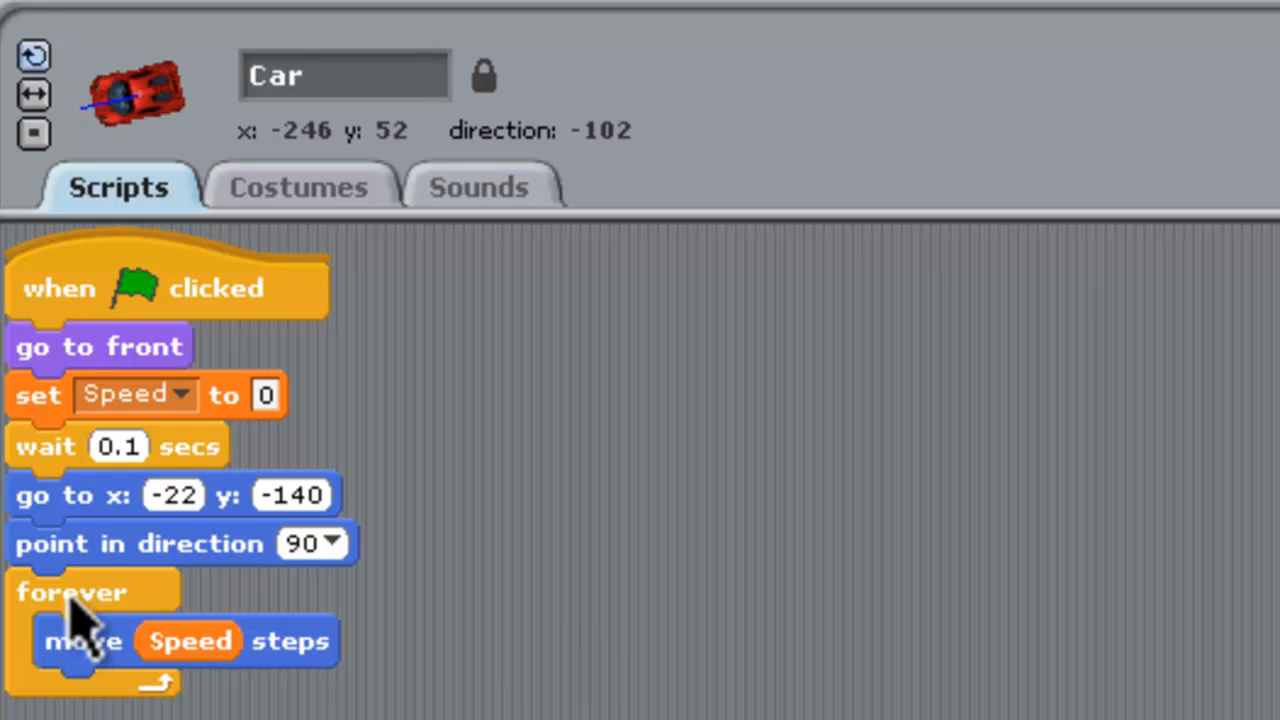
{"action": "mouse_move", "coordinate": [96, 676]}
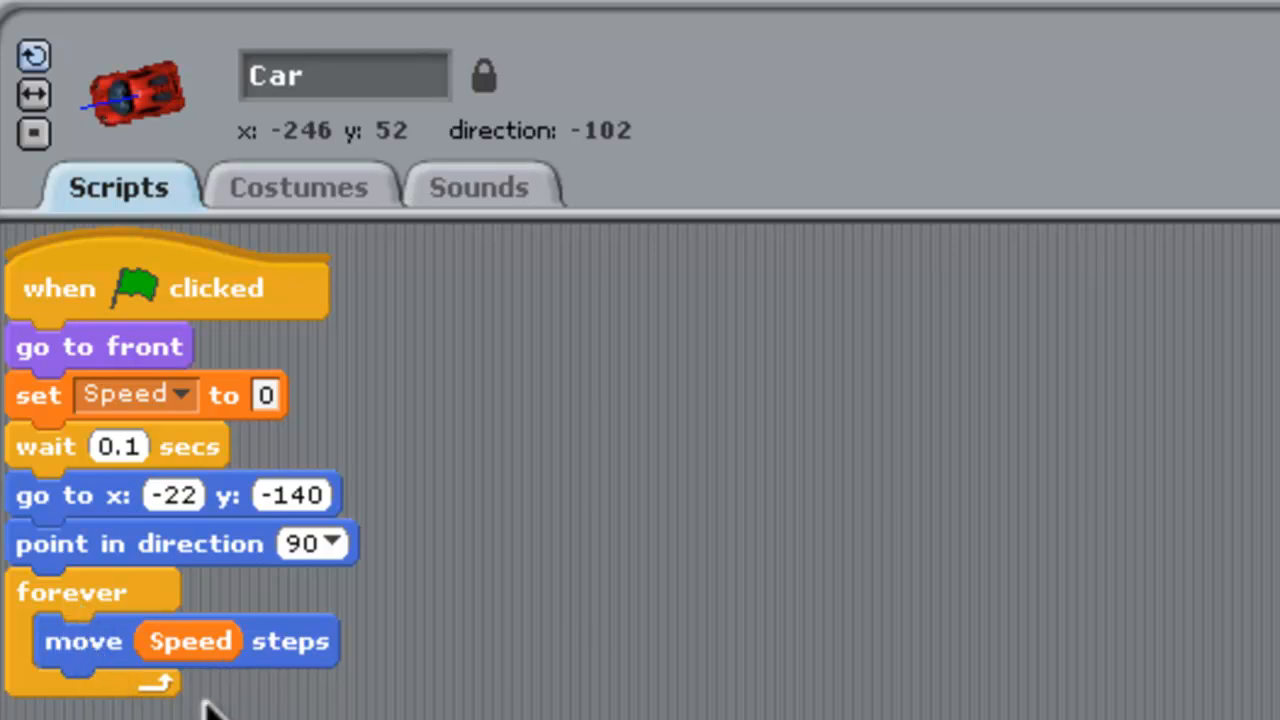
{"action": "mouse_move", "coordinate": [390, 684]}
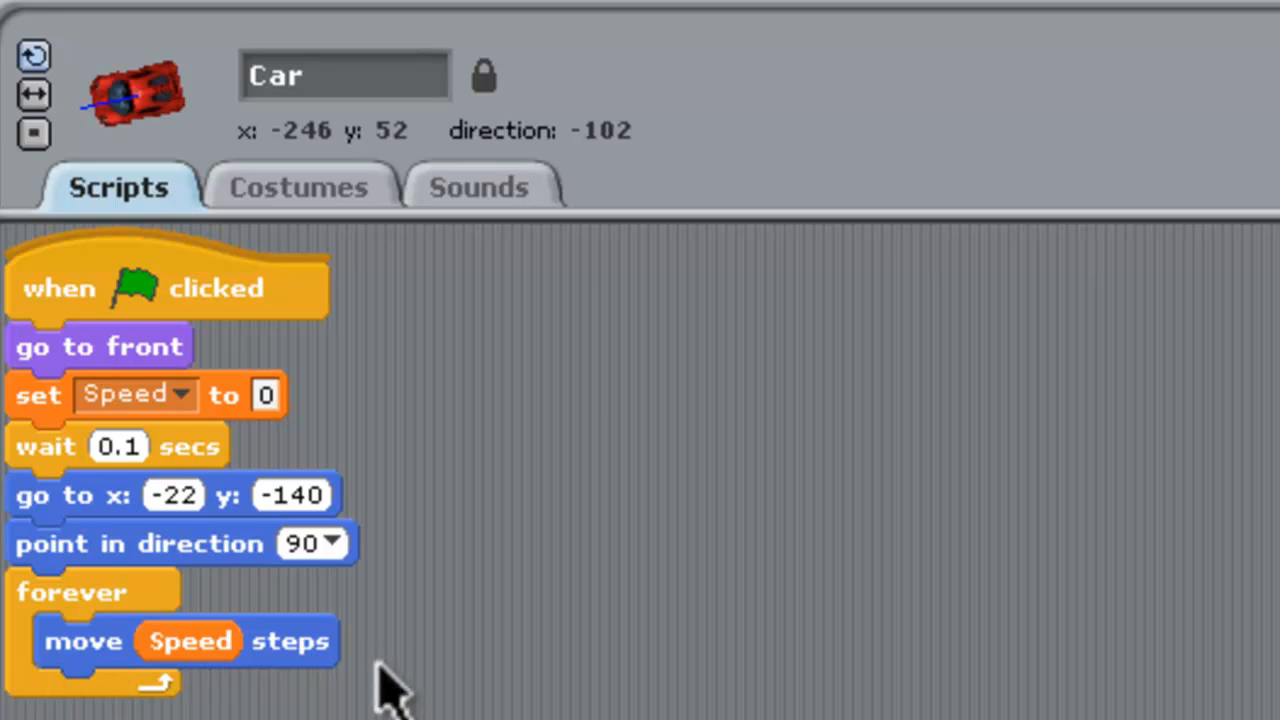
{"action": "mouse_move", "coordinate": [424, 704]}
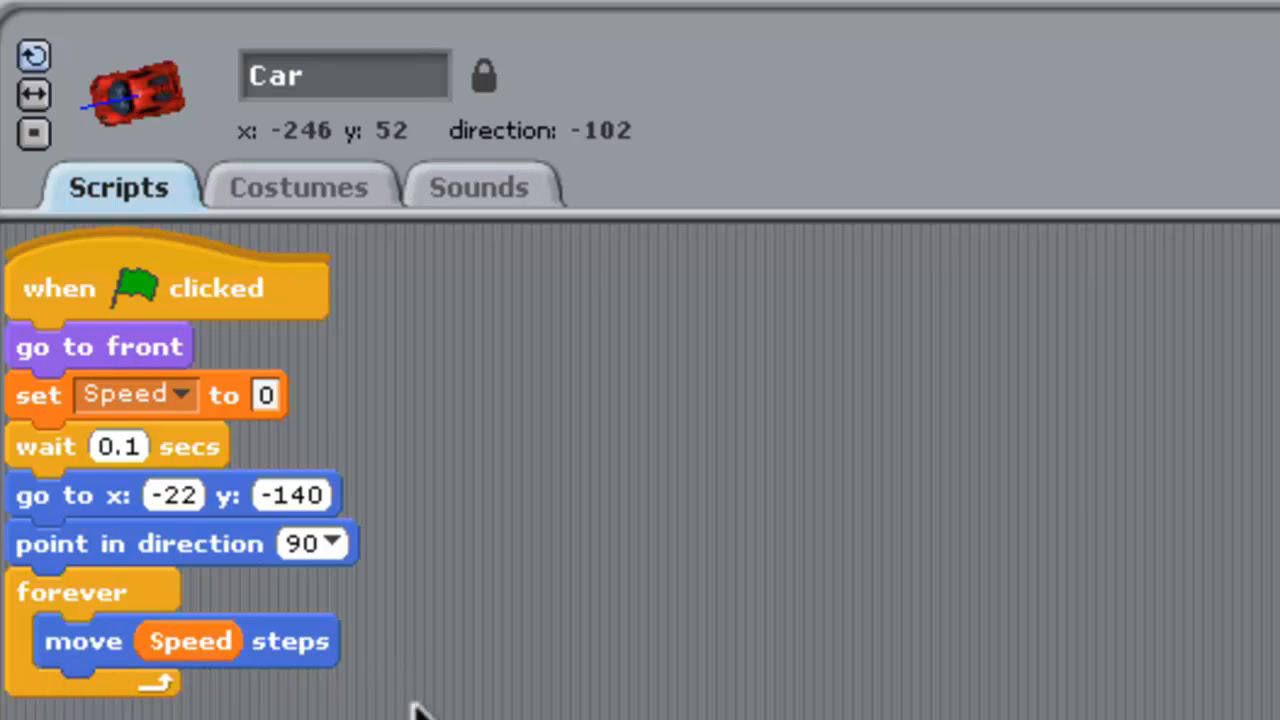
{"action": "mouse_move", "coordinate": [470, 710]}
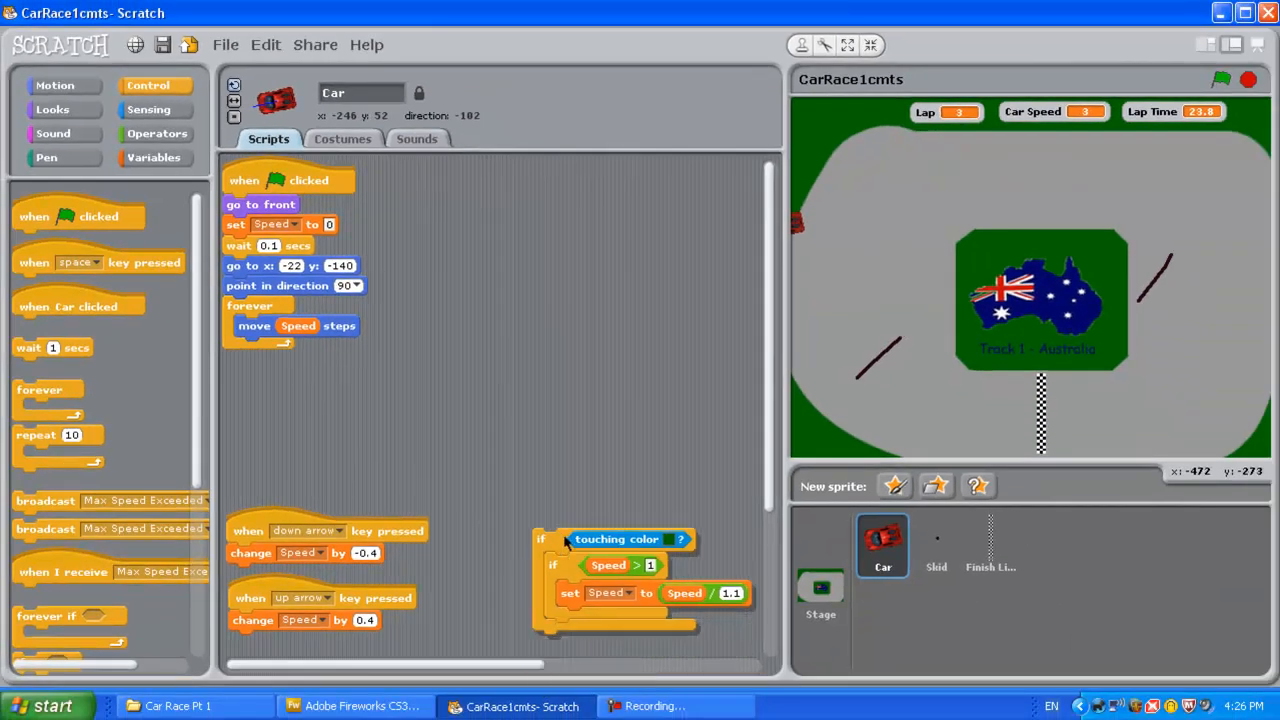
Move the up/down arrow Speed ±0.4 scripts beside the start script and review the steering scripts.
{"action": "left_click_drag", "start_coordinate": [616, 540], "coordinate": [620, 188]}
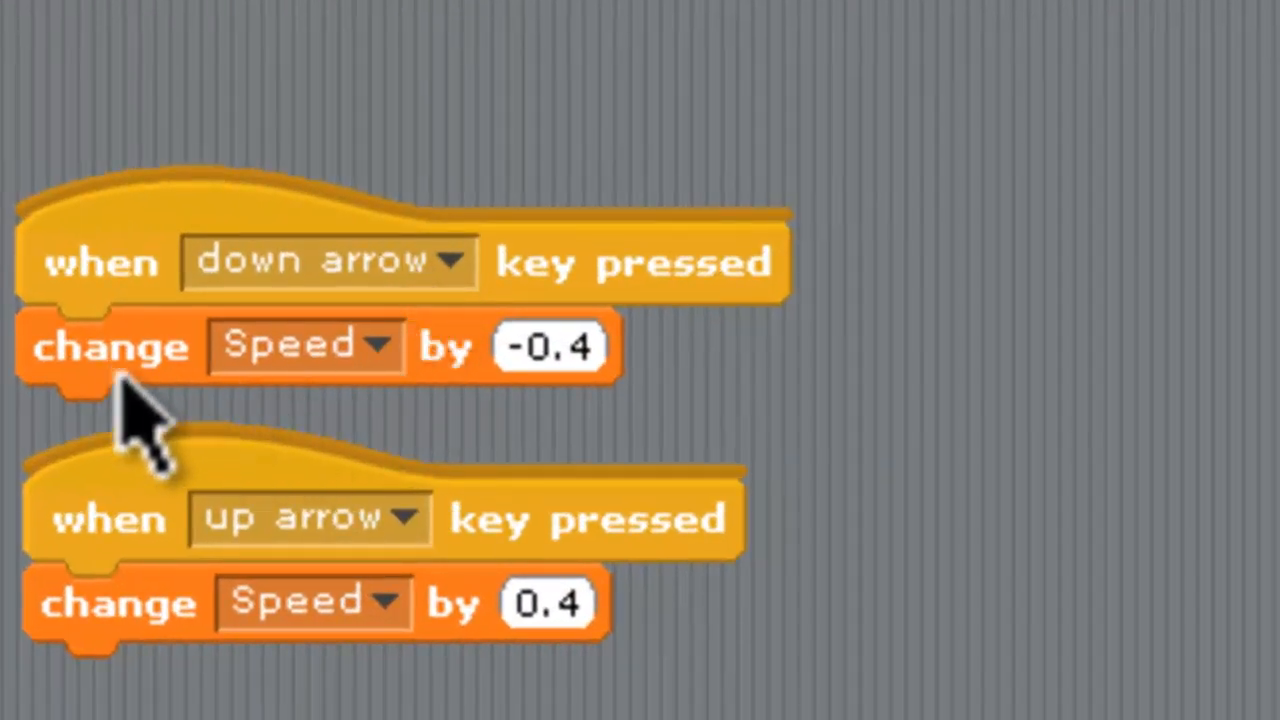
{"action": "mouse_move", "coordinate": [600, 436]}
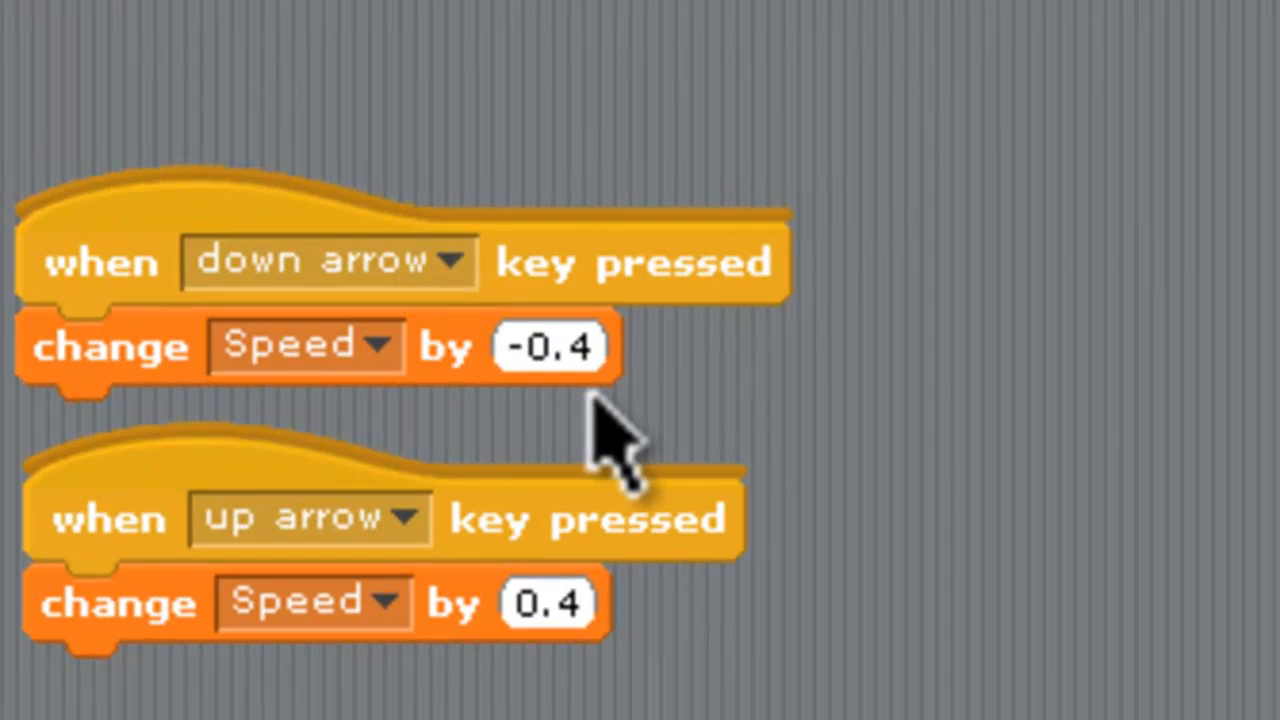
{"action": "mouse_move", "coordinate": [596, 424]}
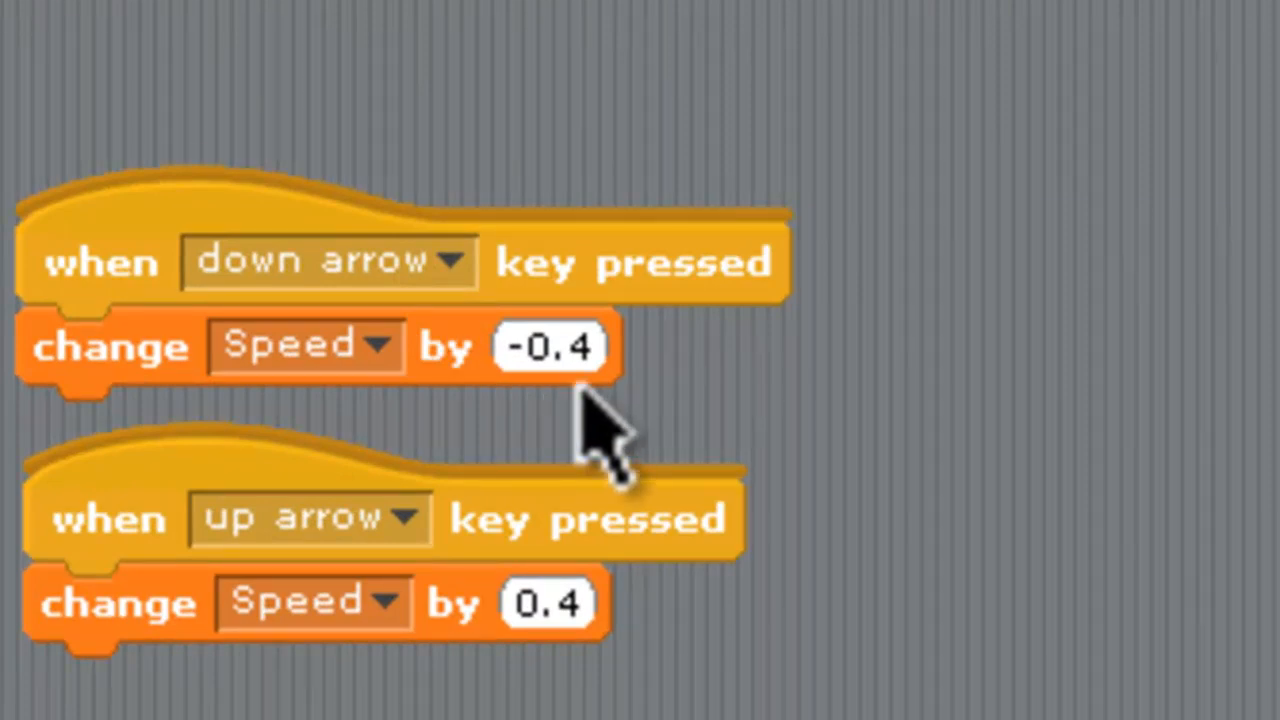
{"action": "mouse_move", "coordinate": [592, 440]}
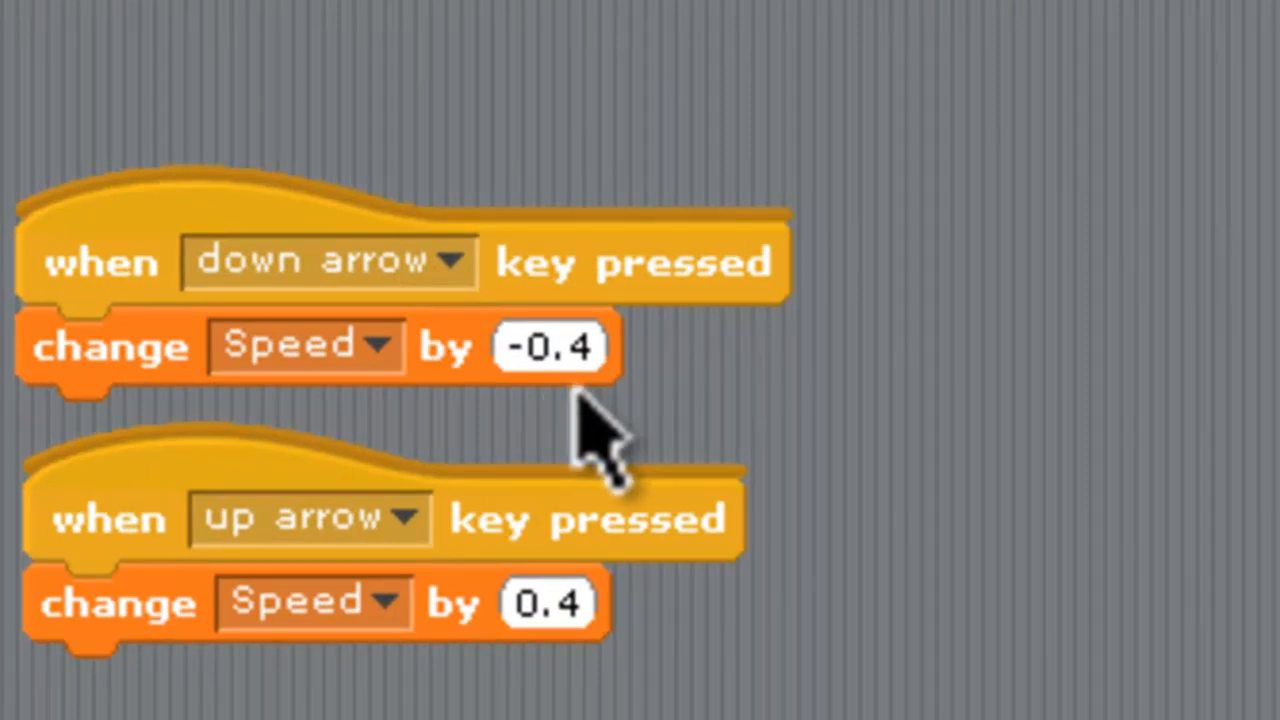
{"action": "mouse_move", "coordinate": [864, 676]}
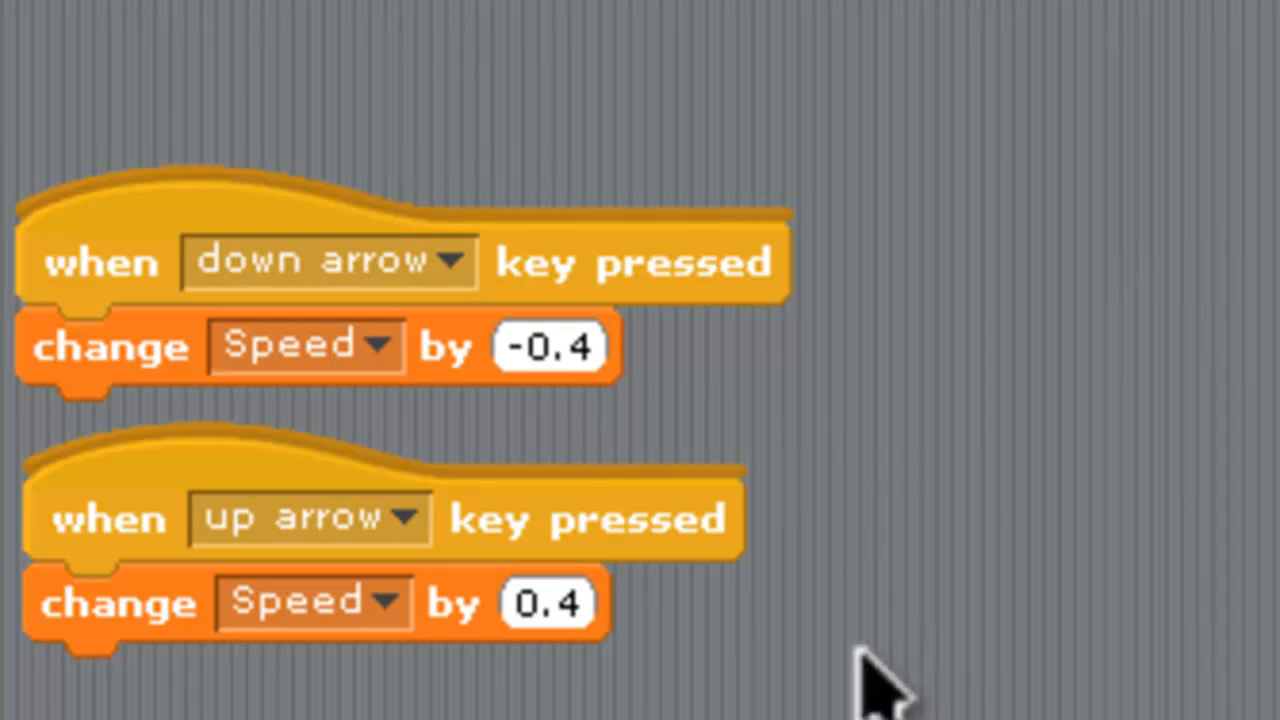
{"action": "mouse_move", "coordinate": [580, 700]}
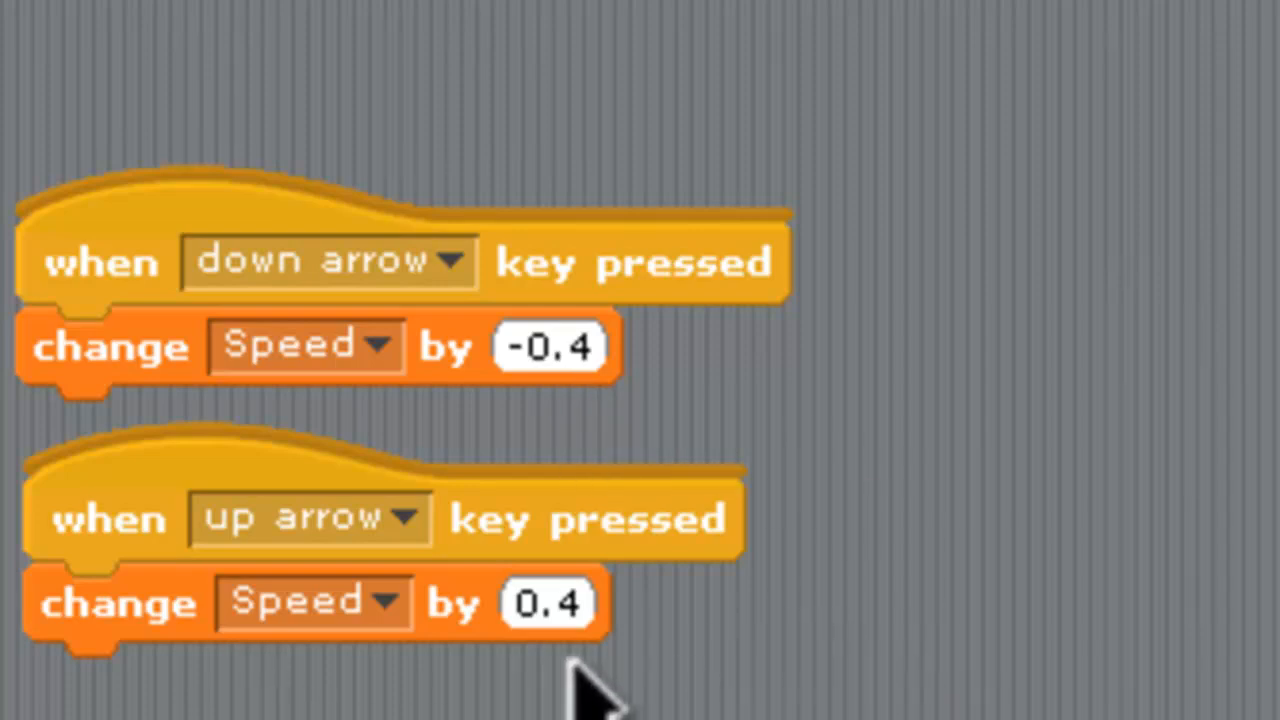
{"action": "mouse_move", "coordinate": [796, 664]}
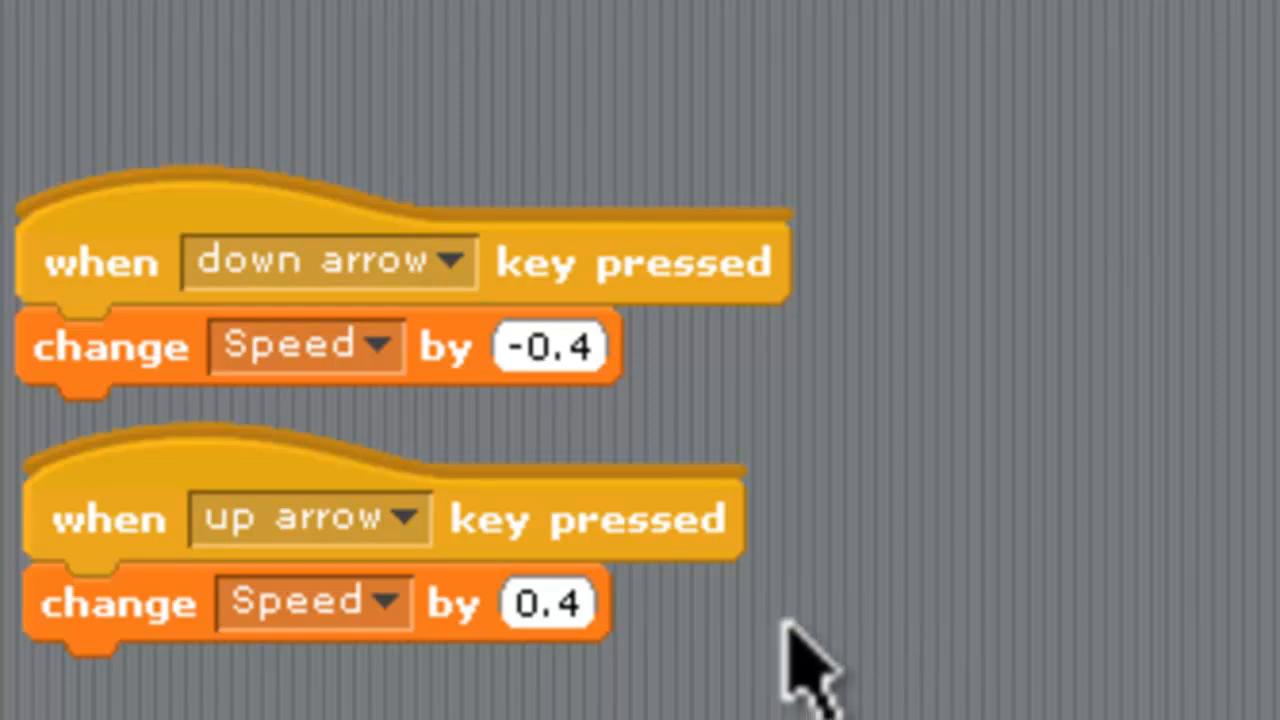
{"action": "mouse_move", "coordinate": [930, 630]}
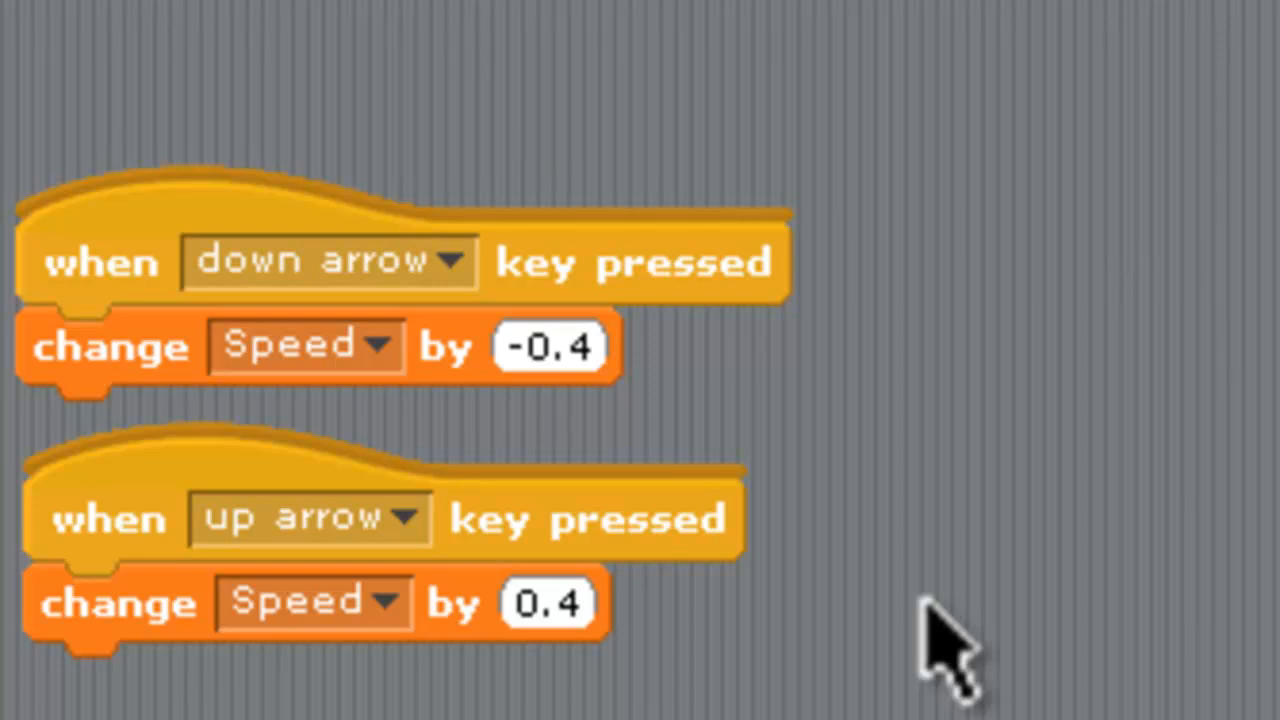
{"action": "mouse_move", "coordinate": [220, 244]}
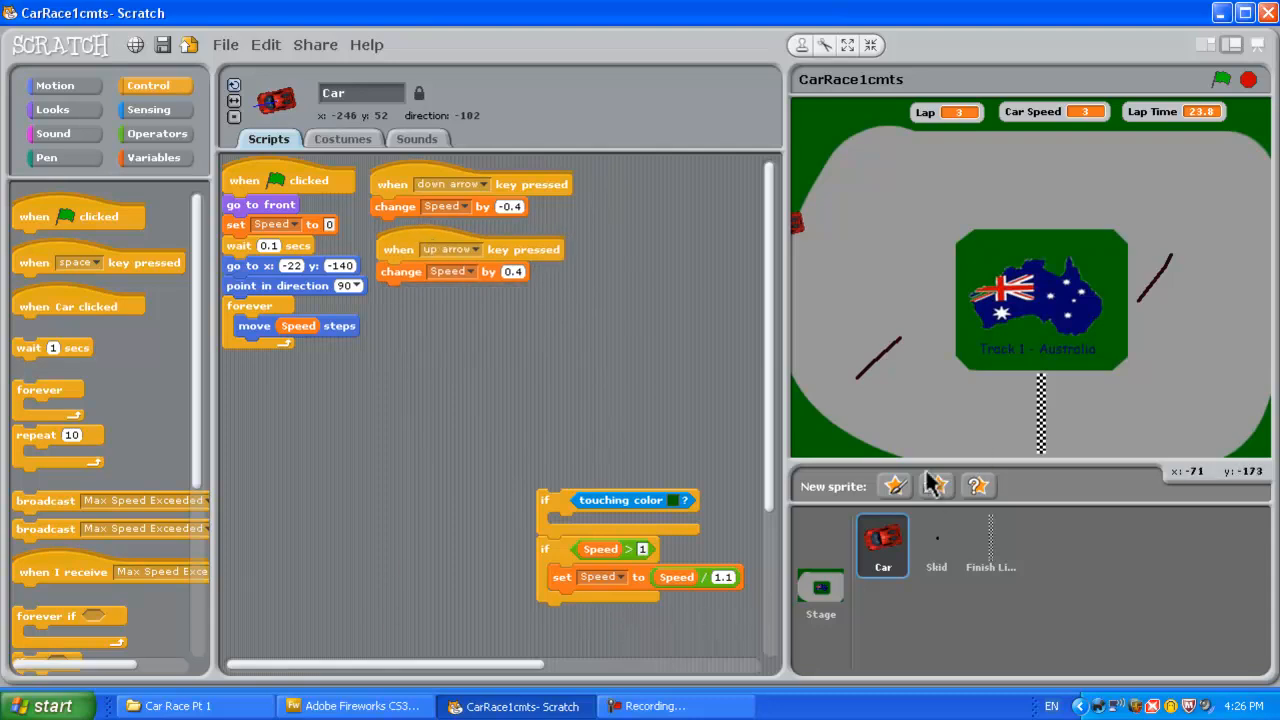
{"action": "scroll", "scroll_direction": "down", "scroll_amount": 3}
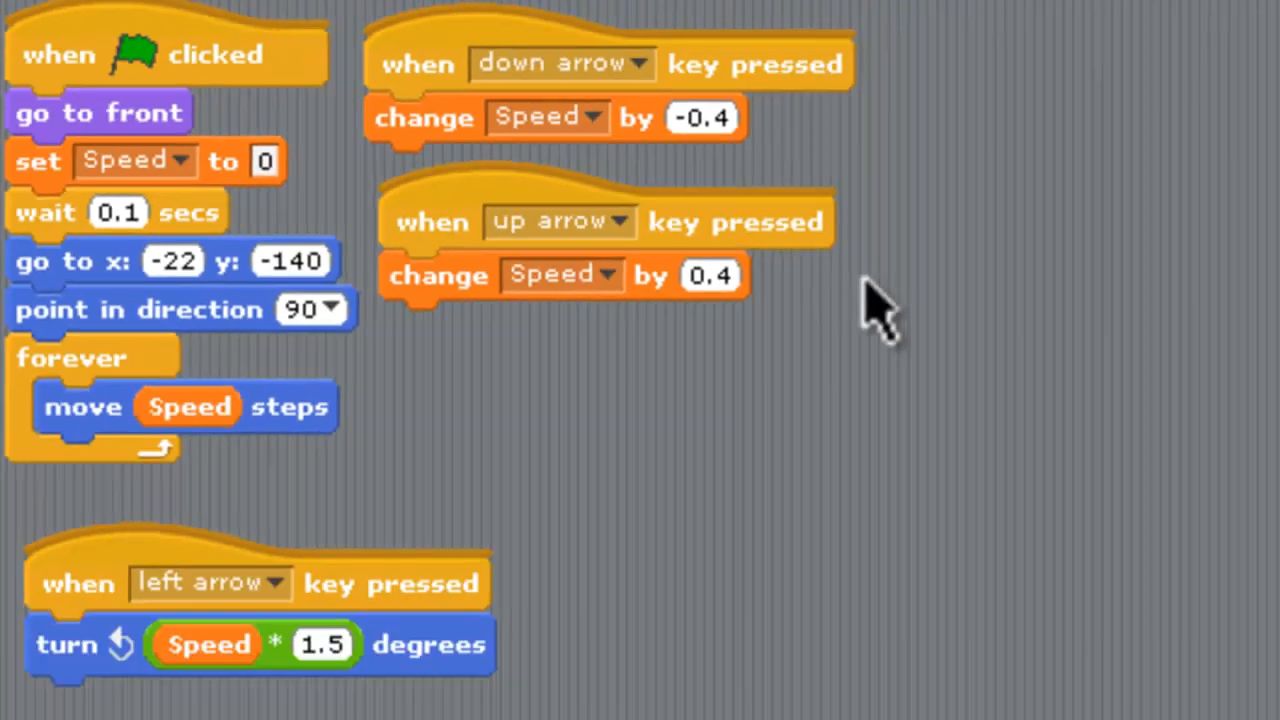
{"action": "scroll", "scroll_direction": "down", "scroll_amount": 3}
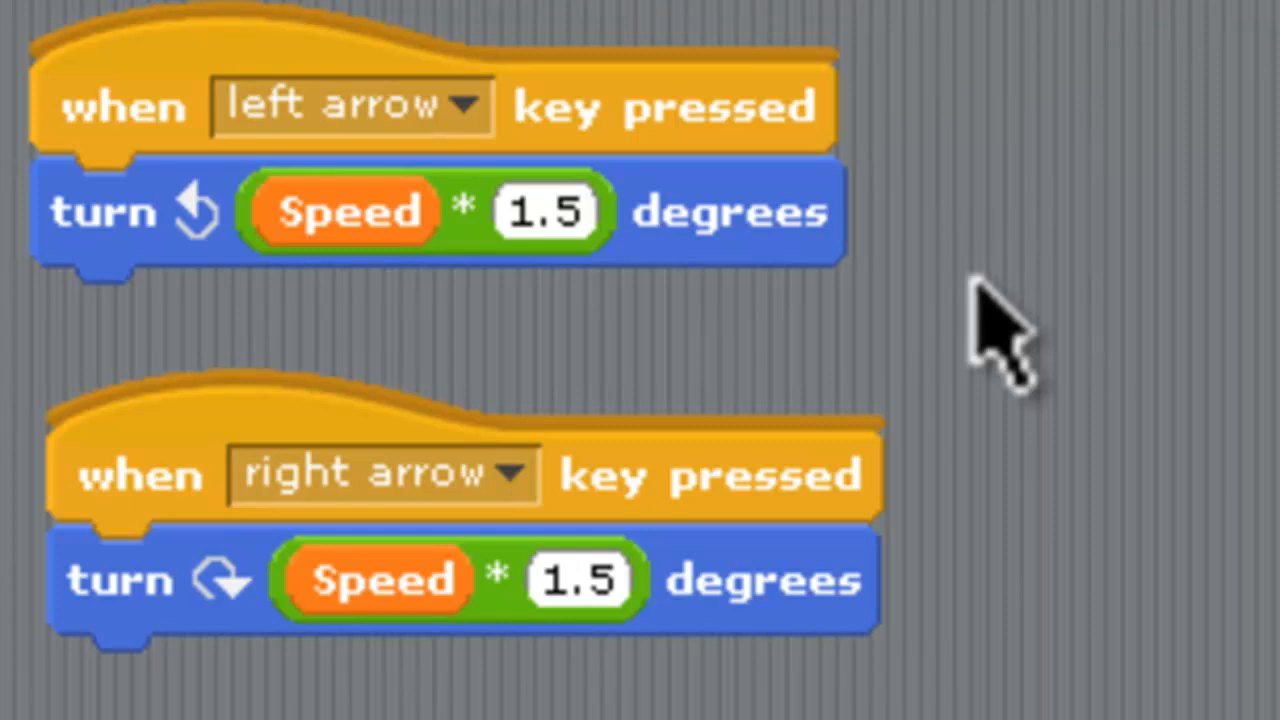
{"action": "mouse_move", "coordinate": [824, 384]}
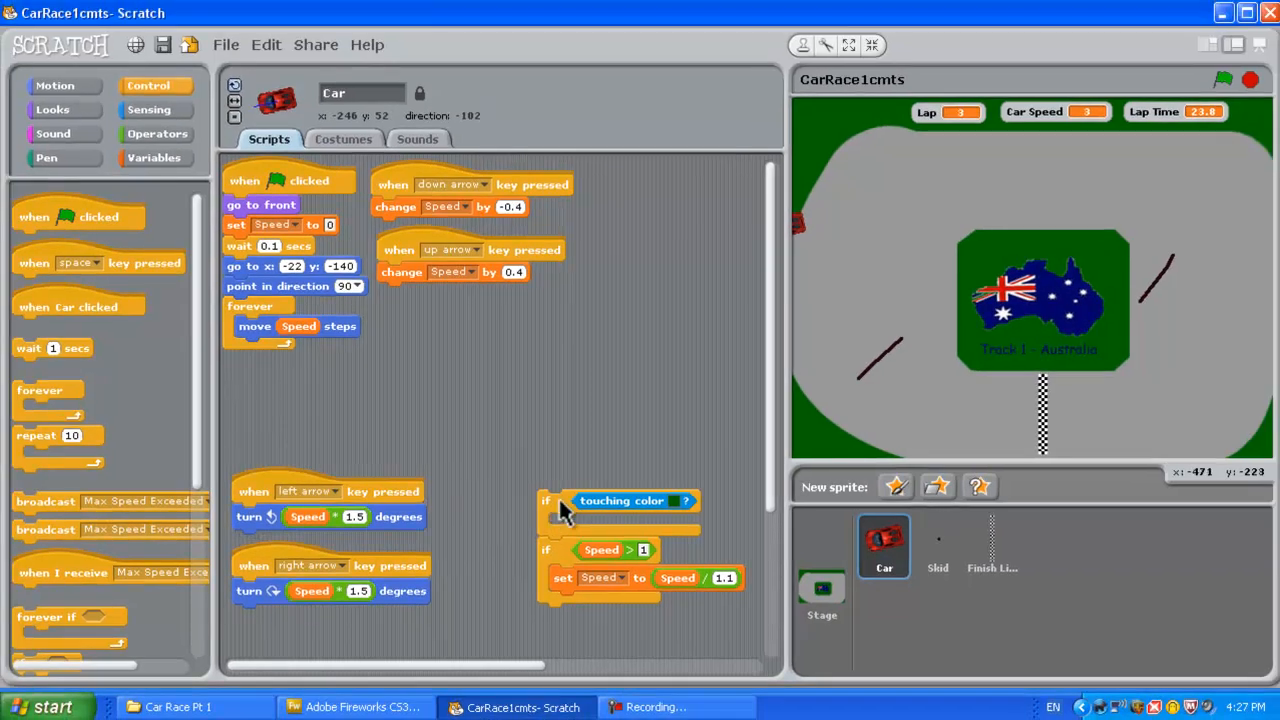
Place the touching-dark-green check dividing Speed by 1.1 inside the Car's forever loop.
{"action": "left_click_drag", "start_coordinate": [560, 500], "coordinate": [344, 338]}
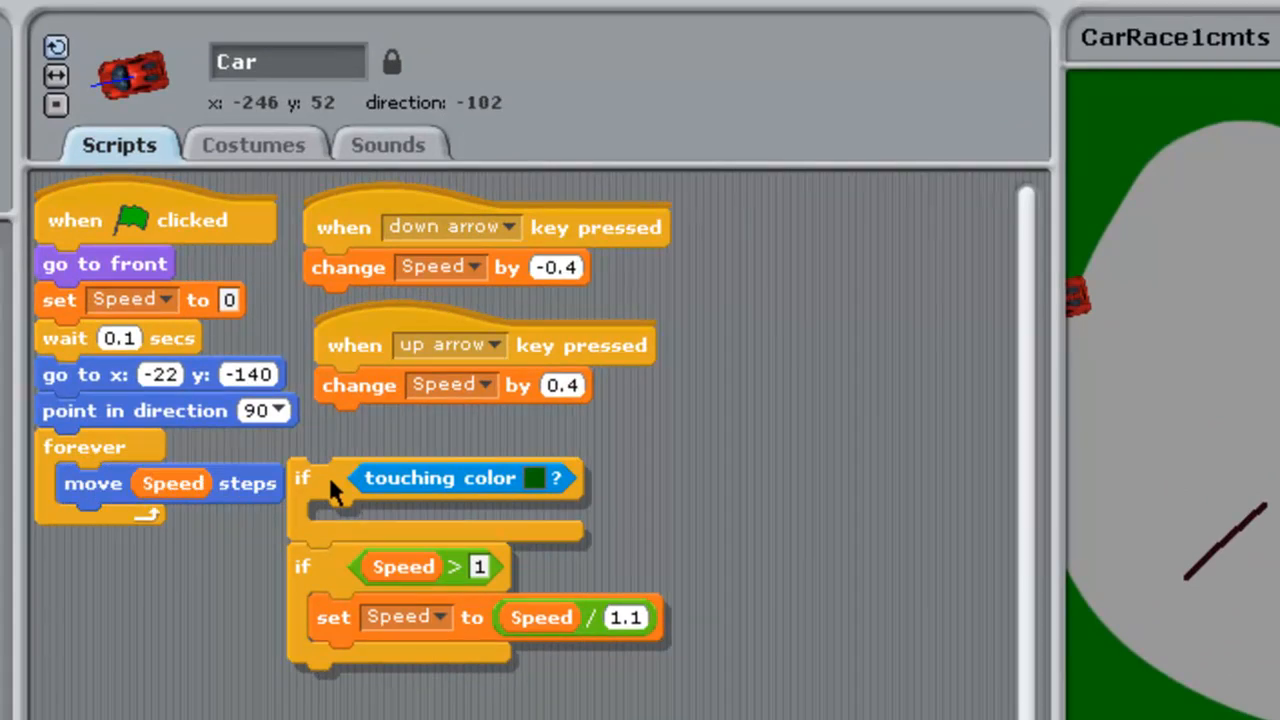
{"action": "left_click_drag", "start_coordinate": [304, 478], "coordinate": [430, 486]}
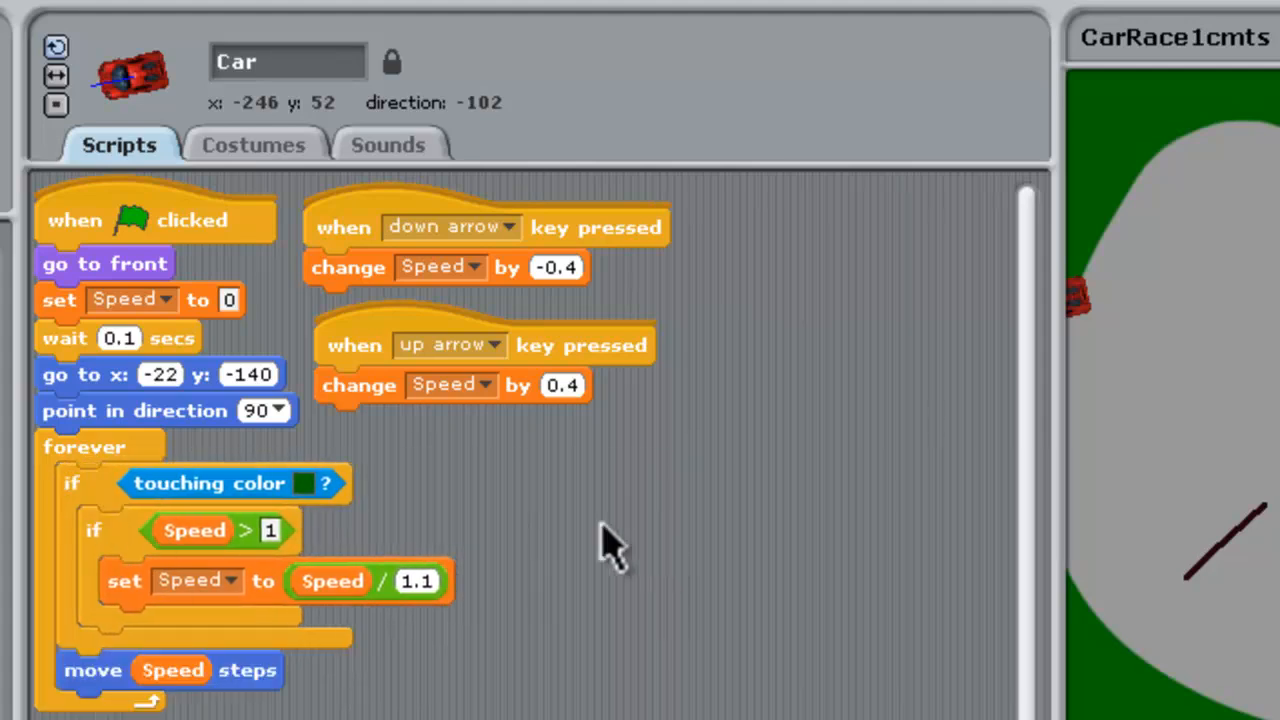
{"action": "mouse_move", "coordinate": [464, 330]}
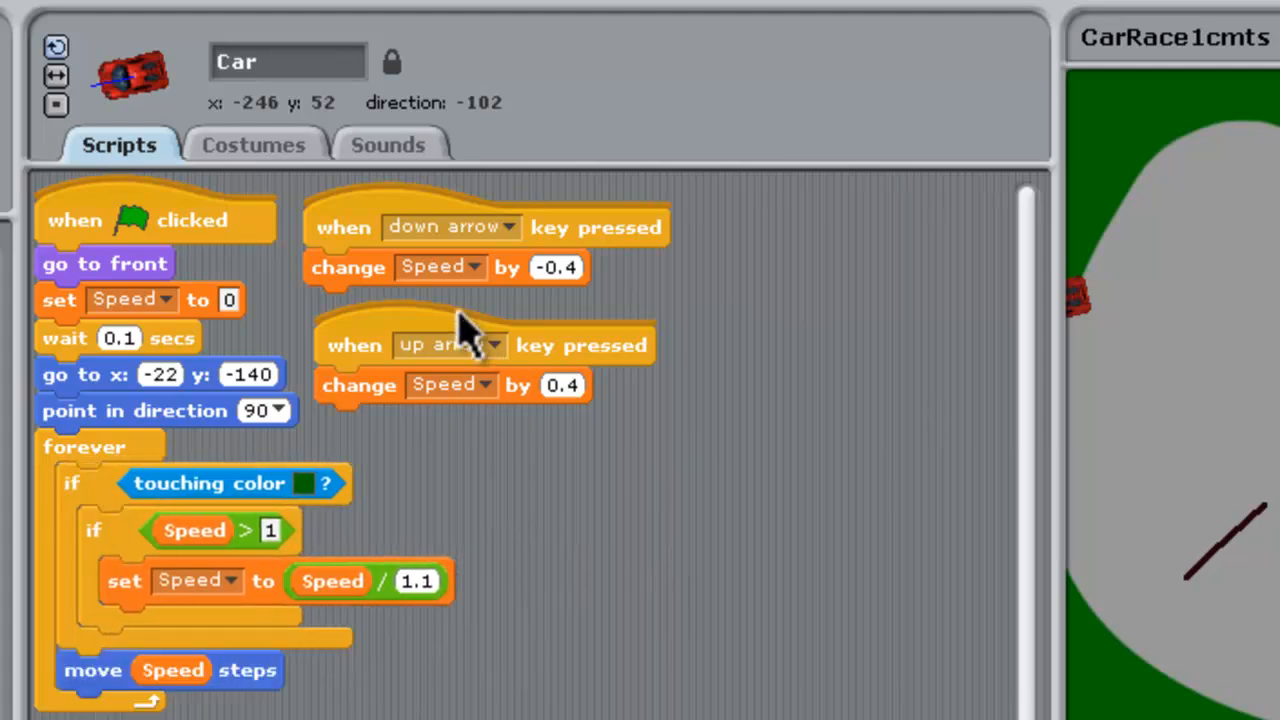
{"action": "mouse_move", "coordinate": [384, 328]}
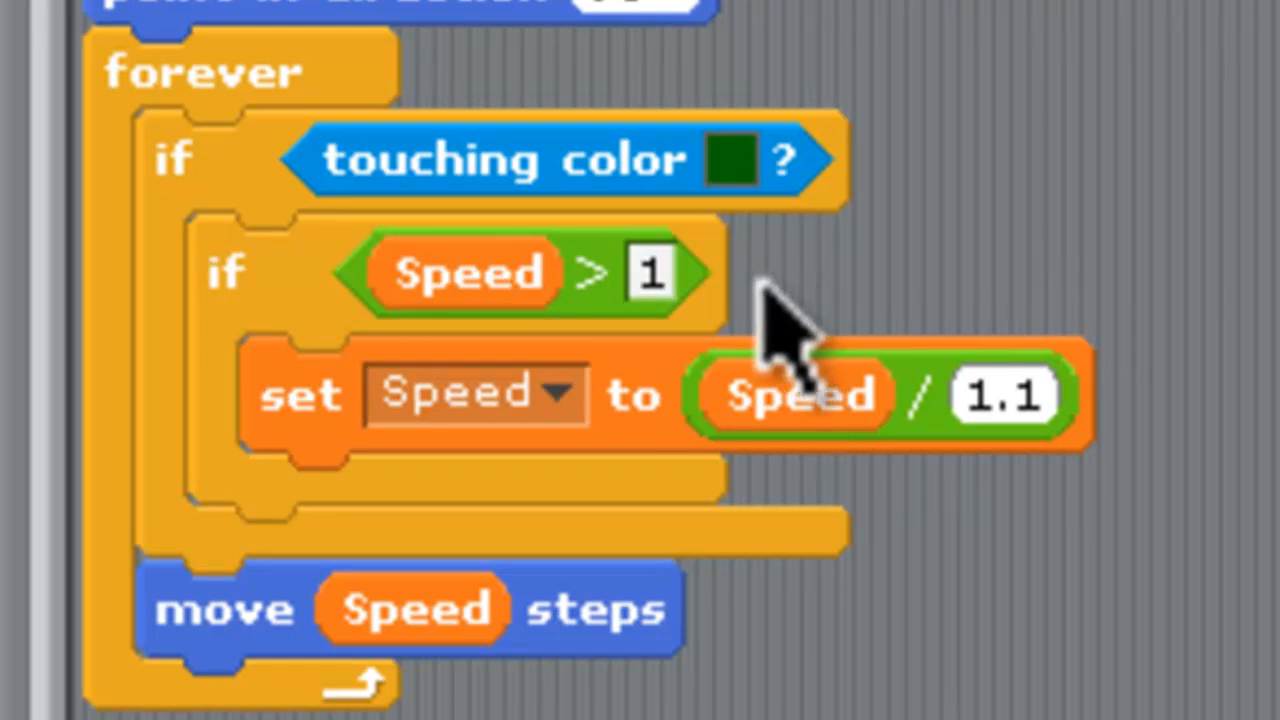
{"action": "mouse_move", "coordinate": [970, 464]}
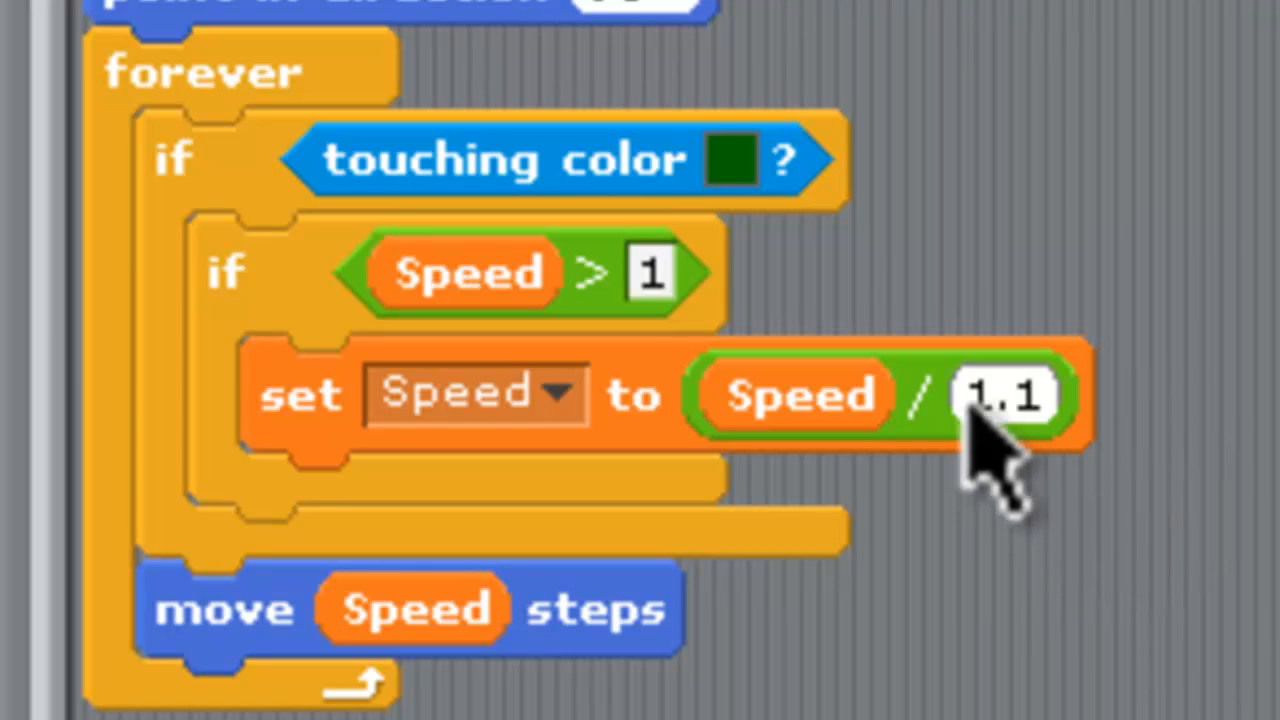
{"action": "mouse_move", "coordinate": [1130, 500]}
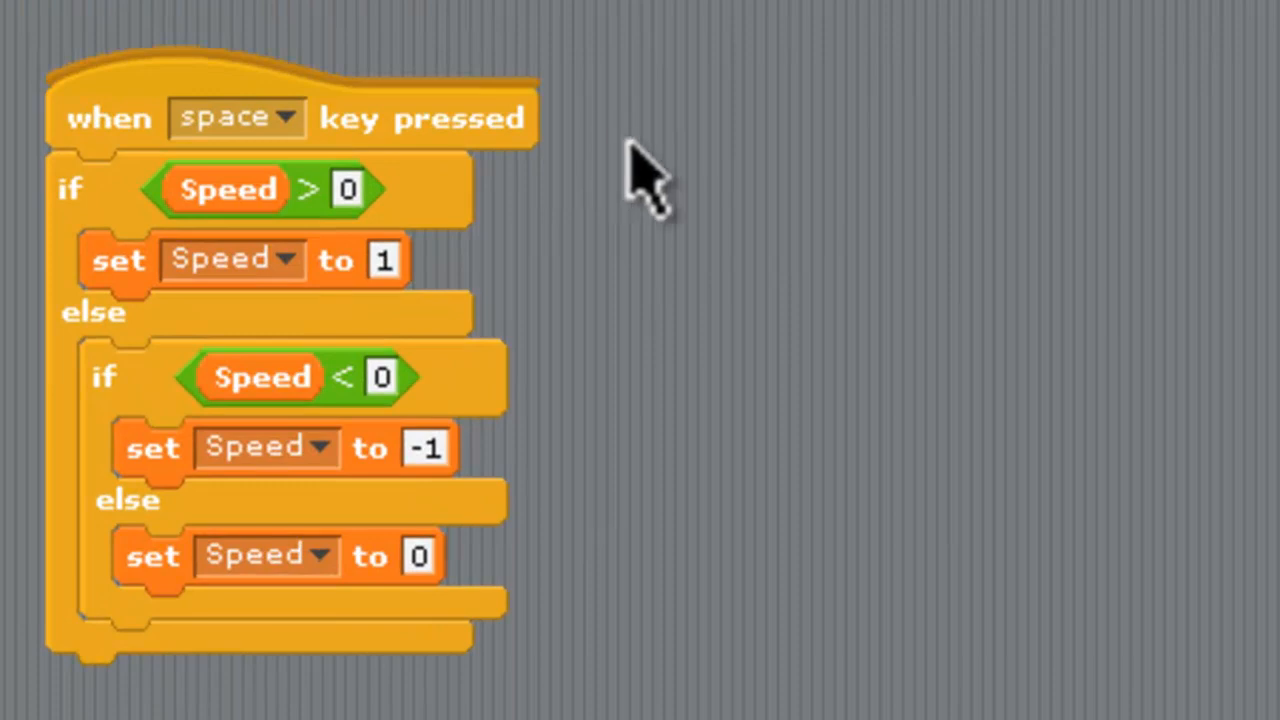
{"action": "mouse_move", "coordinate": [584, 164]}
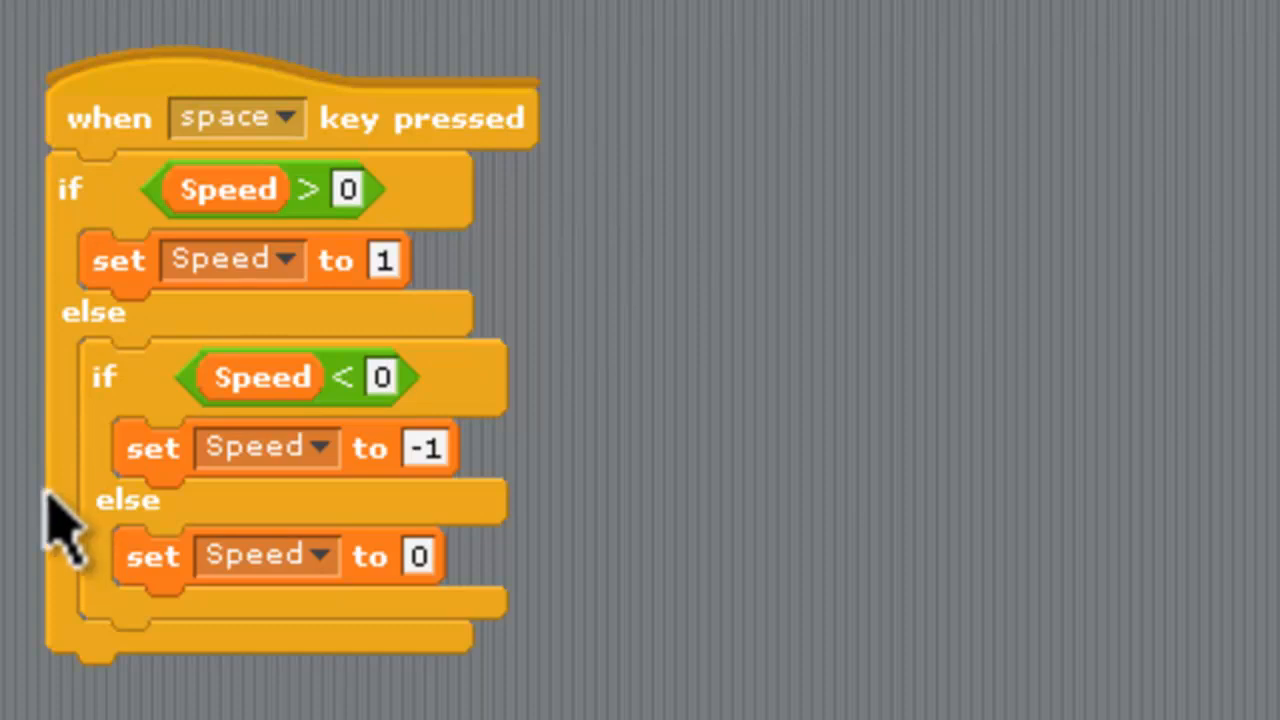
{"action": "mouse_move", "coordinate": [36, 464]}
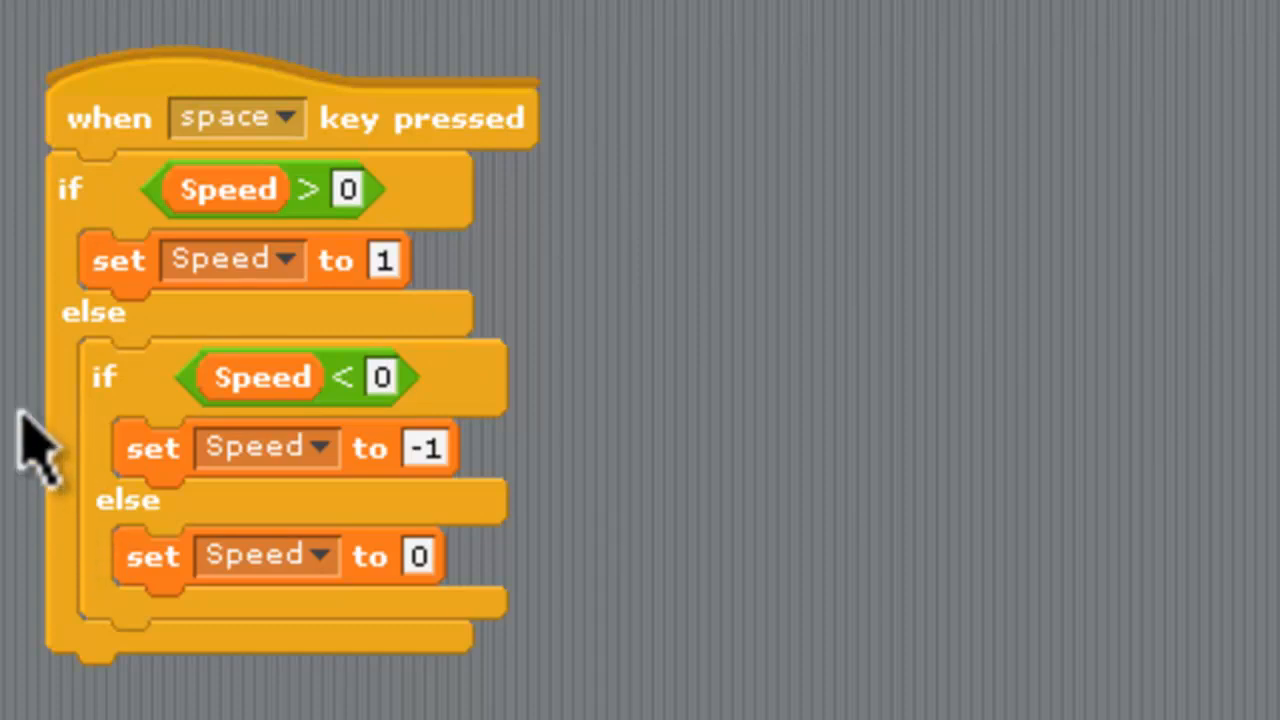
{"action": "mouse_move", "coordinate": [510, 210]}
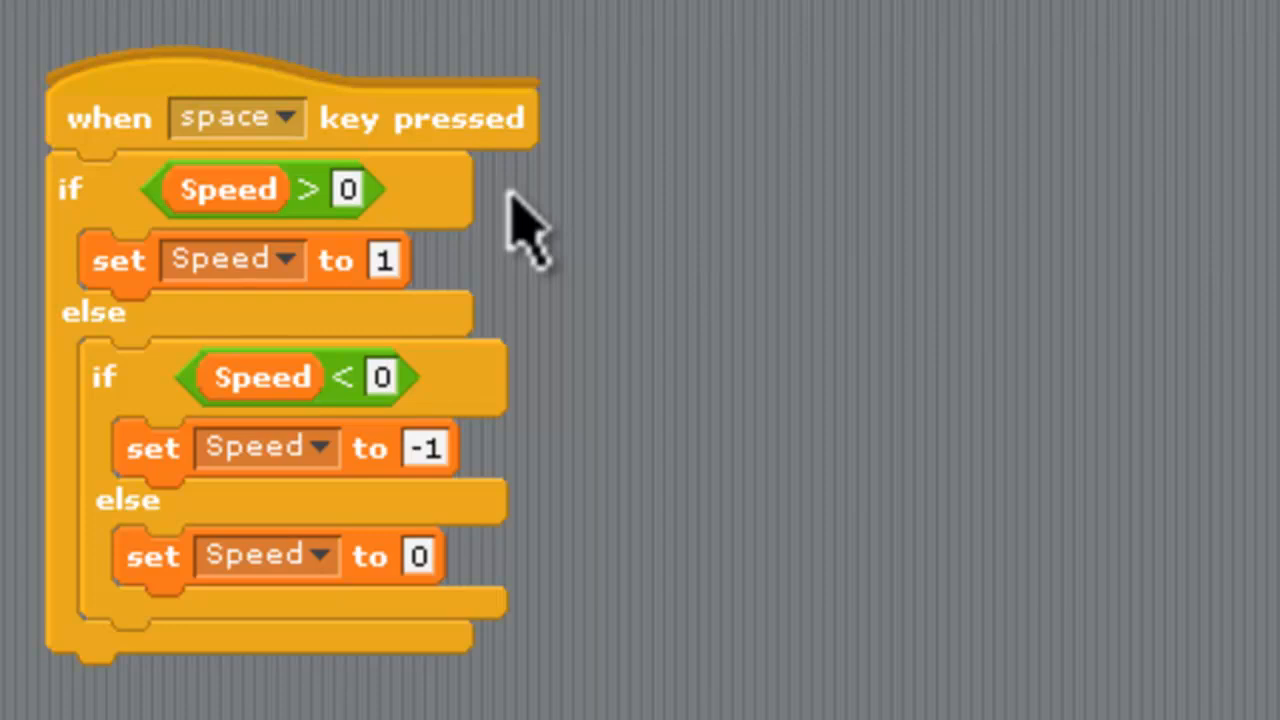
{"action": "mouse_move", "coordinate": [436, 290]}
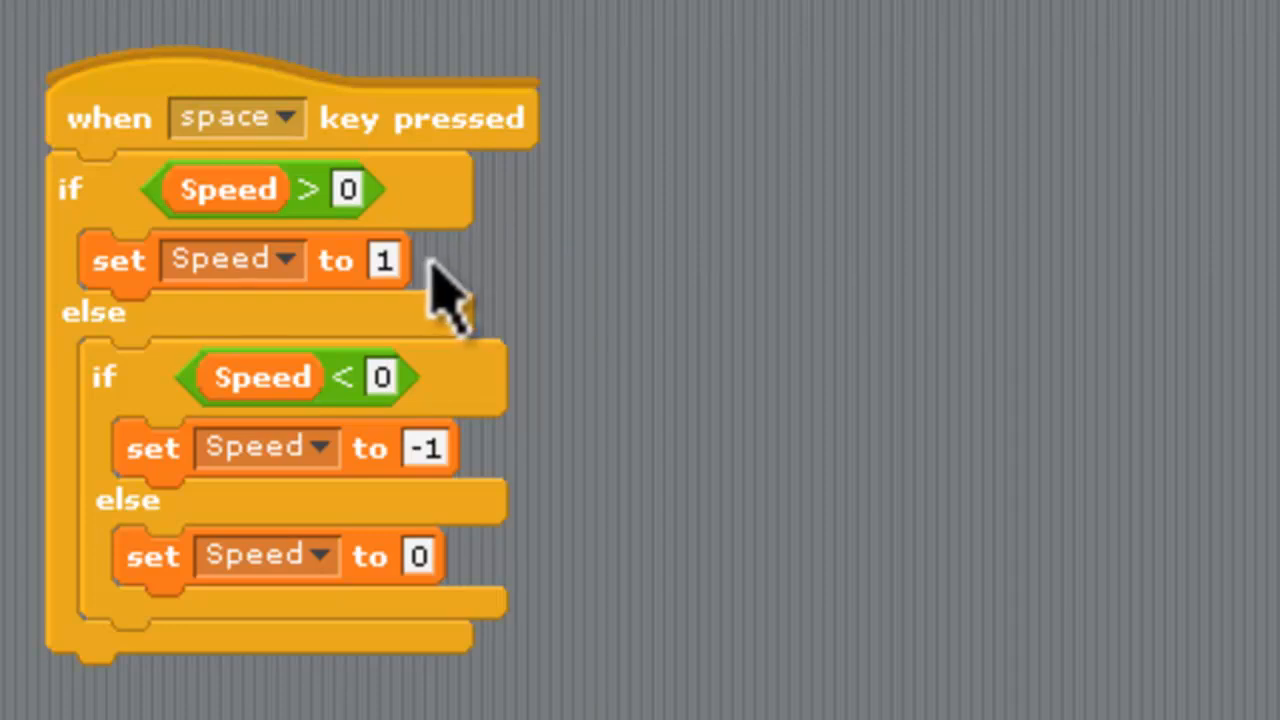
{"action": "mouse_move", "coordinate": [116, 360]}
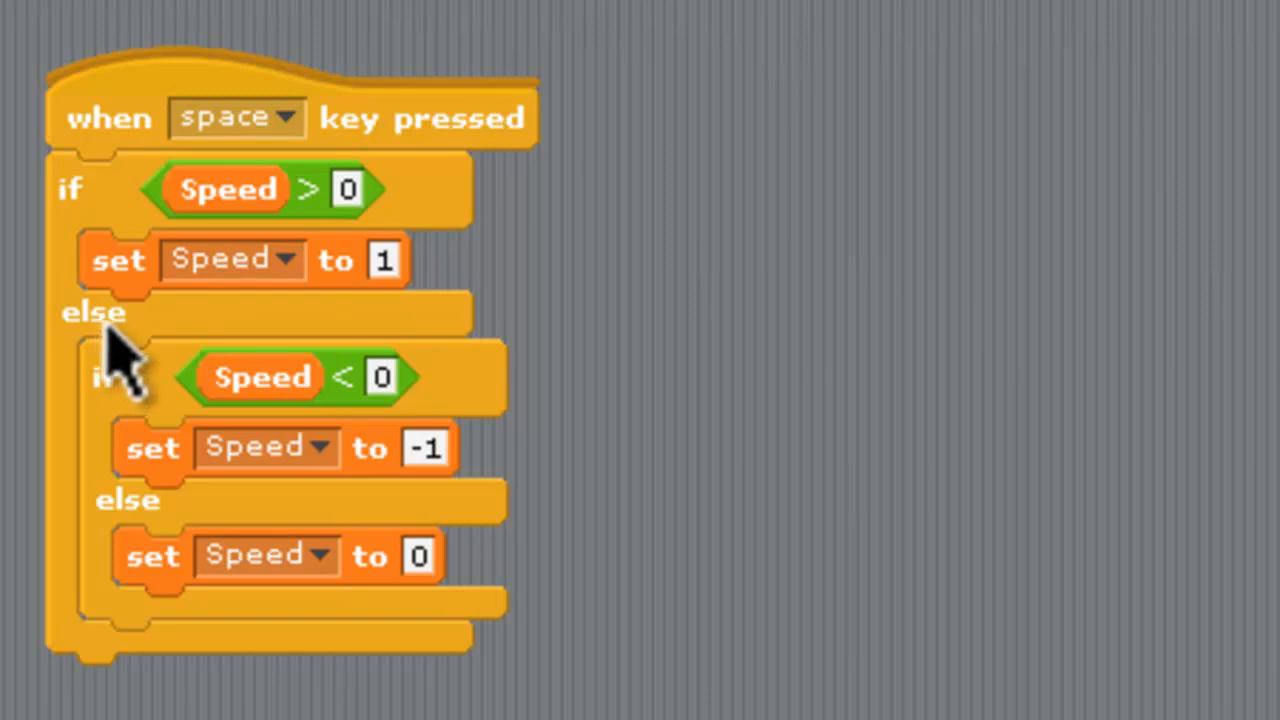
{"action": "mouse_move", "coordinate": [644, 320]}
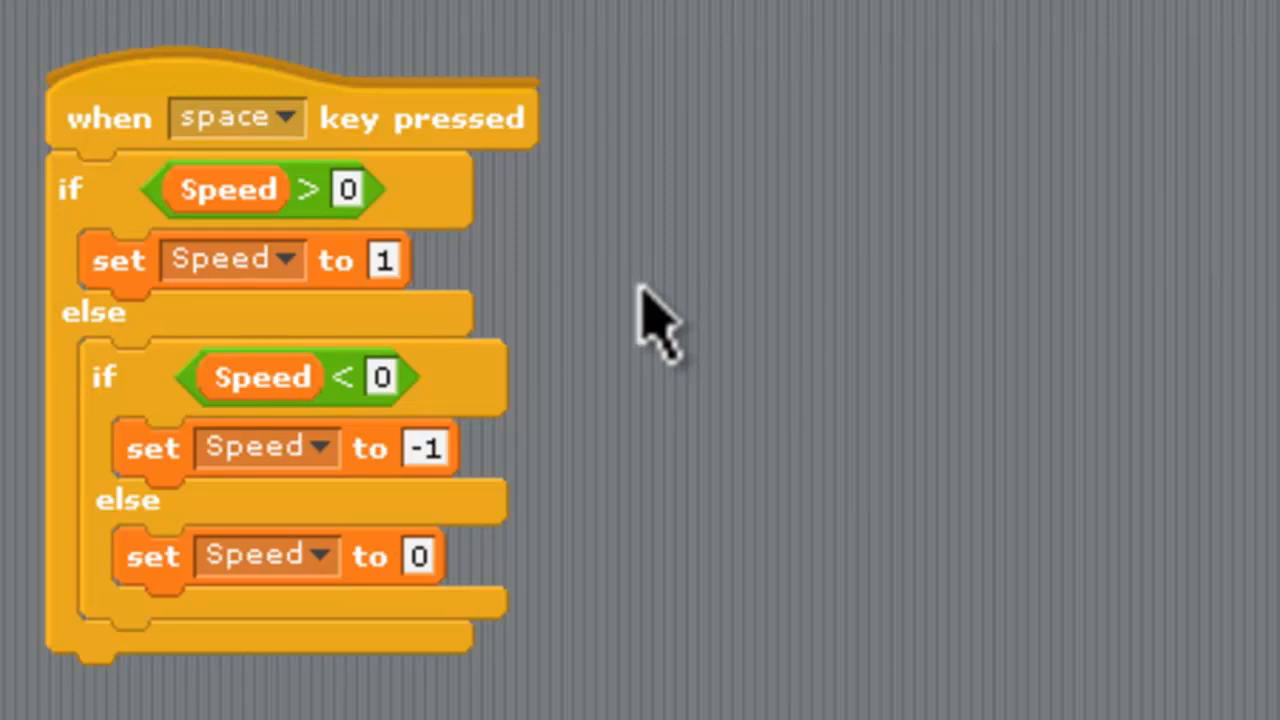
{"action": "mouse_move", "coordinate": [496, 430]}
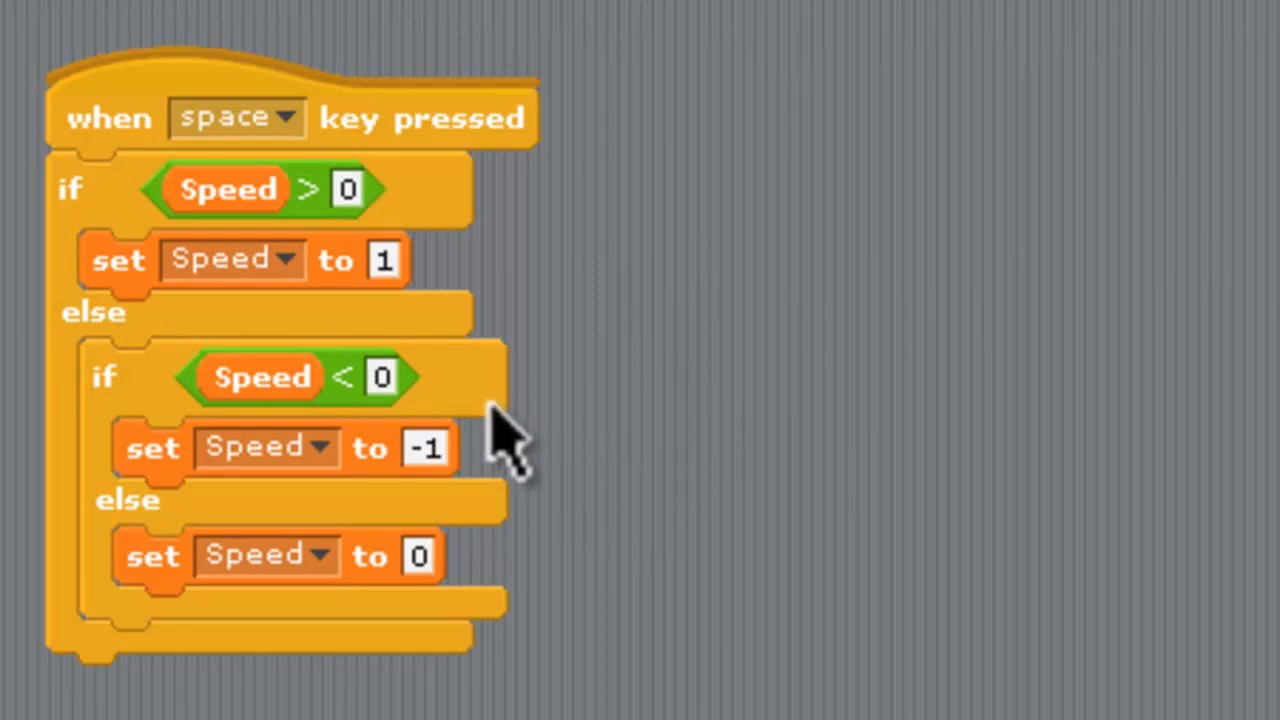
{"action": "mouse_move", "coordinate": [520, 496]}
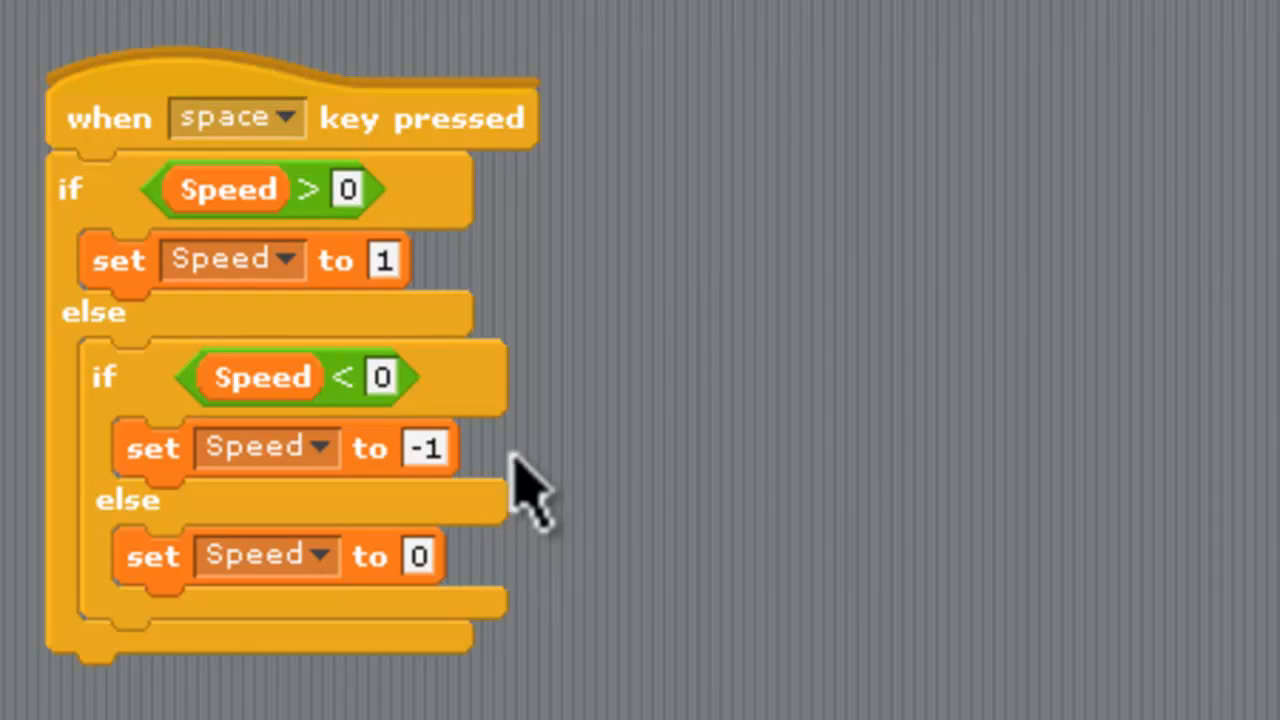
{"action": "mouse_move", "coordinate": [510, 490]}
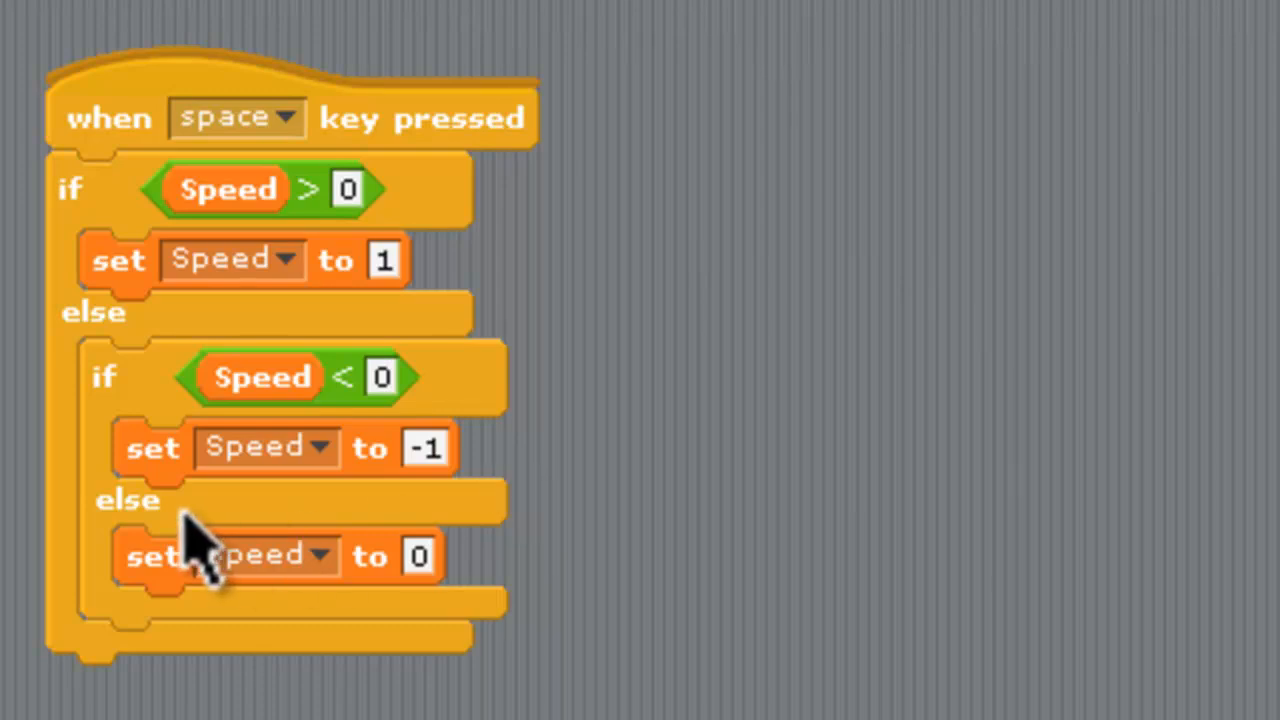
{"action": "mouse_move", "coordinate": [540, 480]}
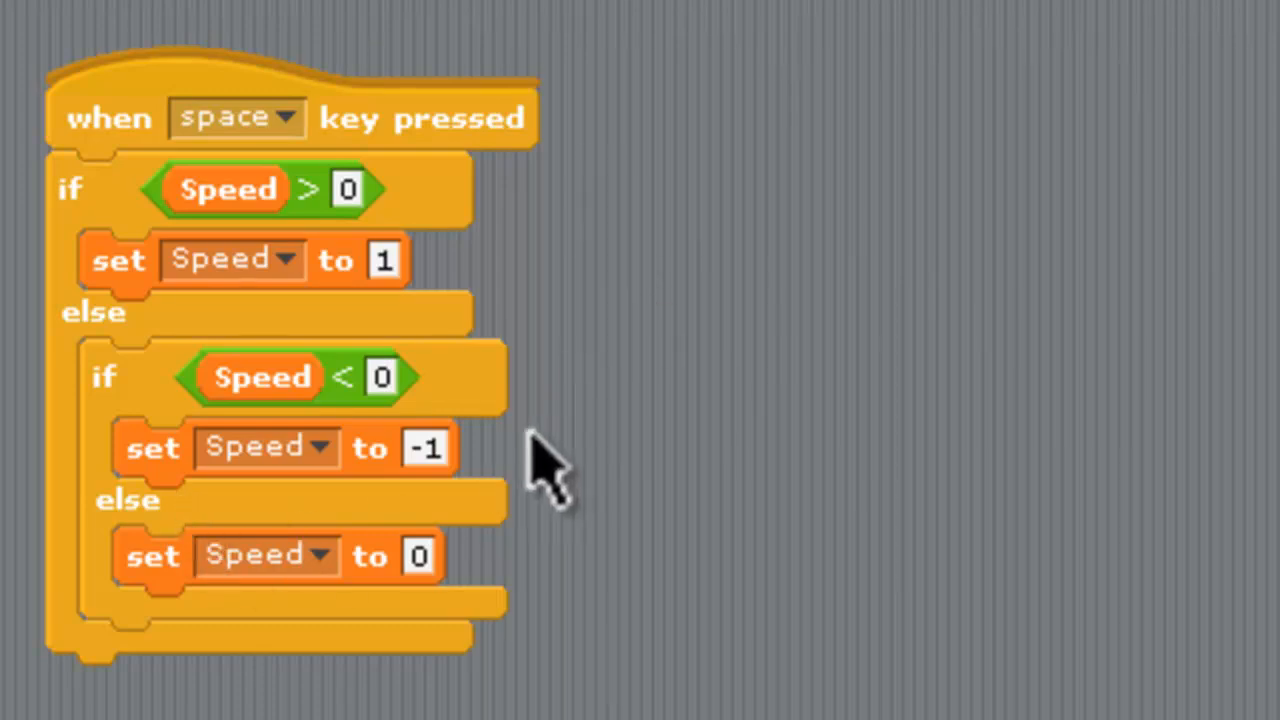
{"action": "mouse_move", "coordinate": [556, 570]}
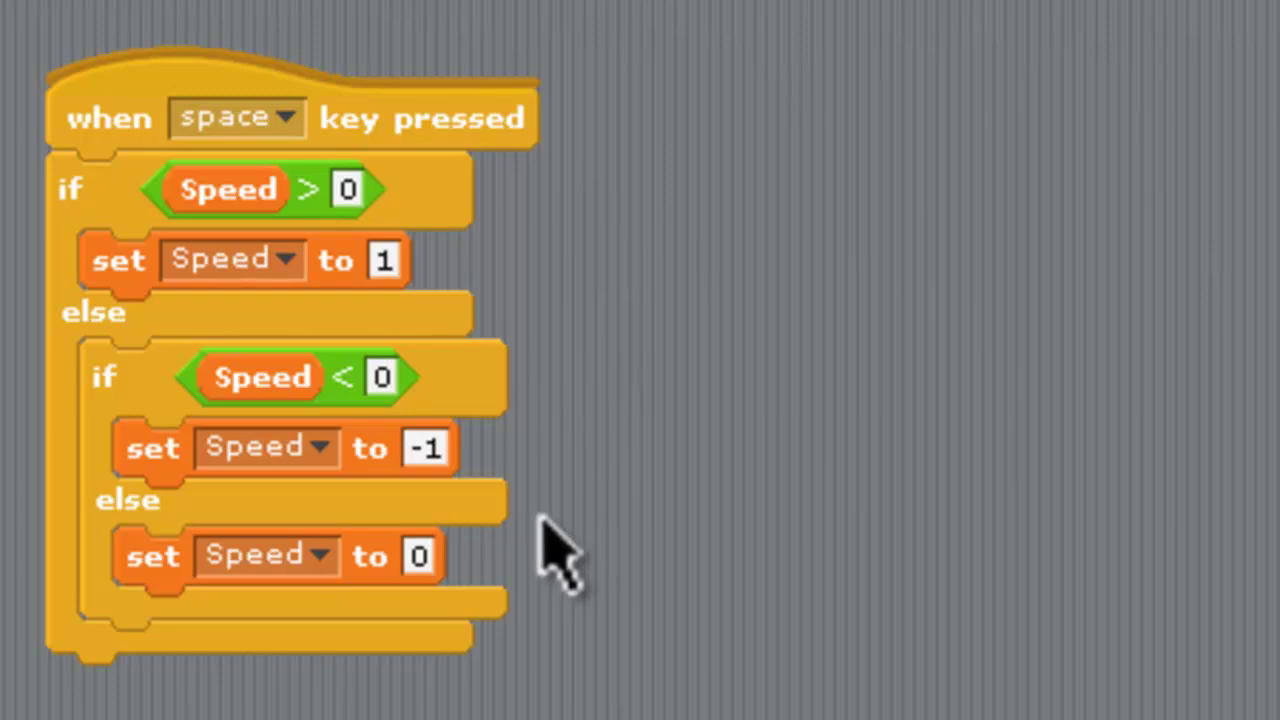
{"action": "mouse_move", "coordinate": [476, 590]}
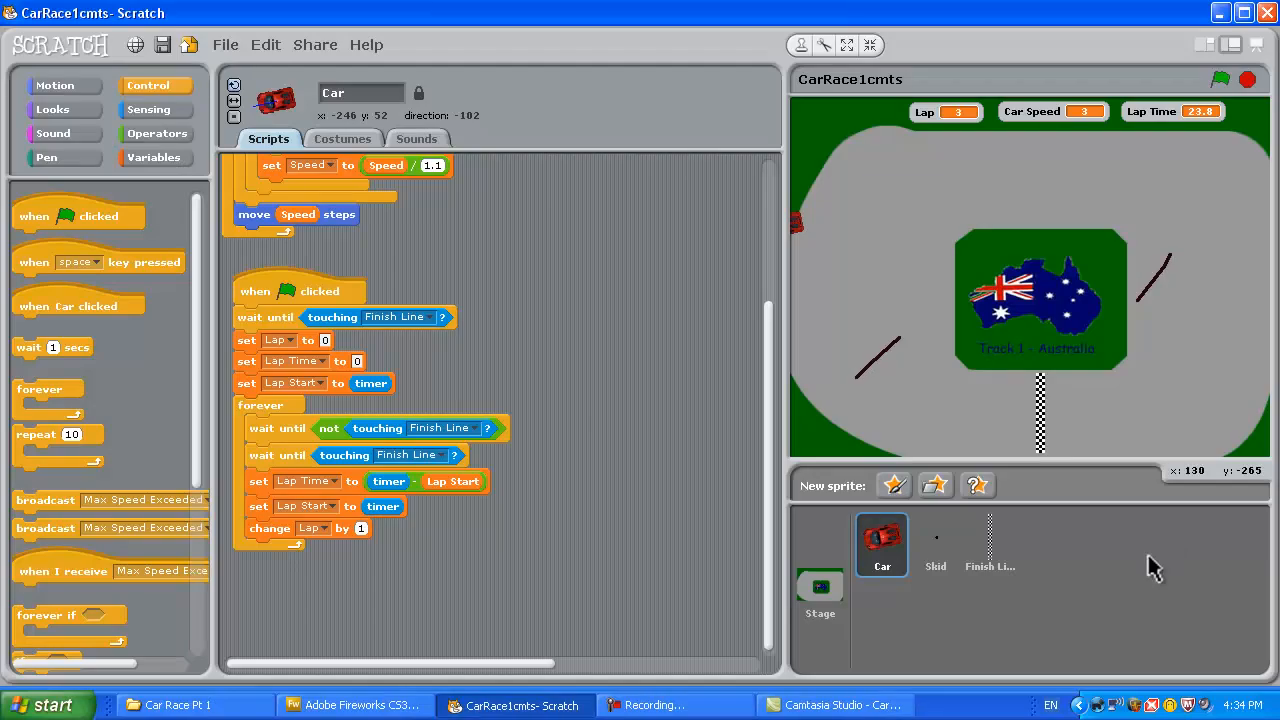
{"action": "mouse_move", "coordinate": [1140, 584]}
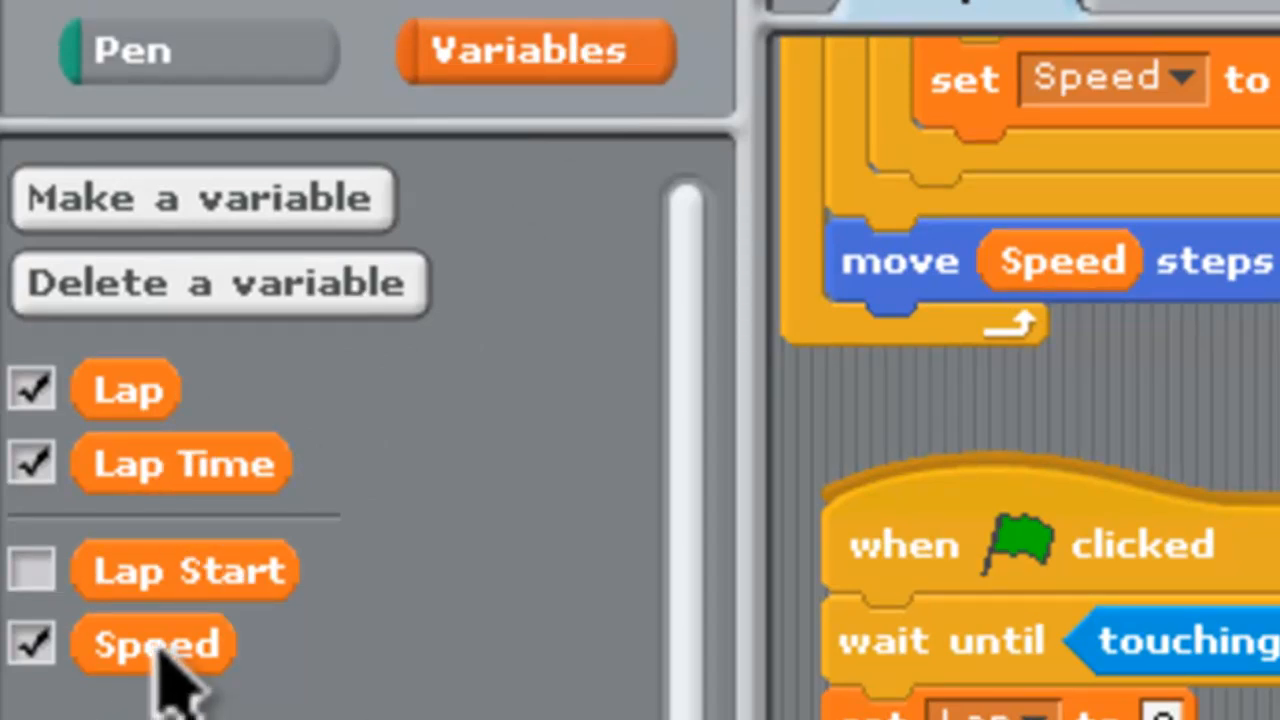
{"action": "mouse_move", "coordinate": [404, 656]}
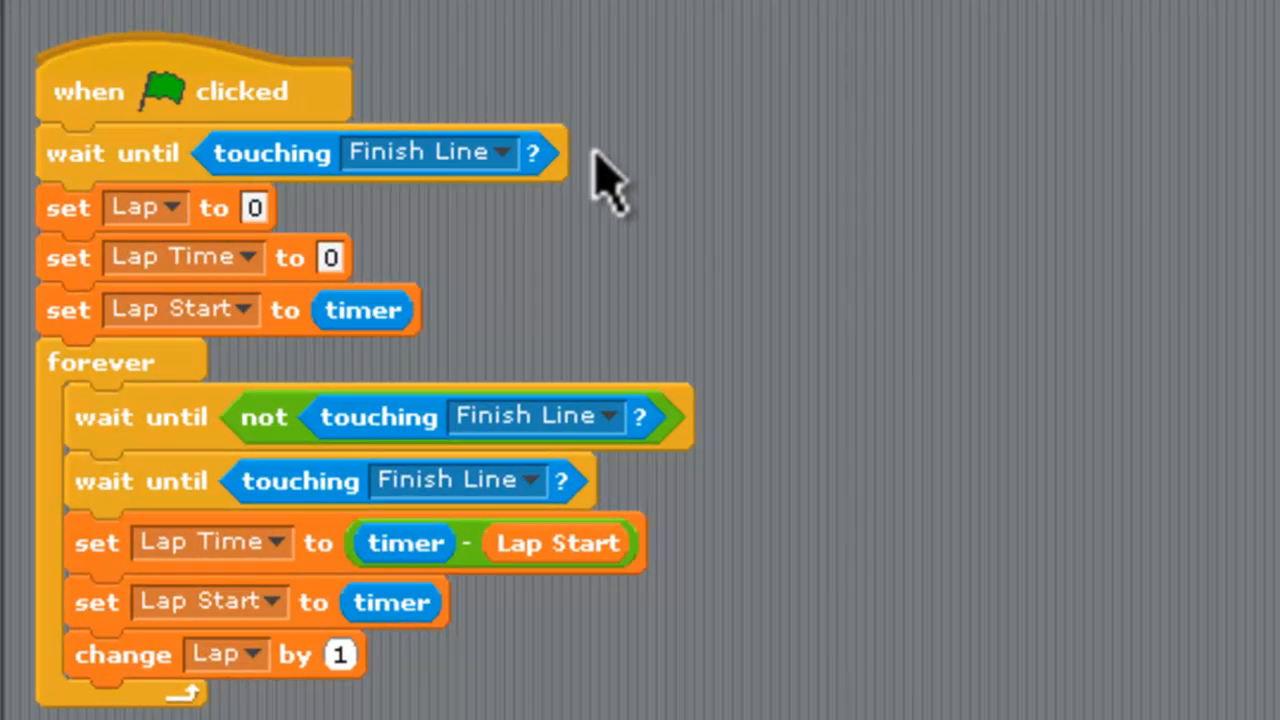
{"action": "mouse_move", "coordinate": [304, 224]}
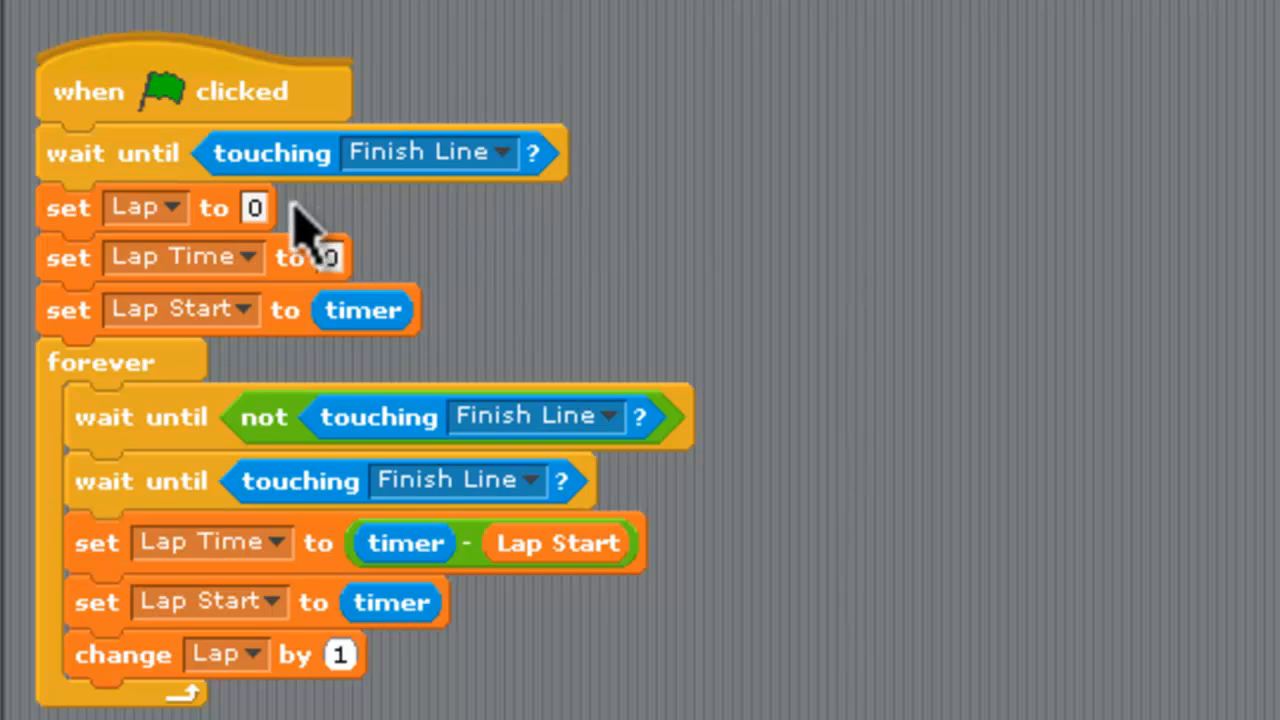
{"action": "mouse_move", "coordinate": [396, 276]}
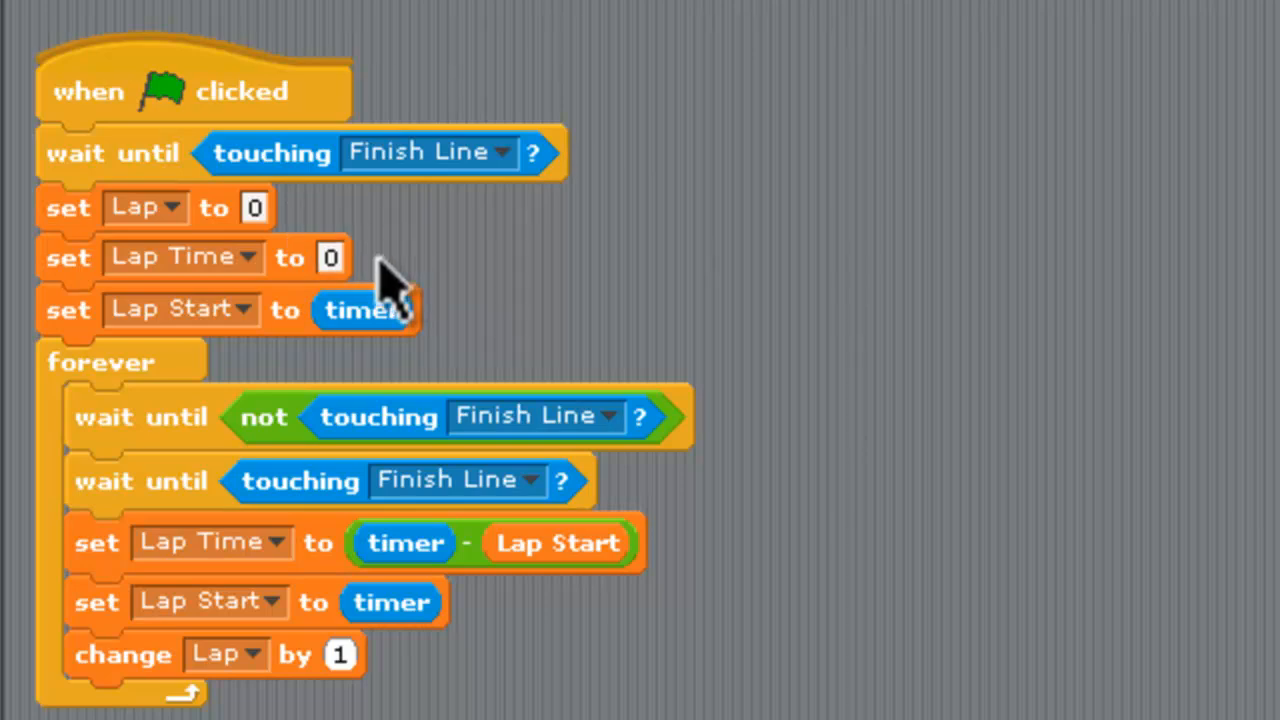
{"action": "mouse_move", "coordinate": [476, 344]}
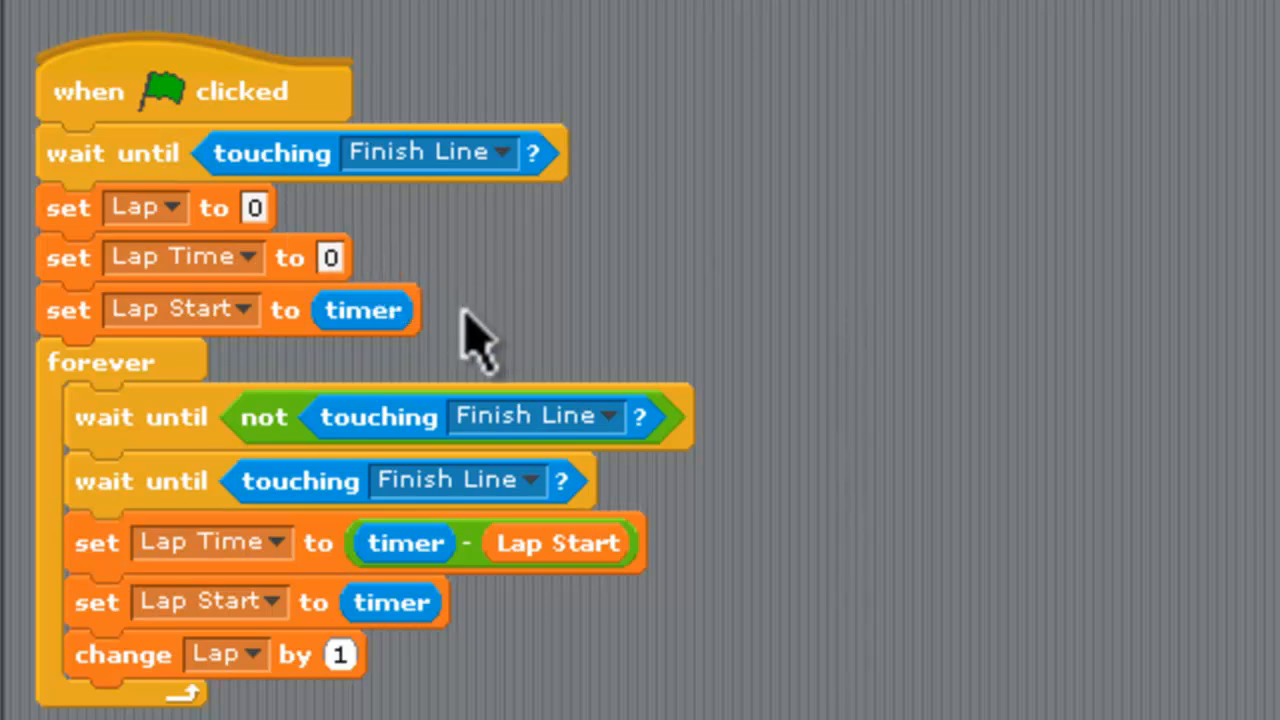
{"action": "mouse_move", "coordinate": [676, 320]}
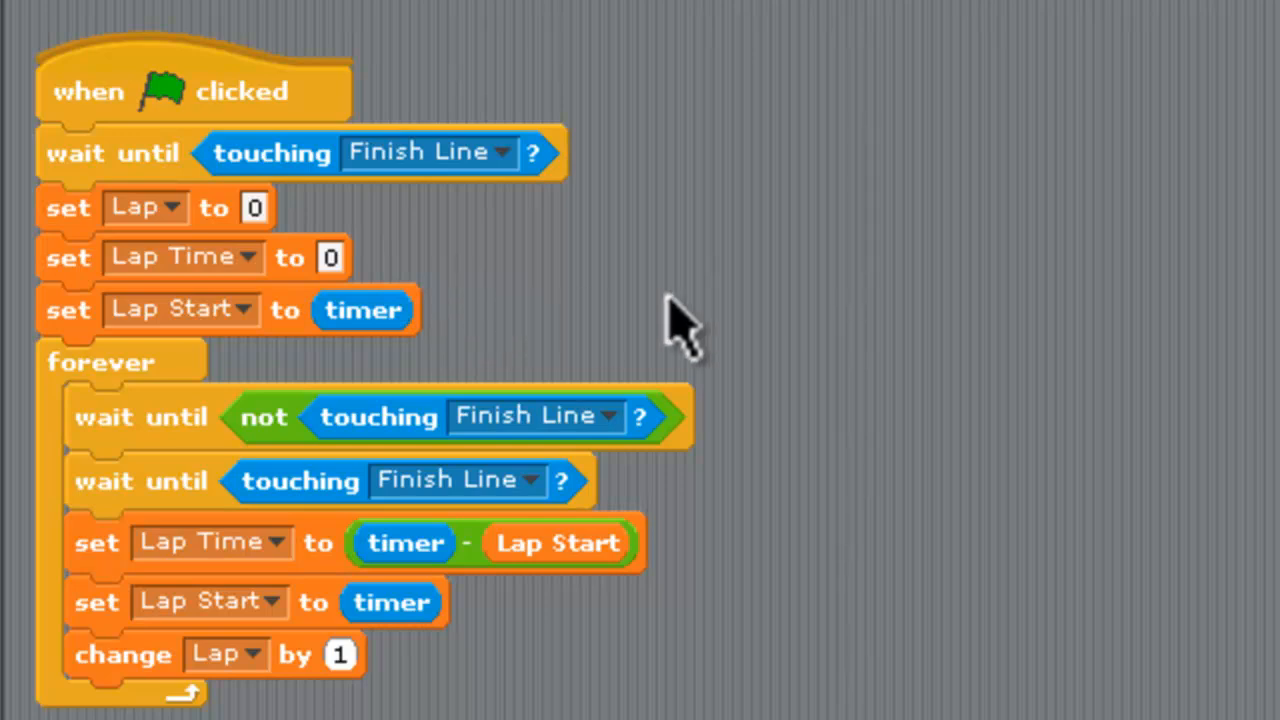
{"action": "mouse_move", "coordinate": [492, 340]}
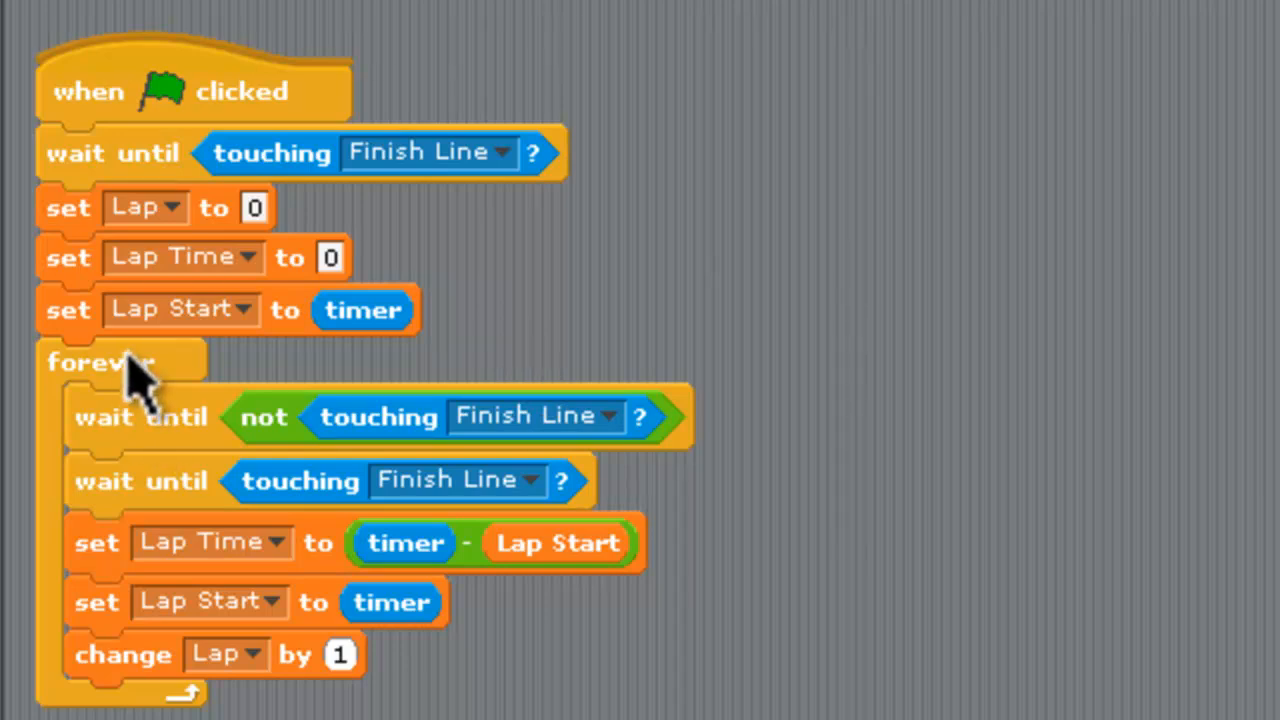
{"action": "mouse_move", "coordinate": [180, 700]}
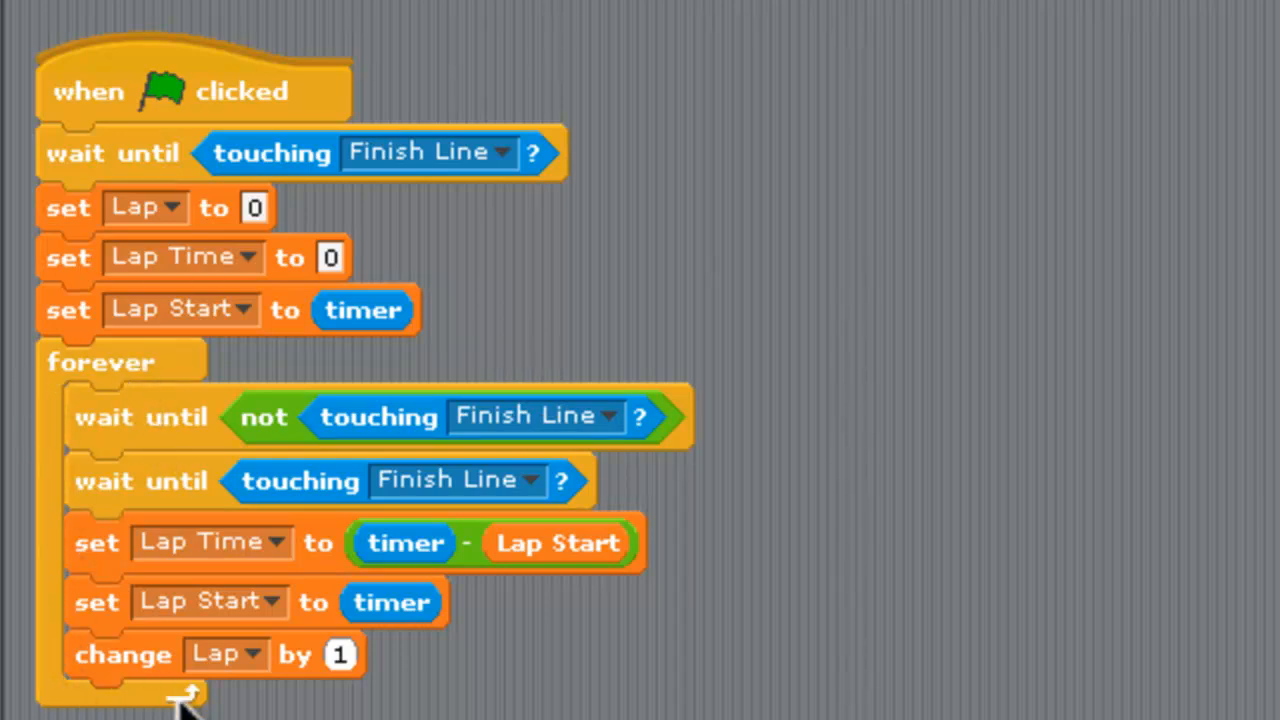
{"action": "mouse_move", "coordinate": [764, 424]}
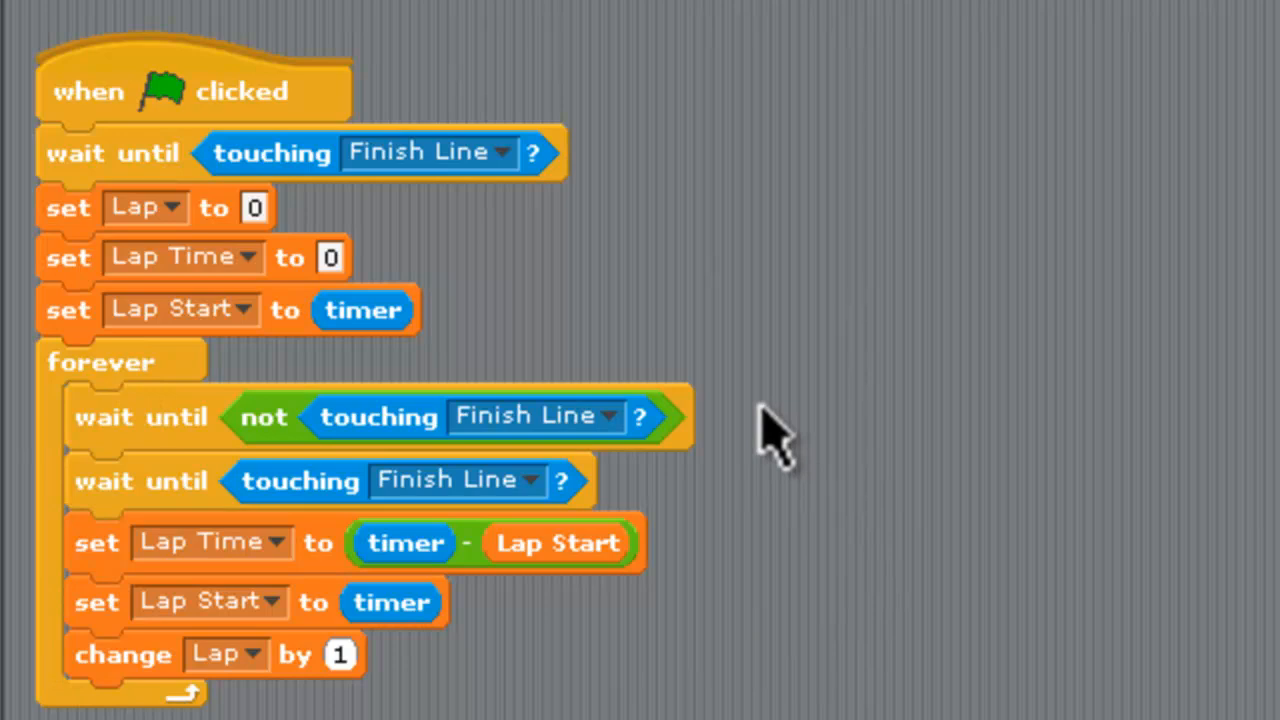
{"action": "mouse_move", "coordinate": [700, 430]}
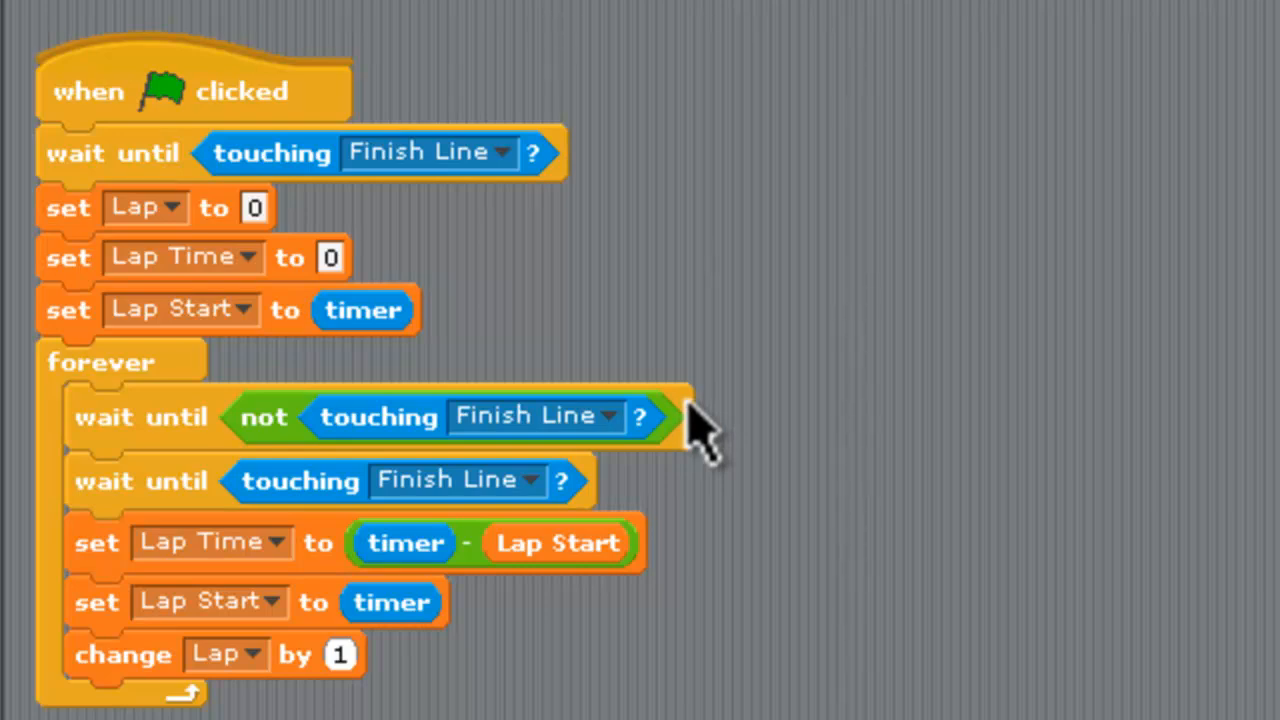
{"action": "mouse_move", "coordinate": [690, 516]}
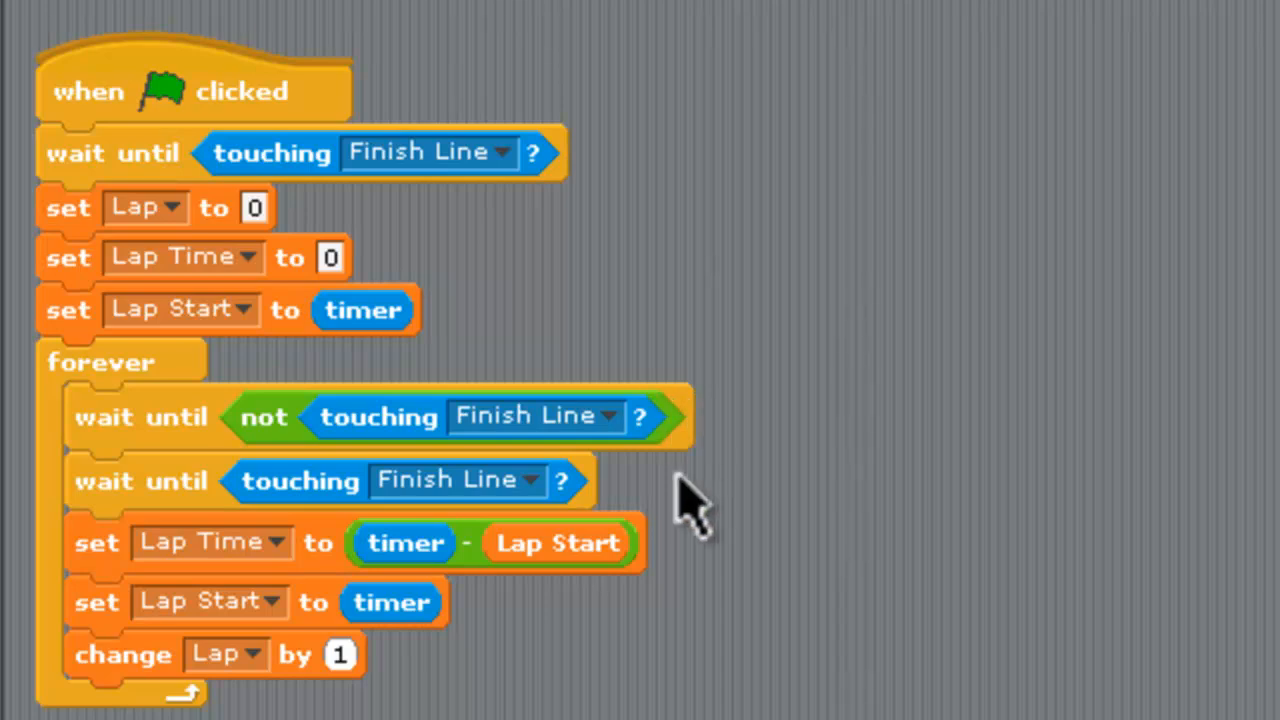
{"action": "mouse_move", "coordinate": [300, 624]}
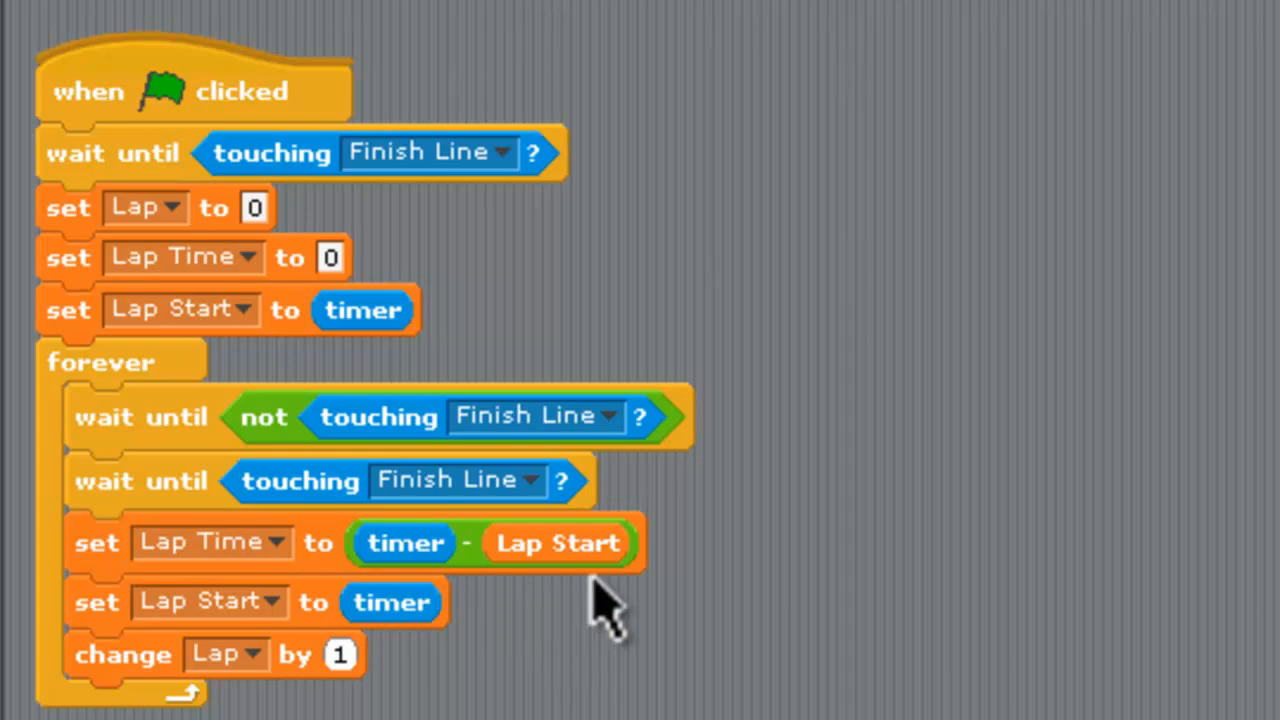
{"action": "mouse_move", "coordinate": [784, 600]}
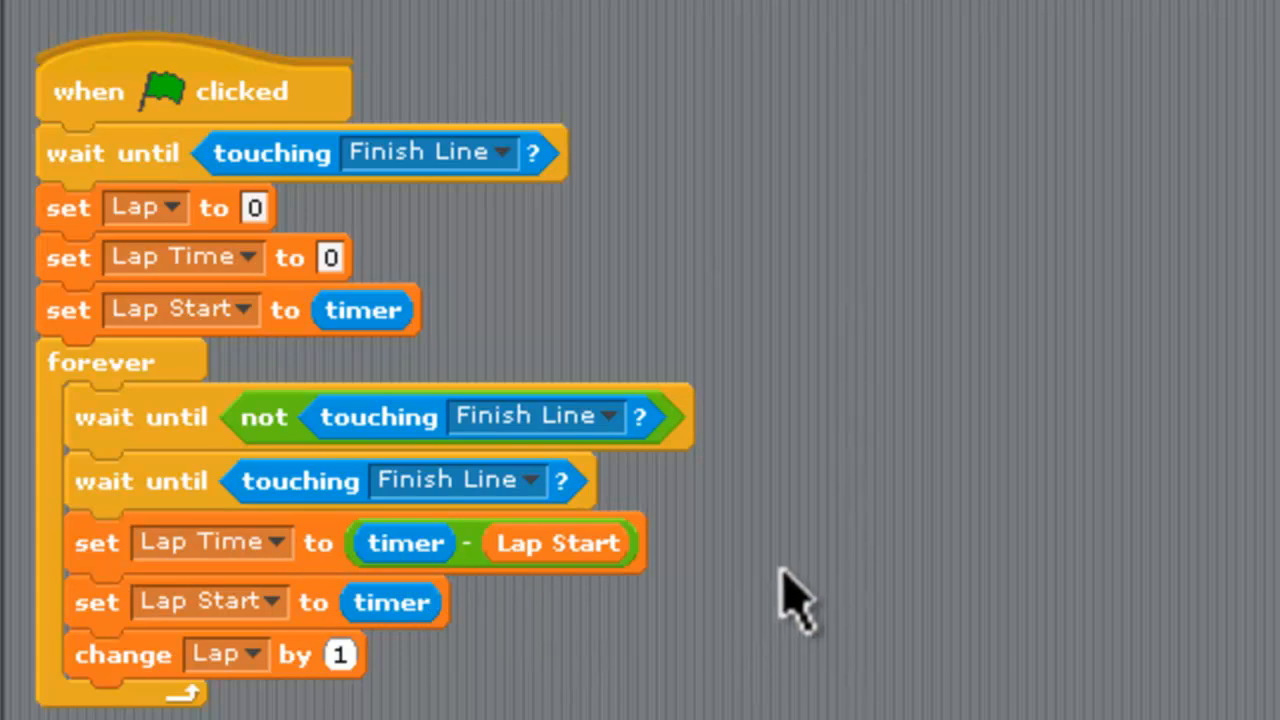
{"action": "mouse_move", "coordinate": [680, 580]}
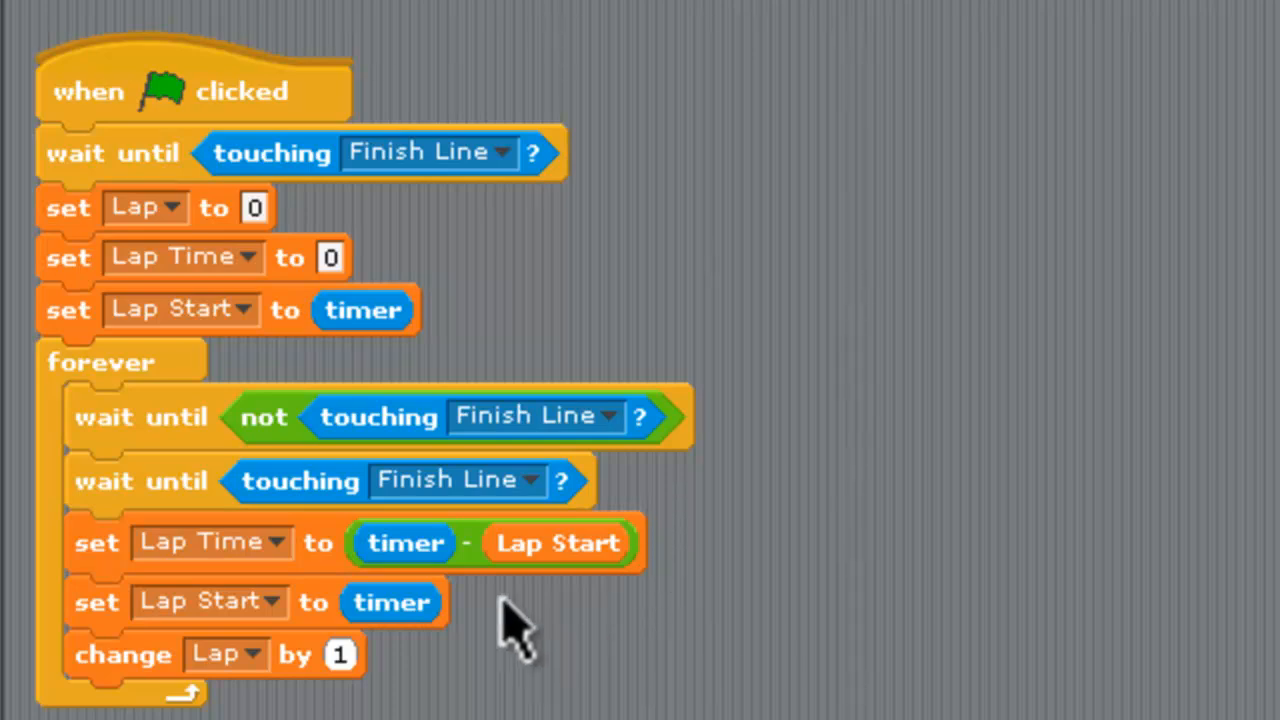
{"action": "mouse_move", "coordinate": [804, 590]}
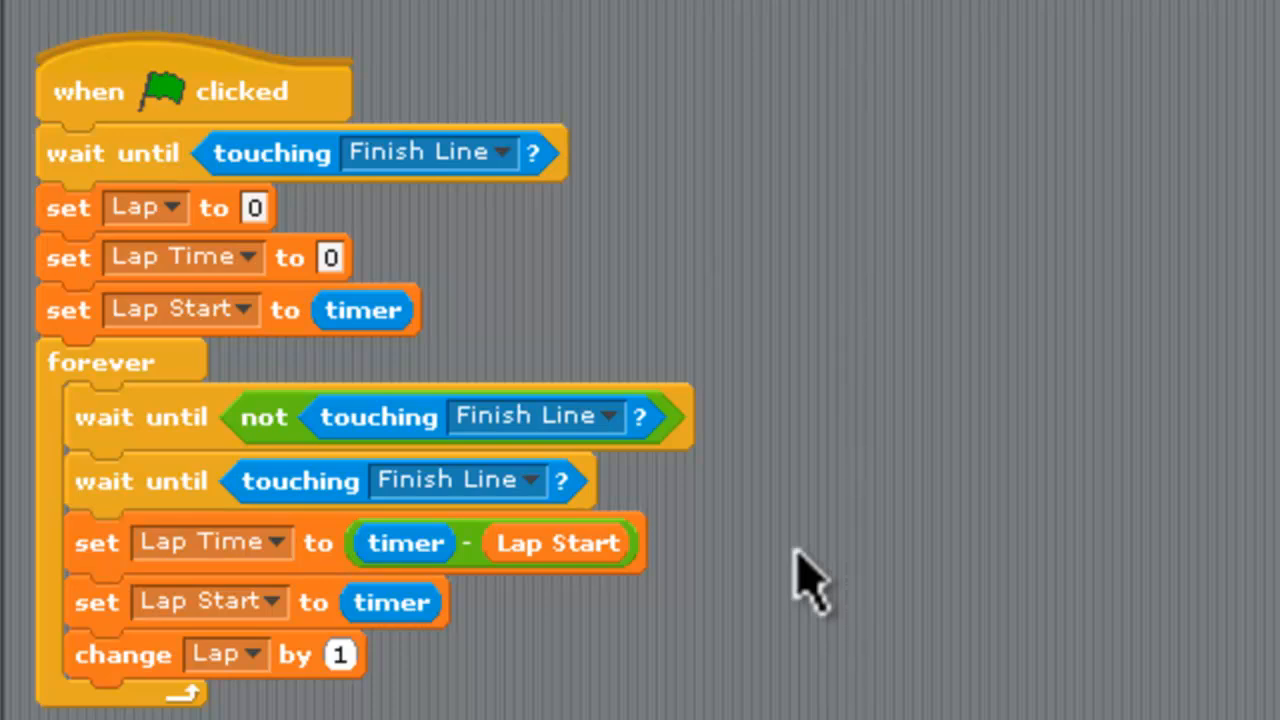
{"action": "mouse_move", "coordinate": [240, 660]}
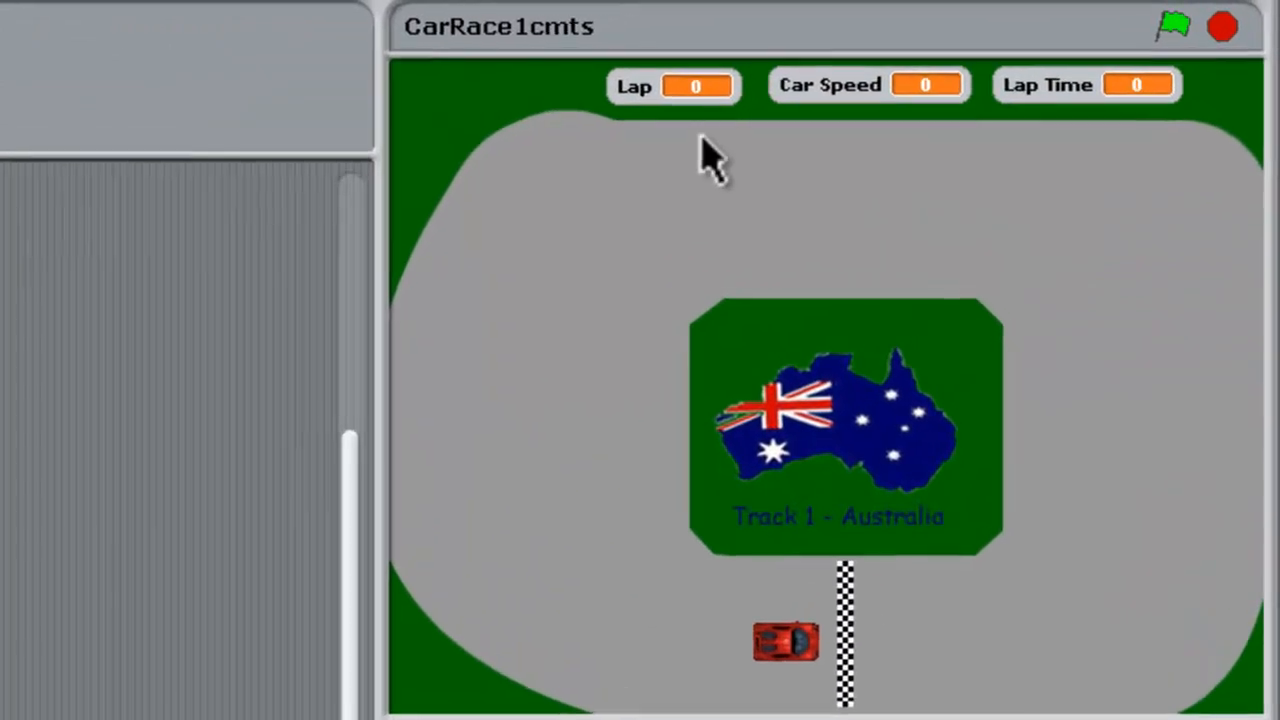
{"action": "mouse_move", "coordinate": [870, 140]}
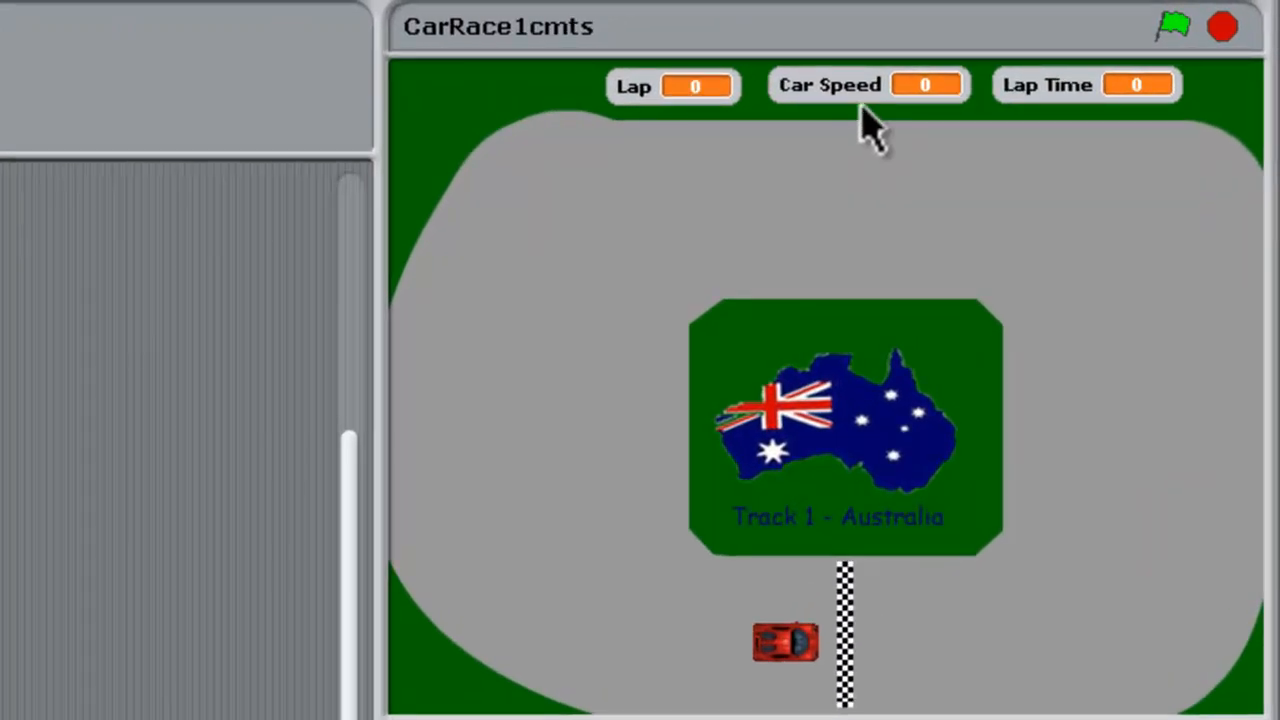
{"action": "mouse_move", "coordinate": [1056, 136]}
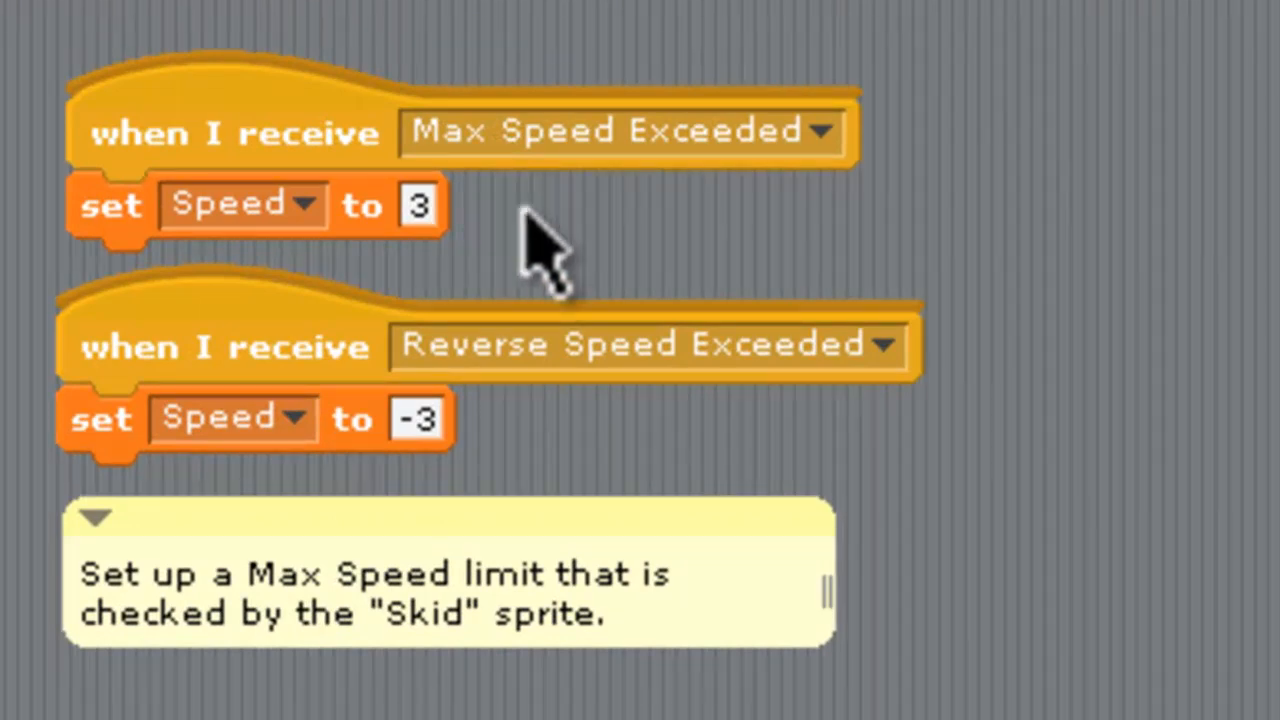
{"action": "mouse_move", "coordinate": [676, 414]}
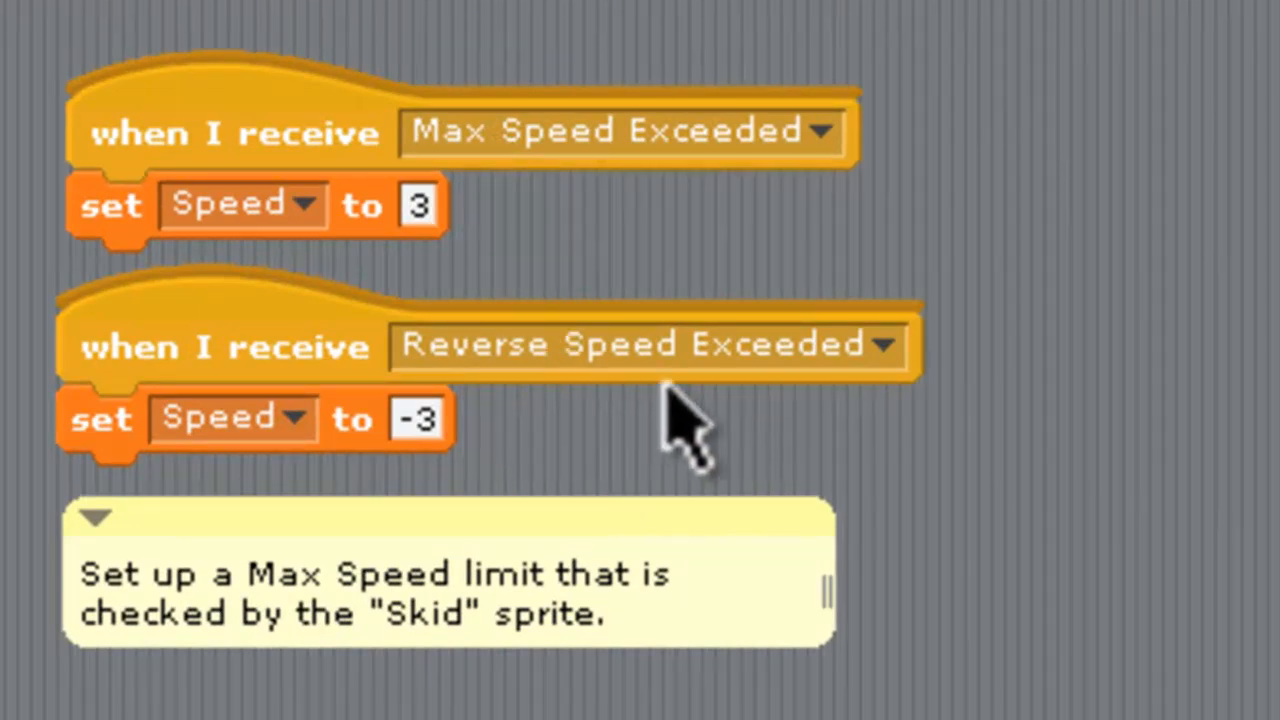
{"action": "mouse_move", "coordinate": [530, 420]}
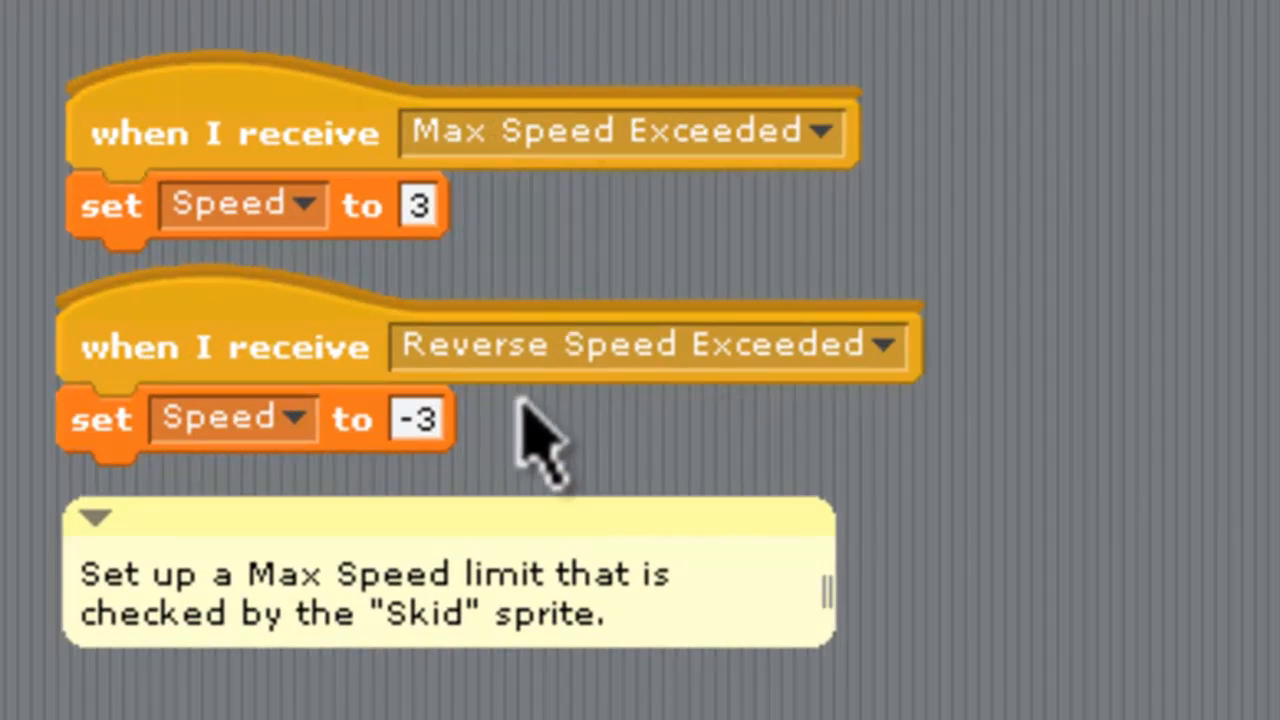
{"action": "mouse_move", "coordinate": [1044, 576]}
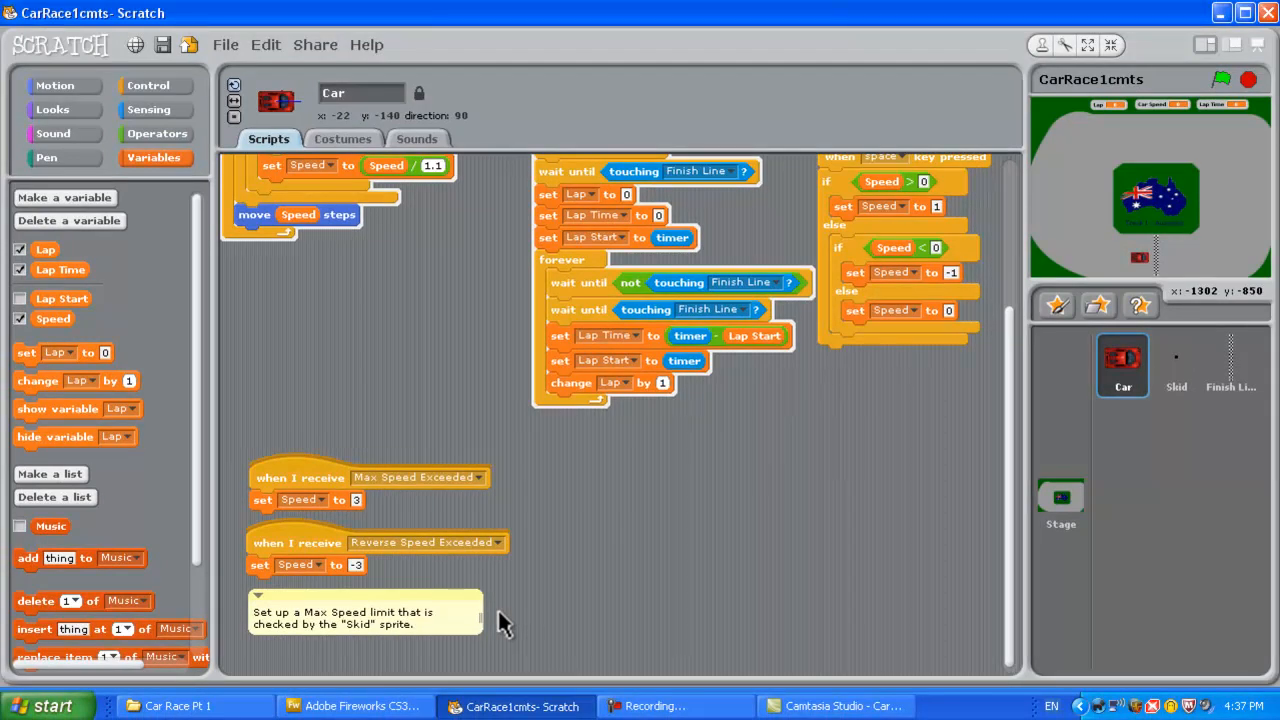
{"action": "mouse_move", "coordinate": [1016, 456]}
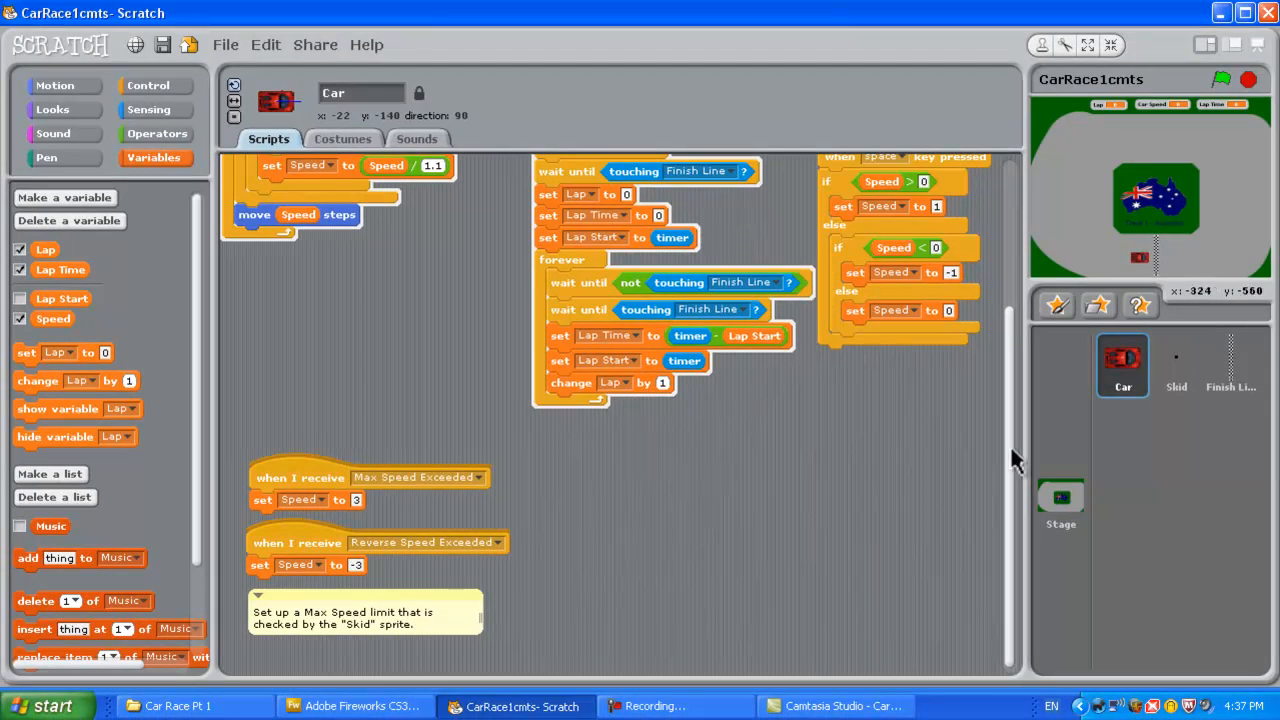
Select the Skid sprite and view its script broadcasting Max Speed Exceeded when Car Speed exceeds 7.
{"action": "left_click", "coordinate": [1176, 364]}
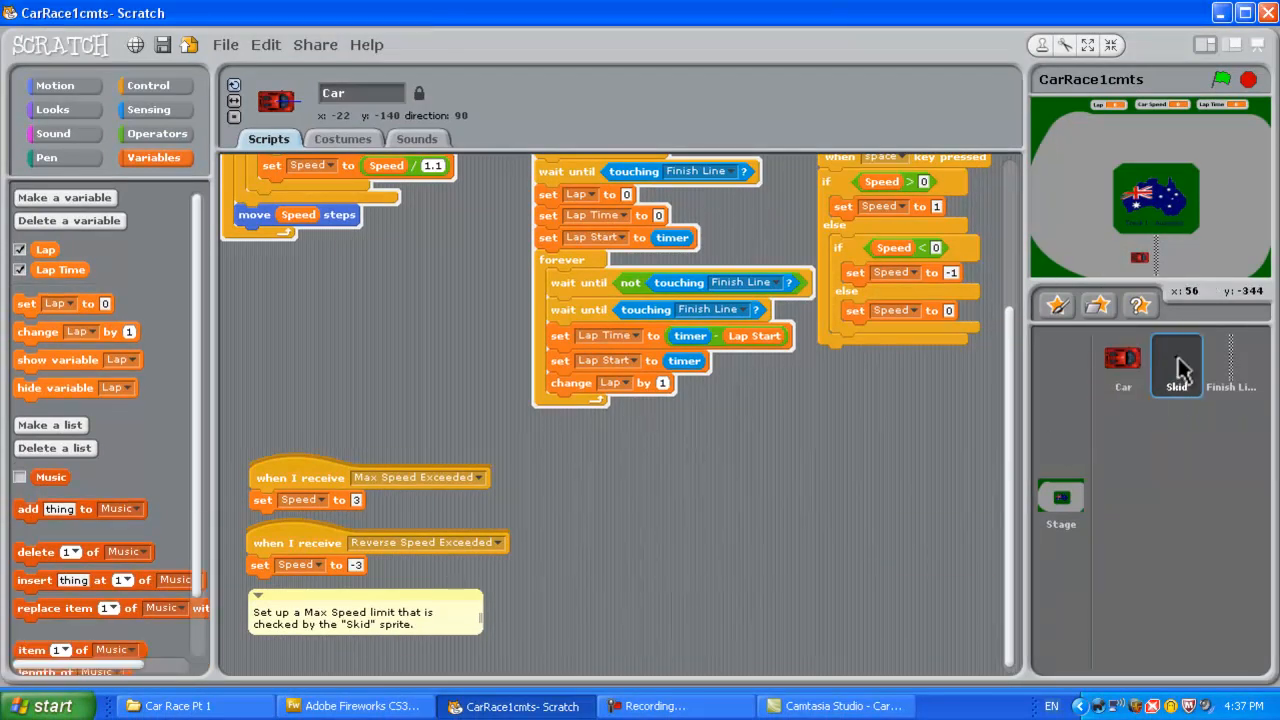
{"action": "left_click", "coordinate": [1176, 364]}
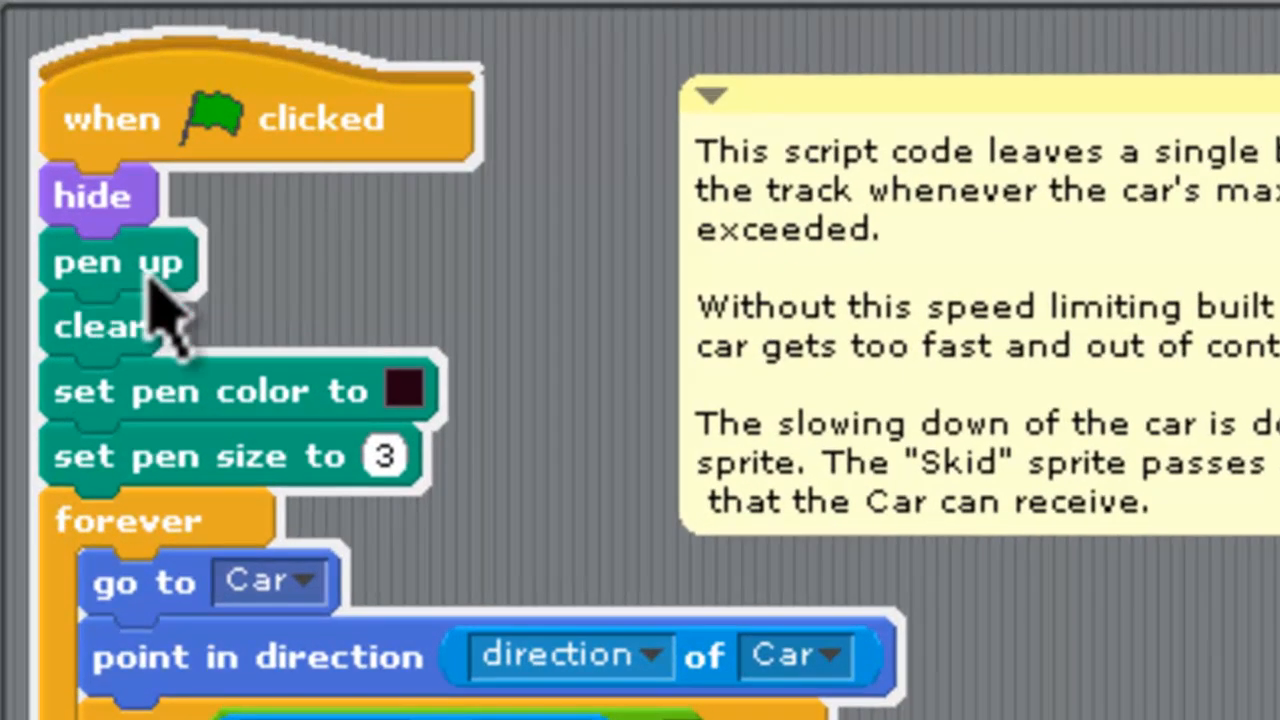
{"action": "mouse_move", "coordinate": [280, 290]}
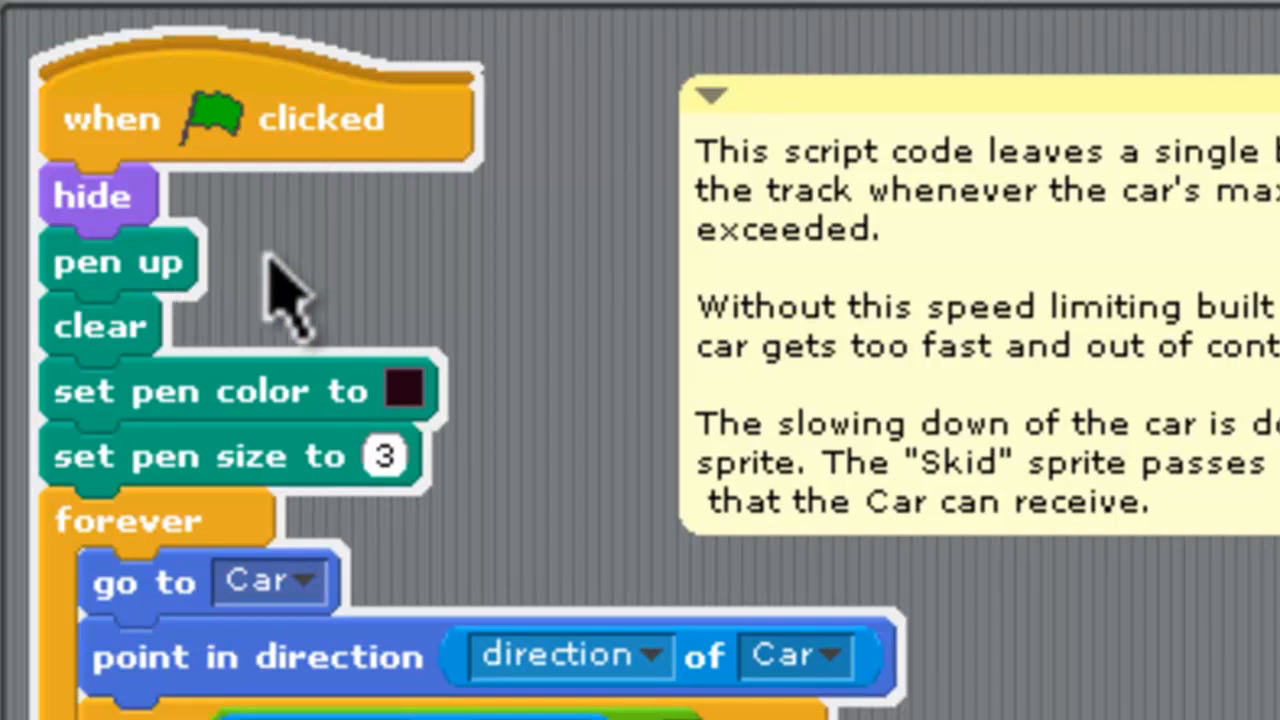
{"action": "mouse_move", "coordinate": [456, 486]}
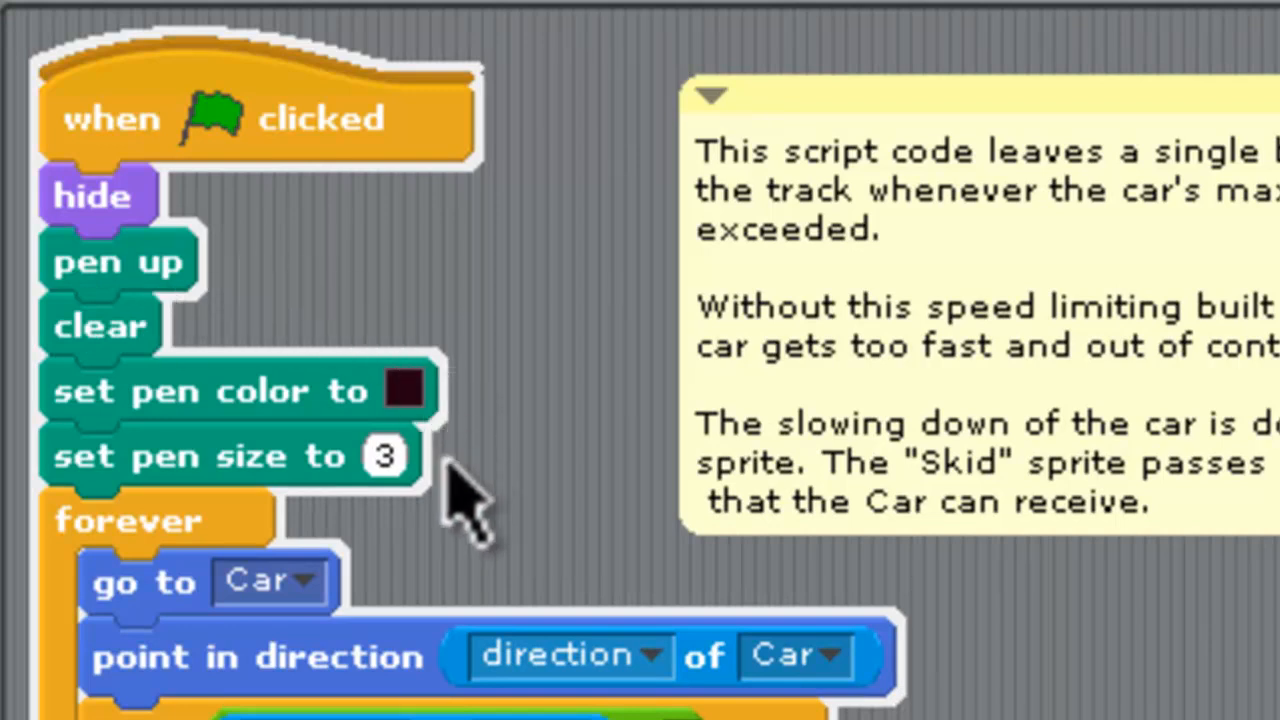
{"action": "mouse_move", "coordinate": [430, 600]}
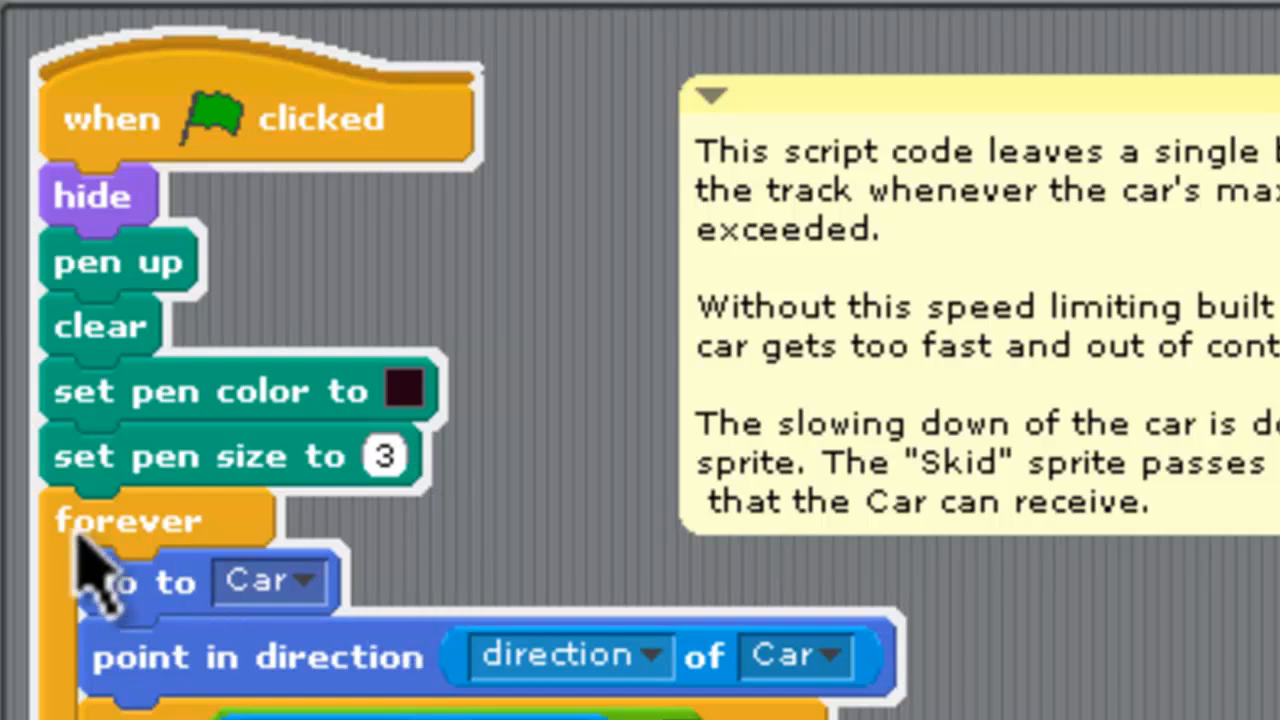
{"action": "scroll", "scroll_direction": "down", "scroll_amount": 3}
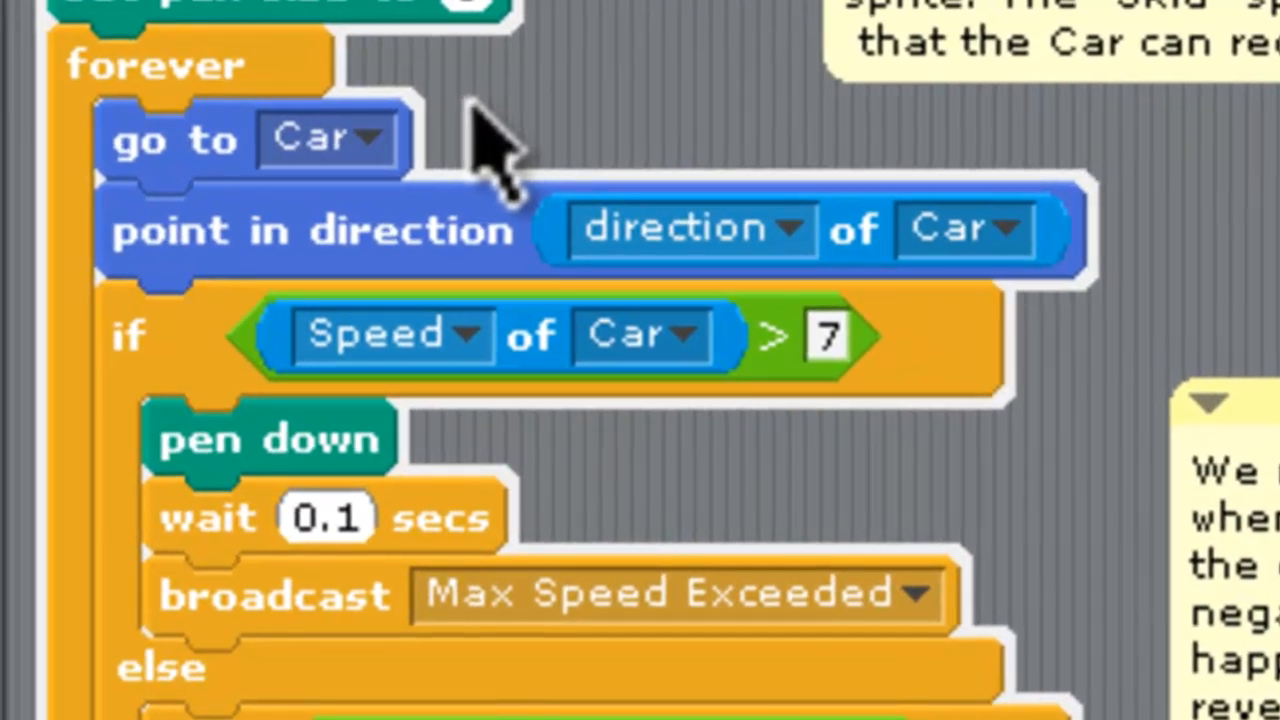
{"action": "mouse_move", "coordinate": [490, 120]}
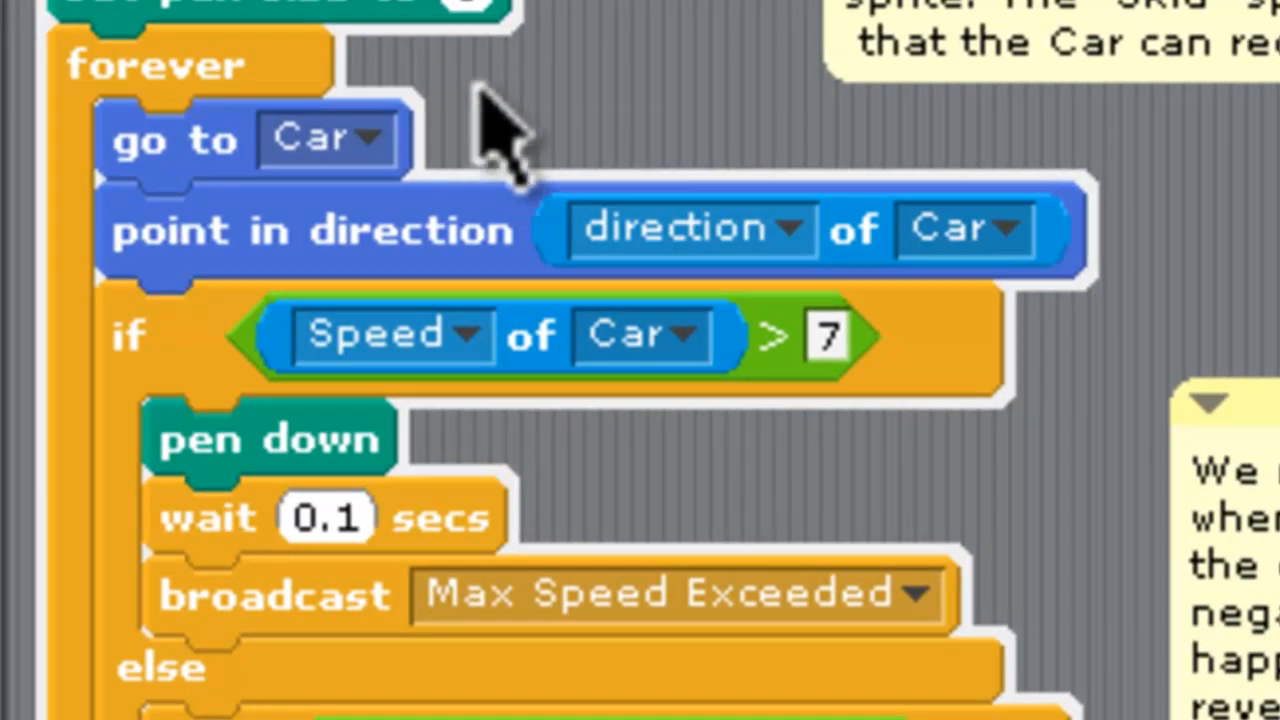
{"action": "mouse_move", "coordinate": [1130, 260]}
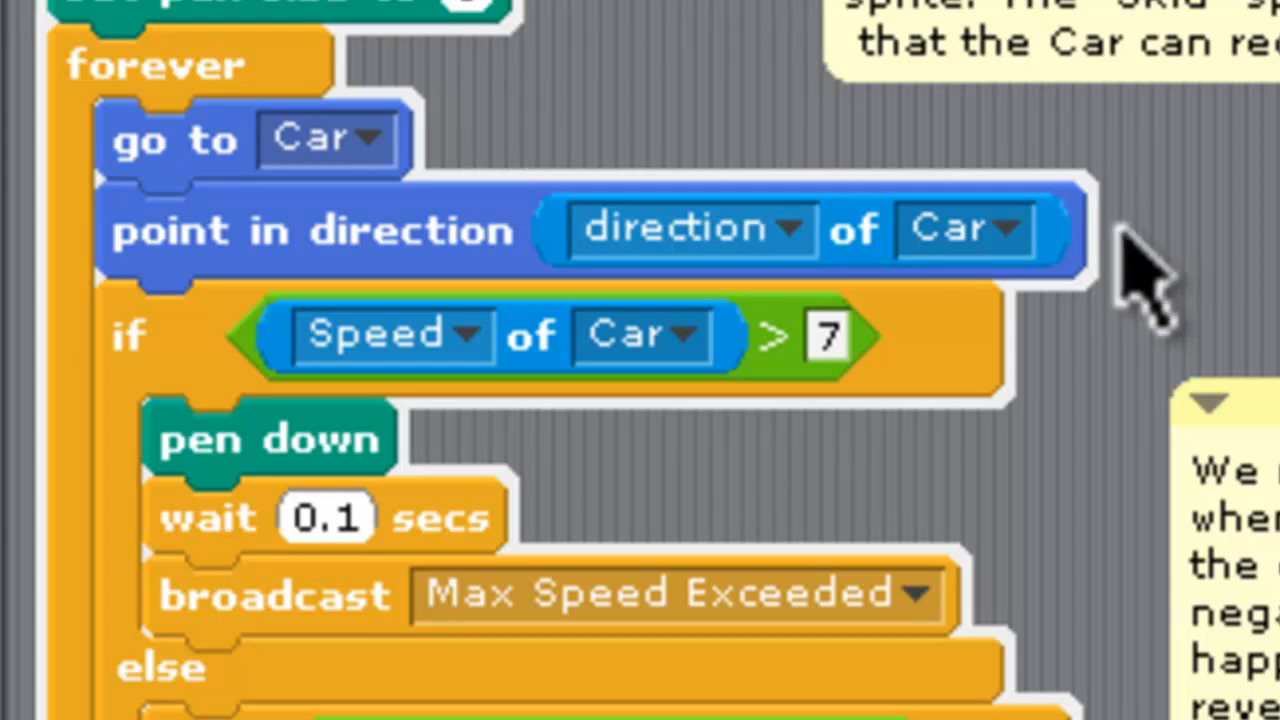
{"action": "mouse_move", "coordinate": [924, 400]}
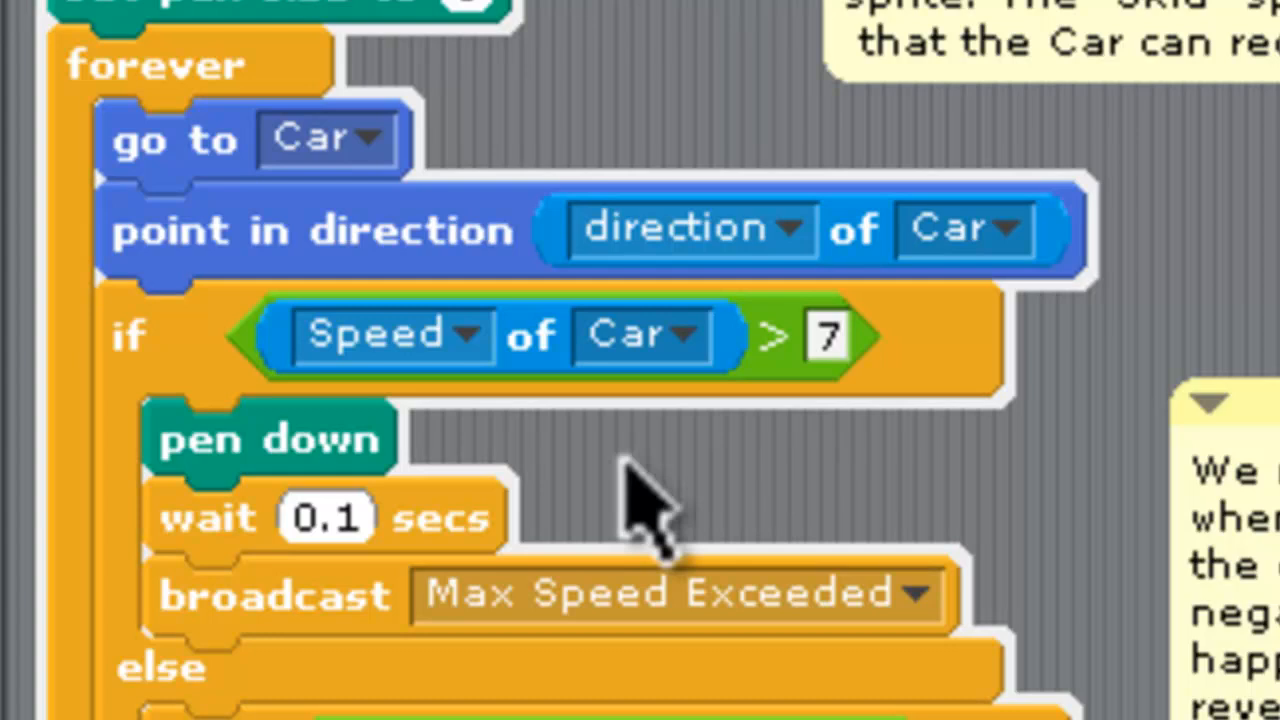
{"action": "mouse_move", "coordinate": [660, 500]}
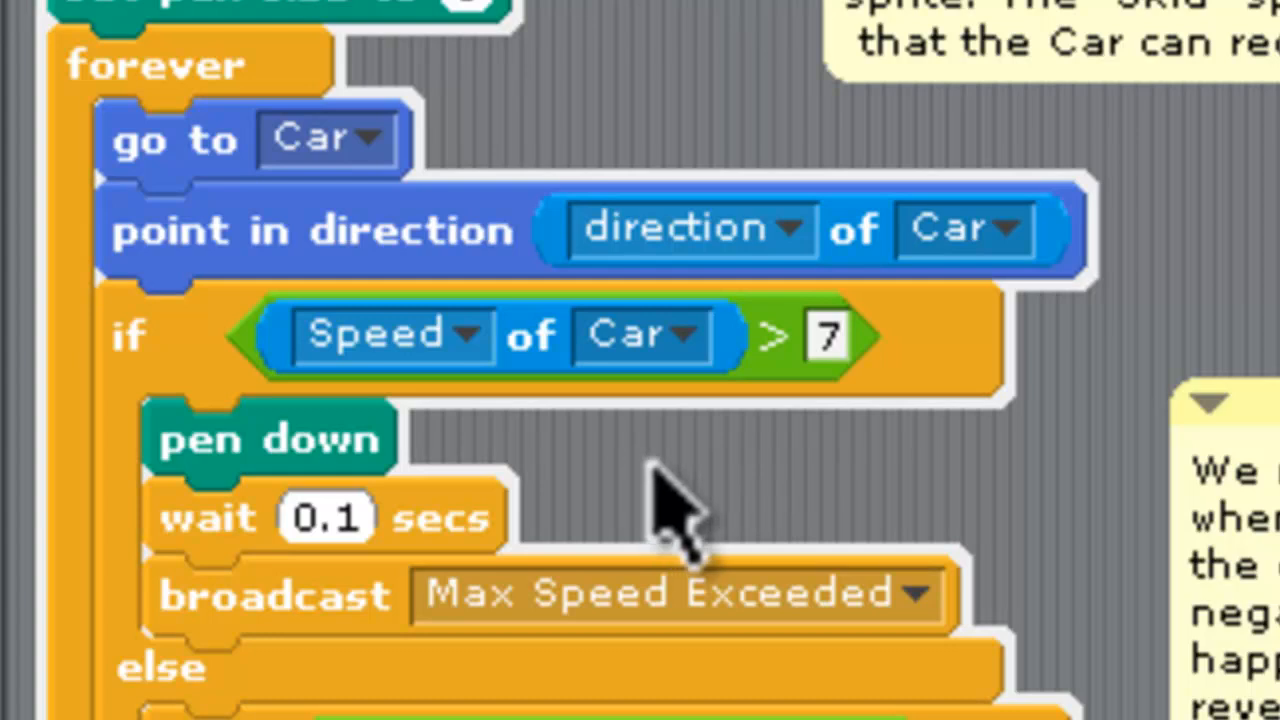
{"action": "mouse_move", "coordinate": [880, 690]}
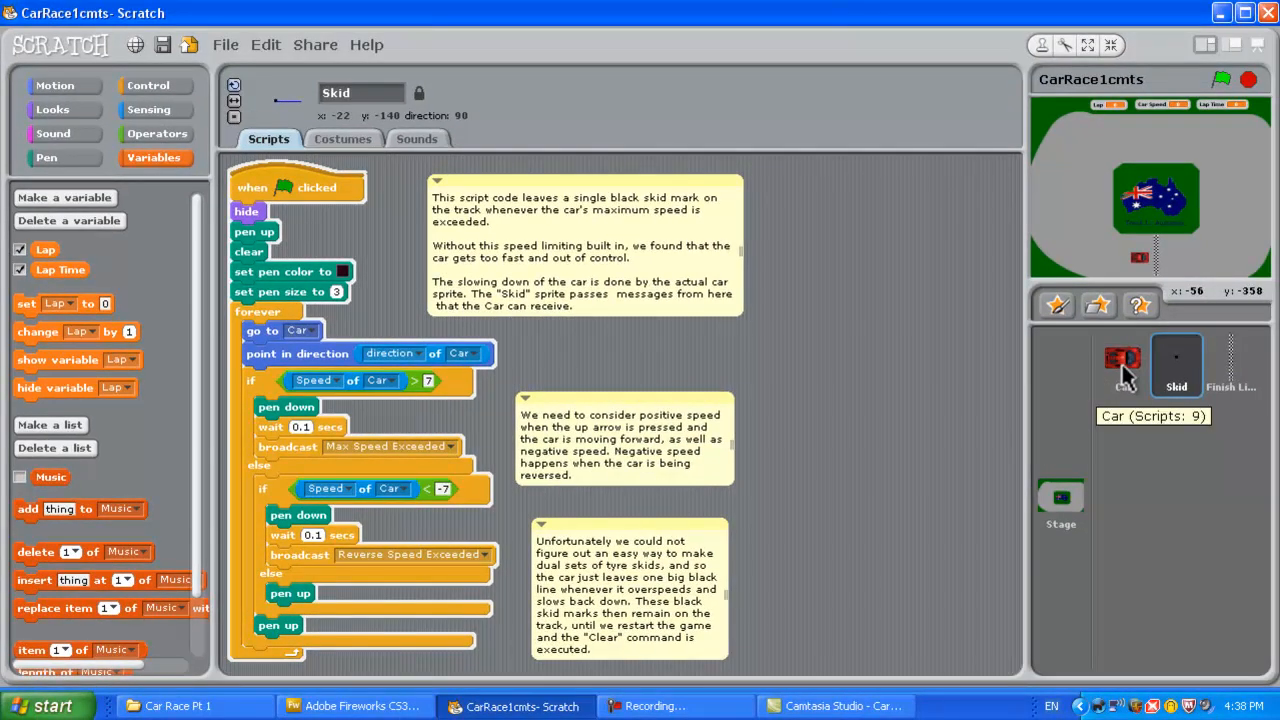
Select the Car sprite to show its handlers setting Speed to 3 and -3.
{"action": "left_click", "coordinate": [1122, 364]}
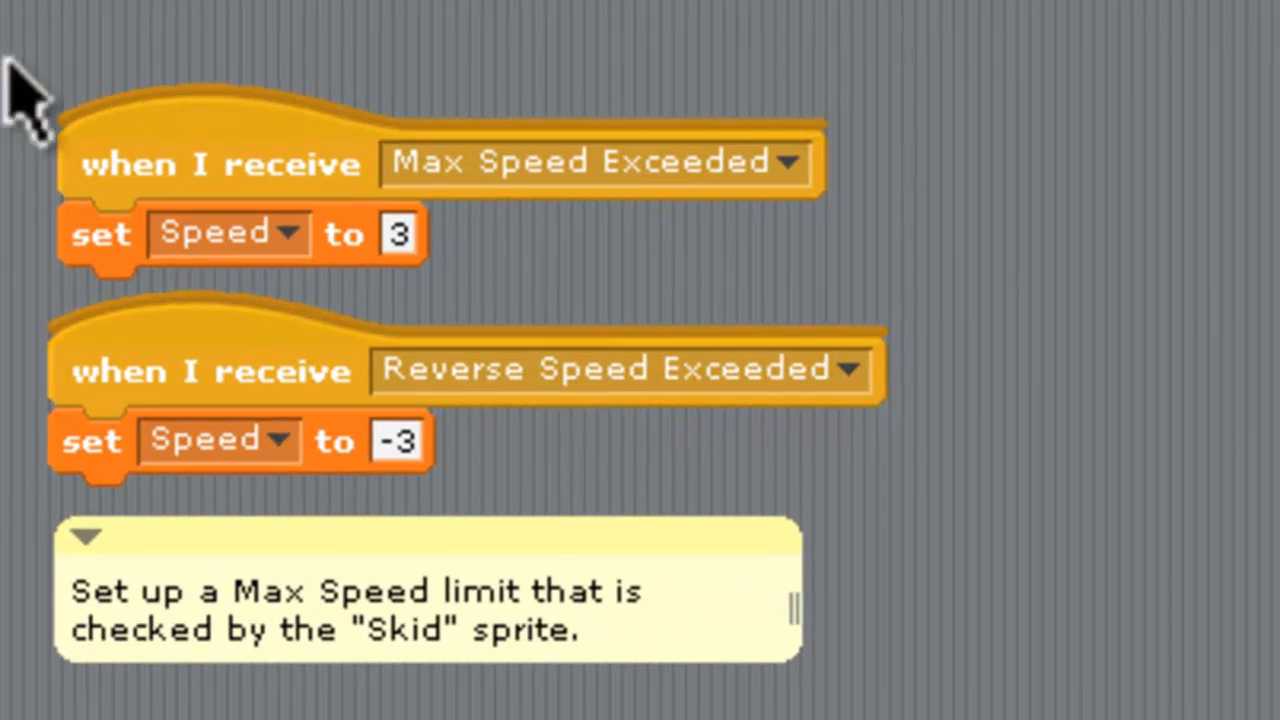
{"action": "mouse_move", "coordinate": [496, 276]}
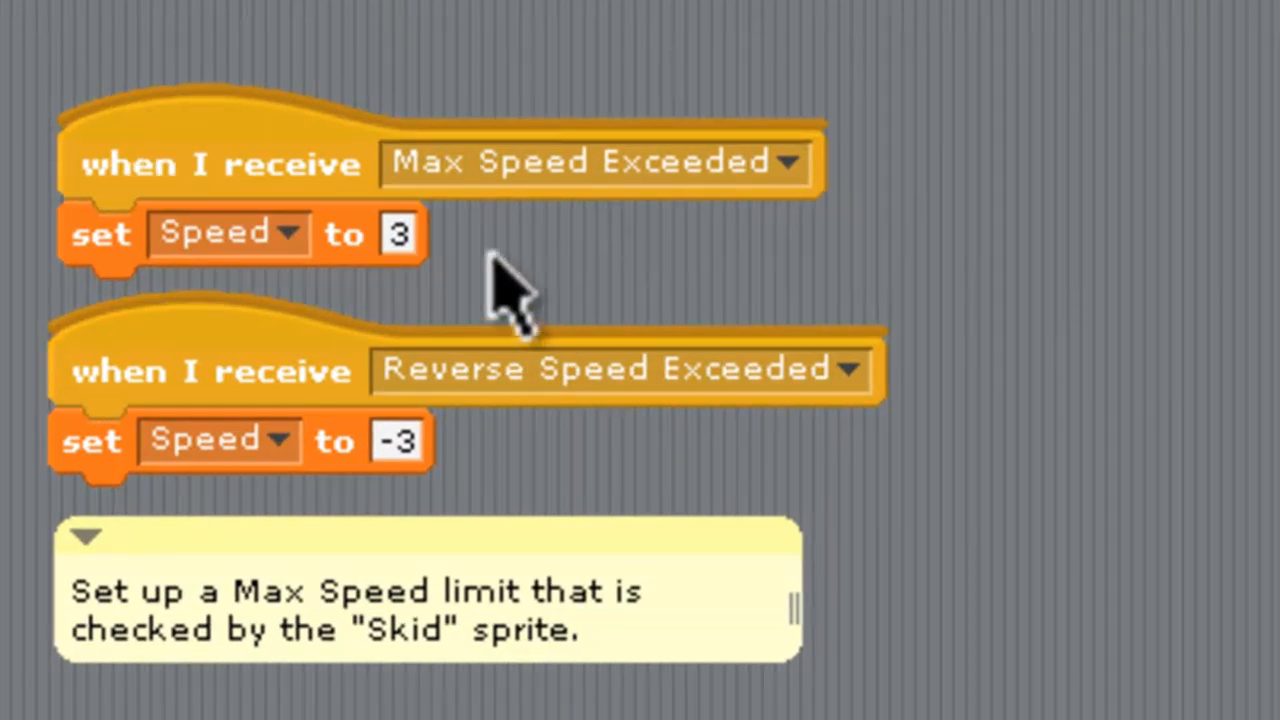
{"action": "mouse_move", "coordinate": [450, 280]}
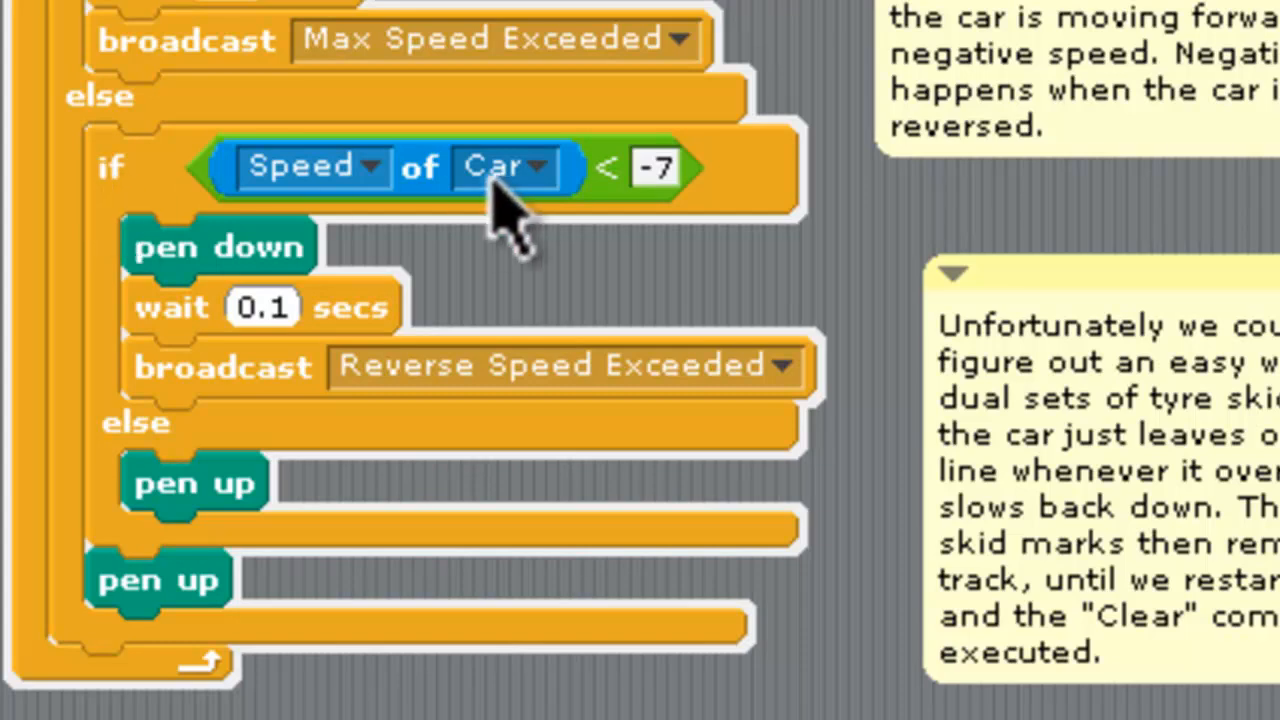
{"action": "mouse_move", "coordinate": [618, 220]}
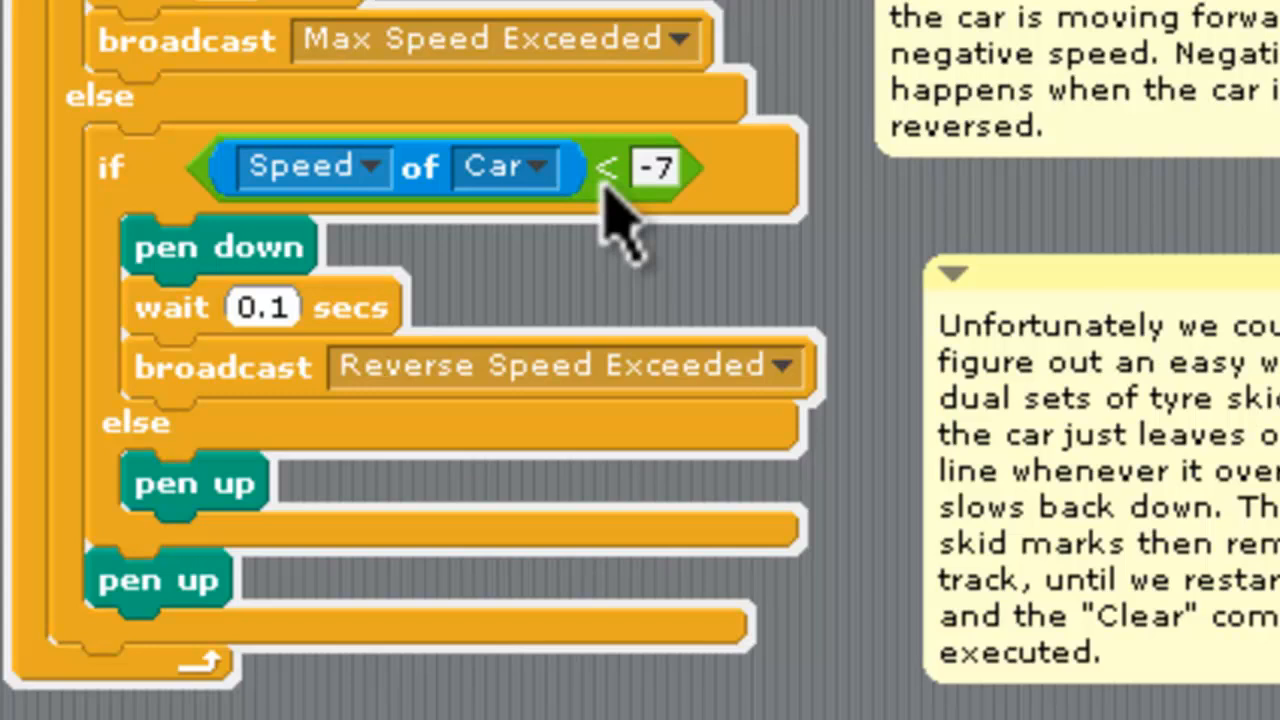
{"action": "mouse_move", "coordinate": [360, 264]}
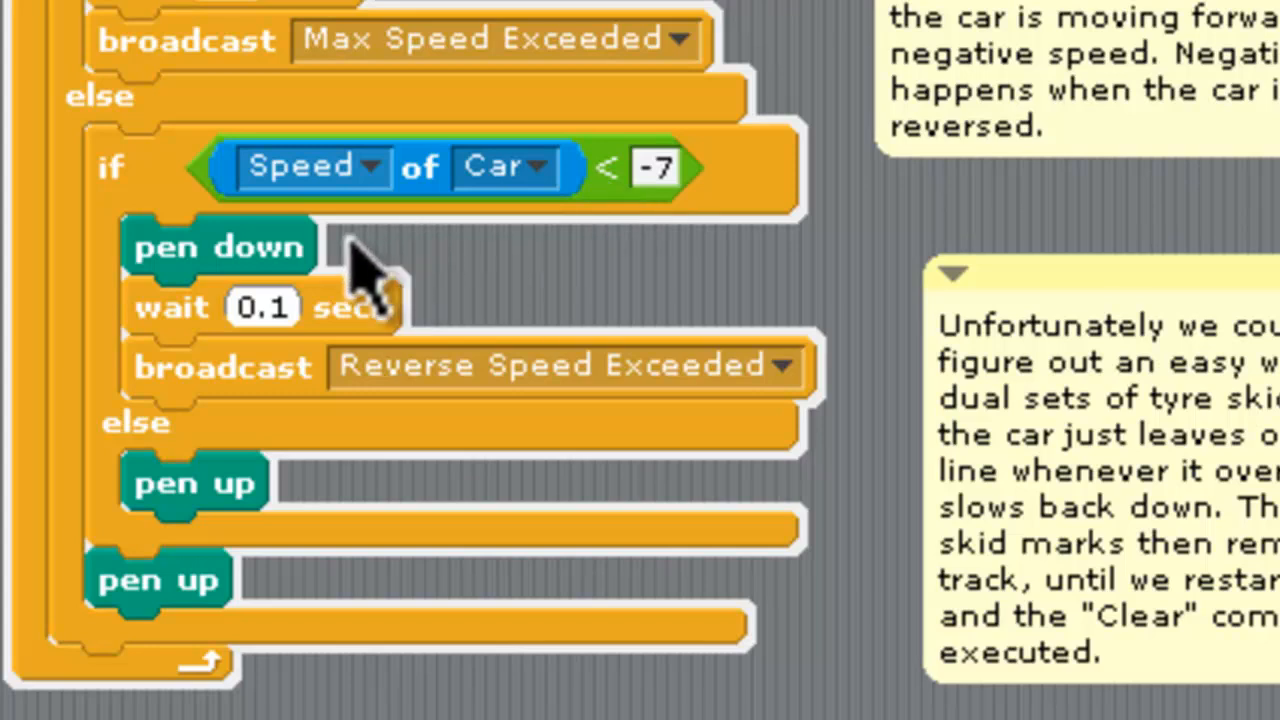
{"action": "mouse_move", "coordinate": [440, 290]}
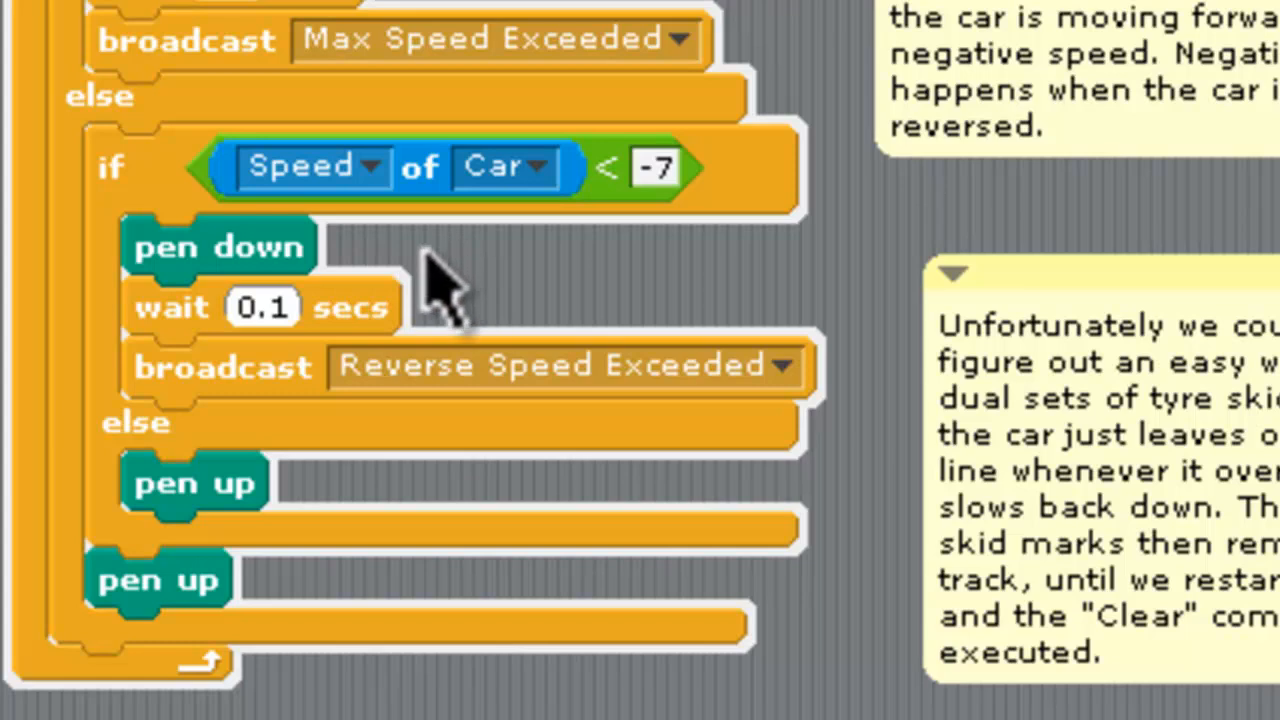
{"action": "mouse_move", "coordinate": [464, 320]}
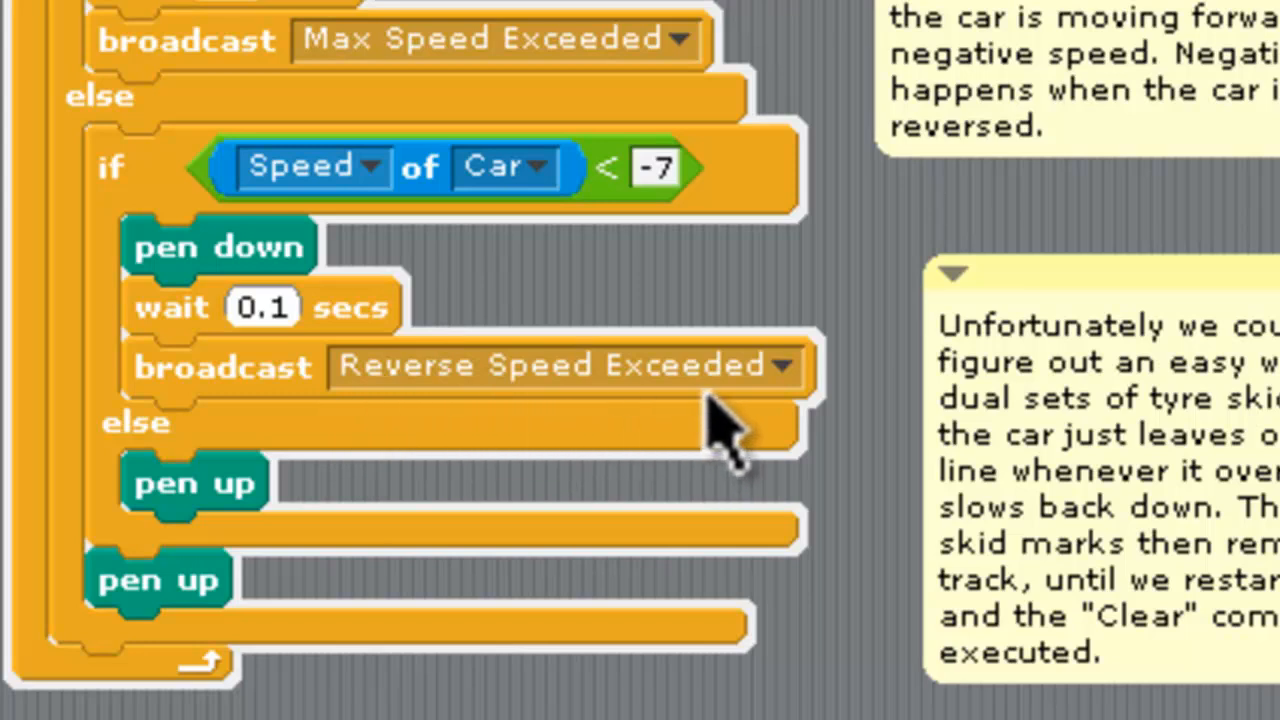
{"action": "mouse_move", "coordinate": [710, 430]}
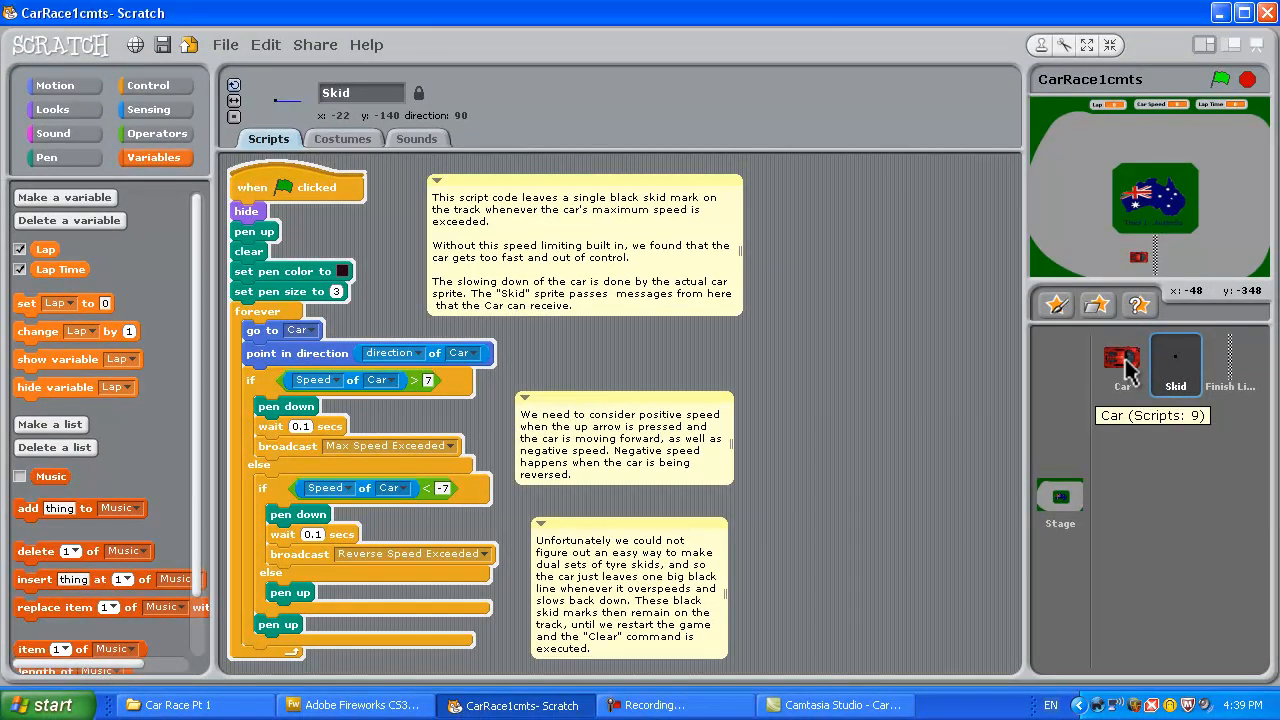
Select the Car sprite again to show its Reverse Speed Exceeded handler setting Speed to -3.
{"action": "left_click", "coordinate": [1120, 364]}
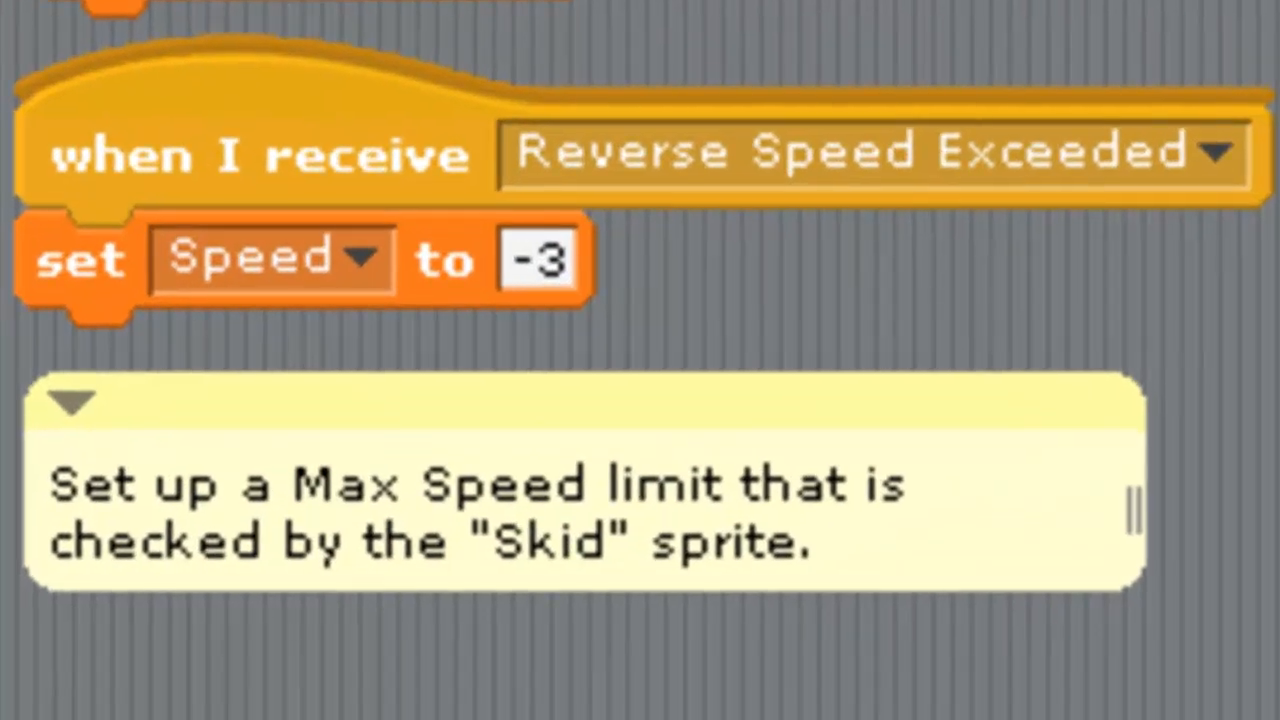
{"action": "mouse_move", "coordinate": [724, 260]}
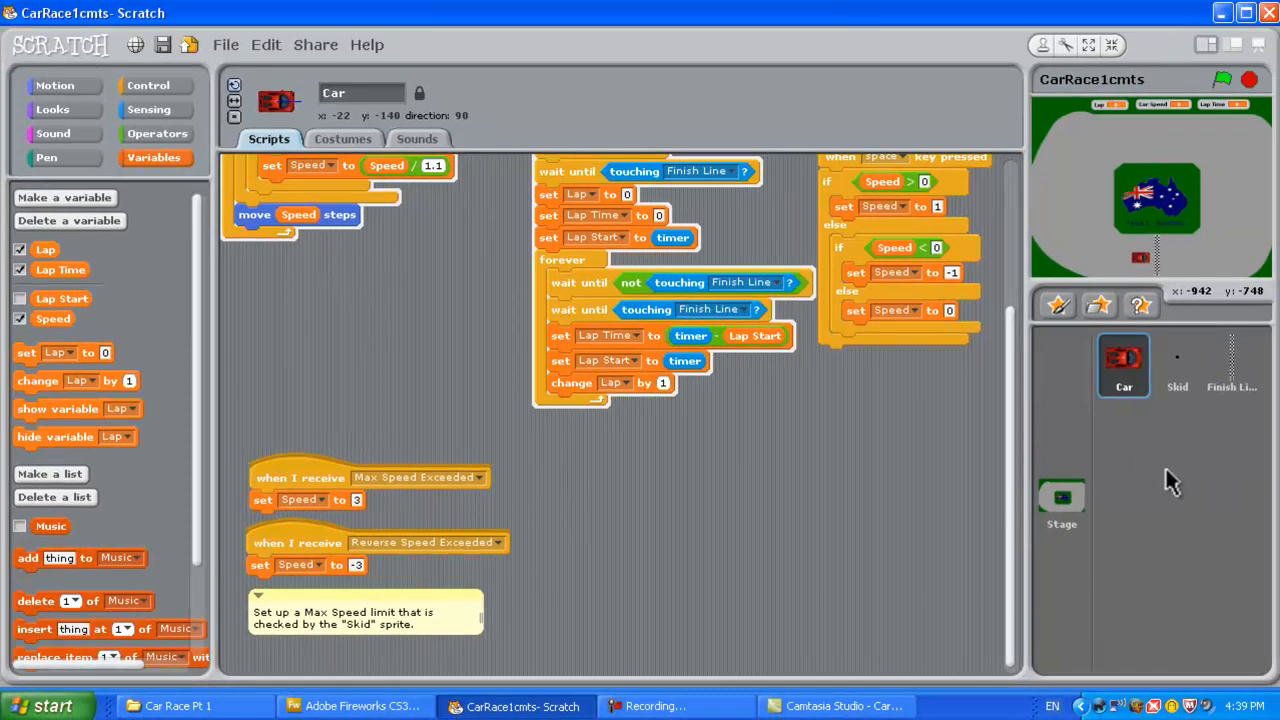
{"action": "mouse_move", "coordinate": [1172, 492]}
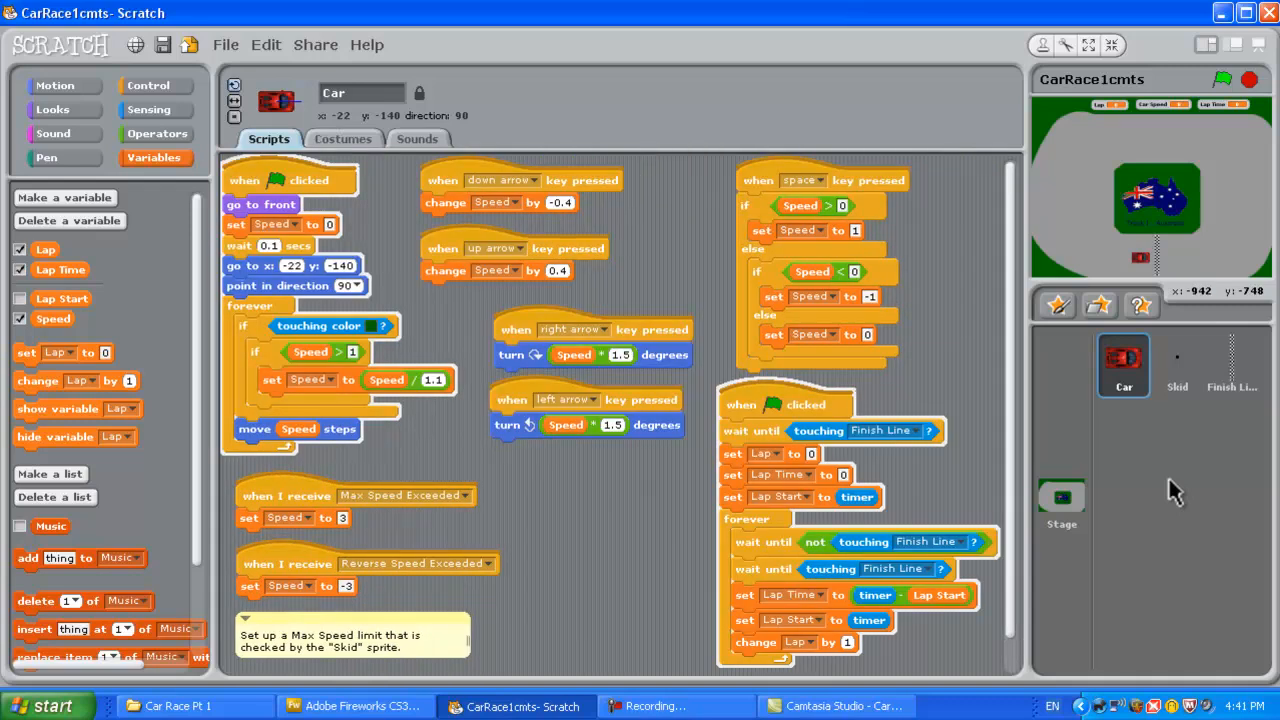
{"action": "mouse_move", "coordinate": [588, 524]}
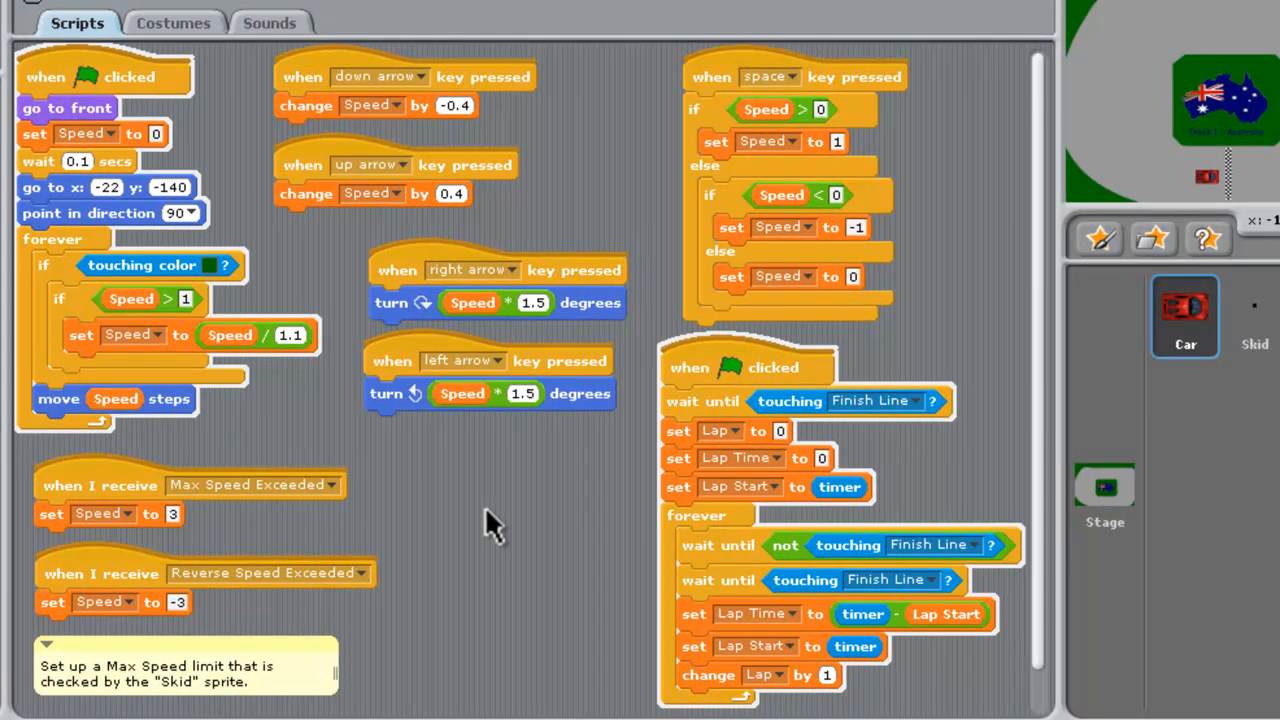
{"action": "mouse_move", "coordinate": [472, 514]}
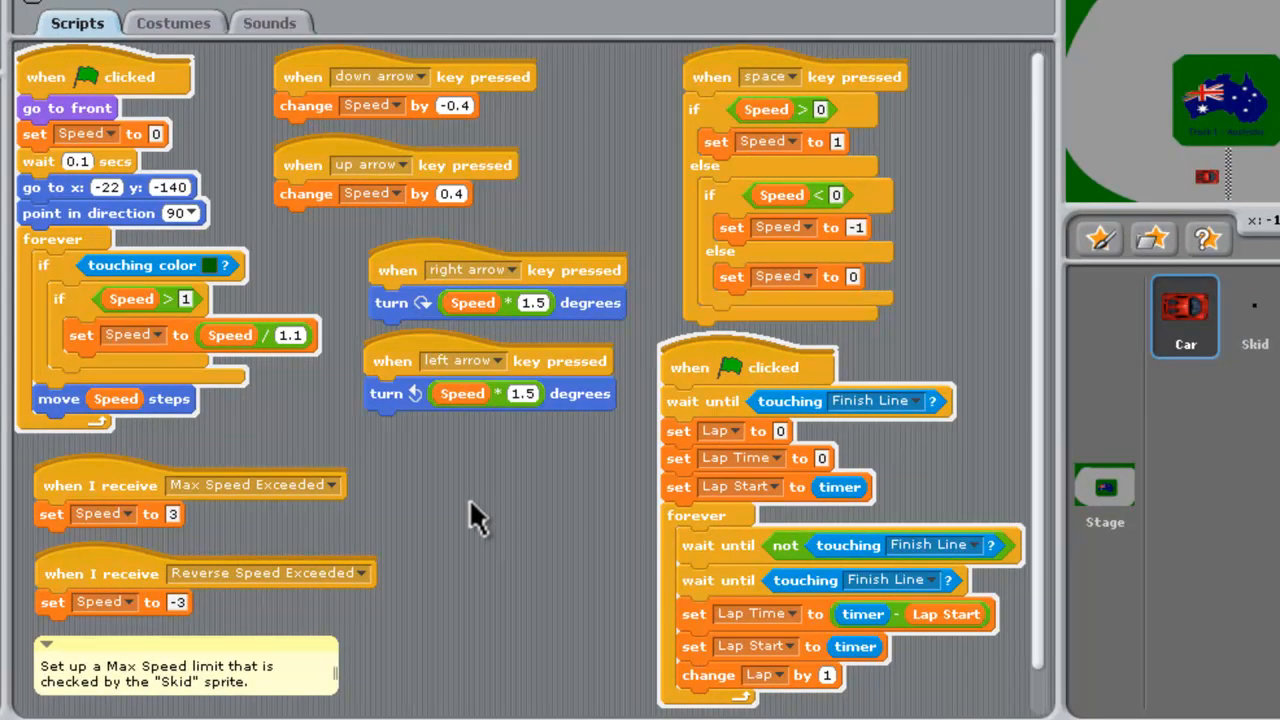
{"action": "mouse_move", "coordinate": [136, 212]}
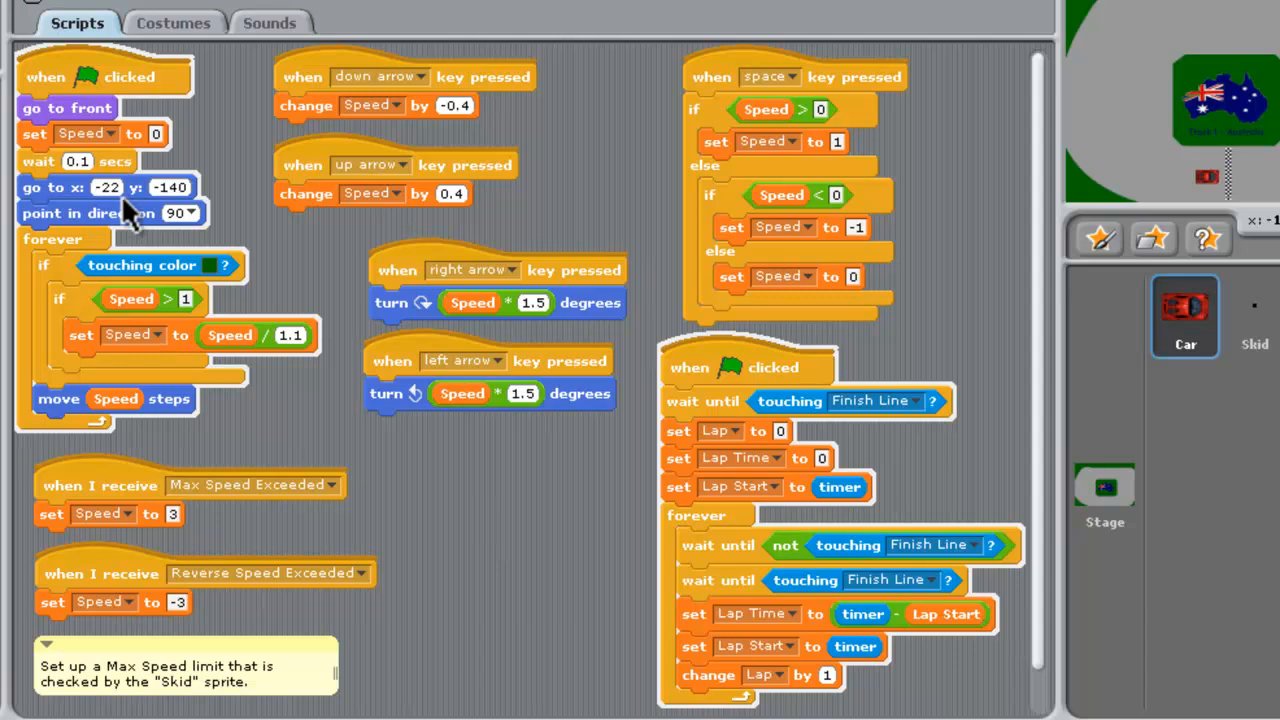
{"action": "mouse_move", "coordinate": [258, 282]}
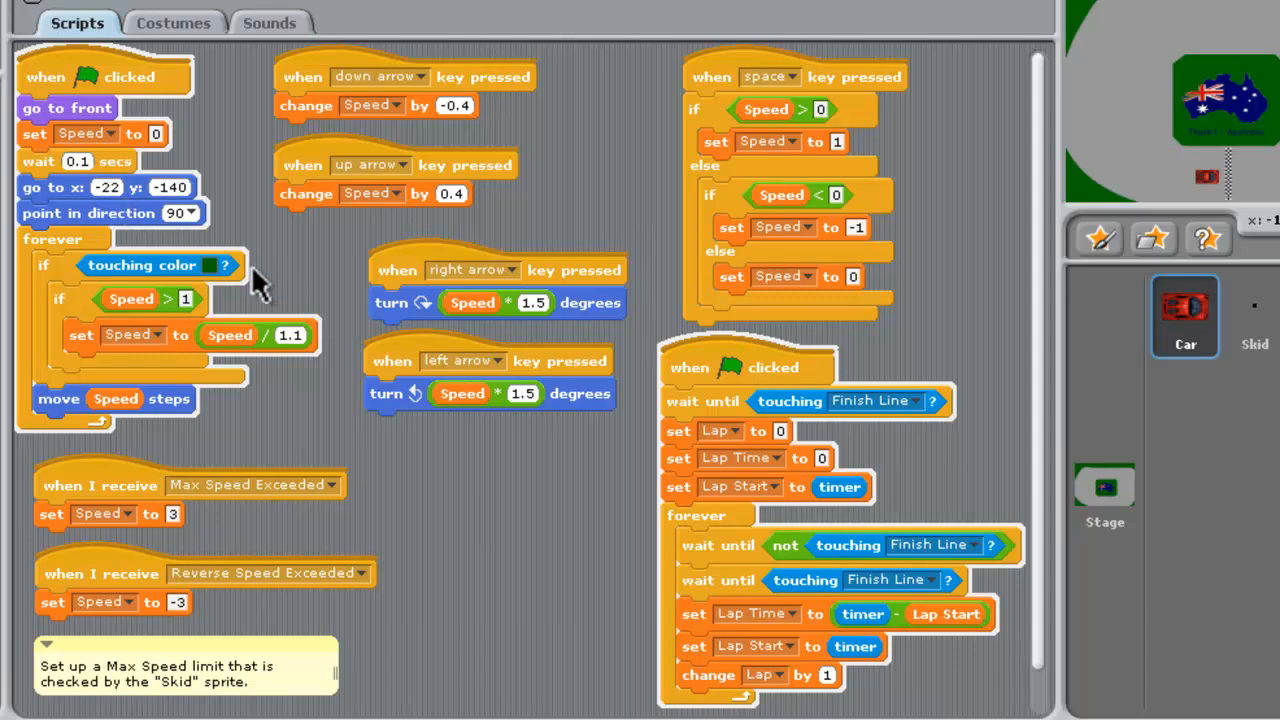
{"action": "mouse_move", "coordinate": [290, 388]}
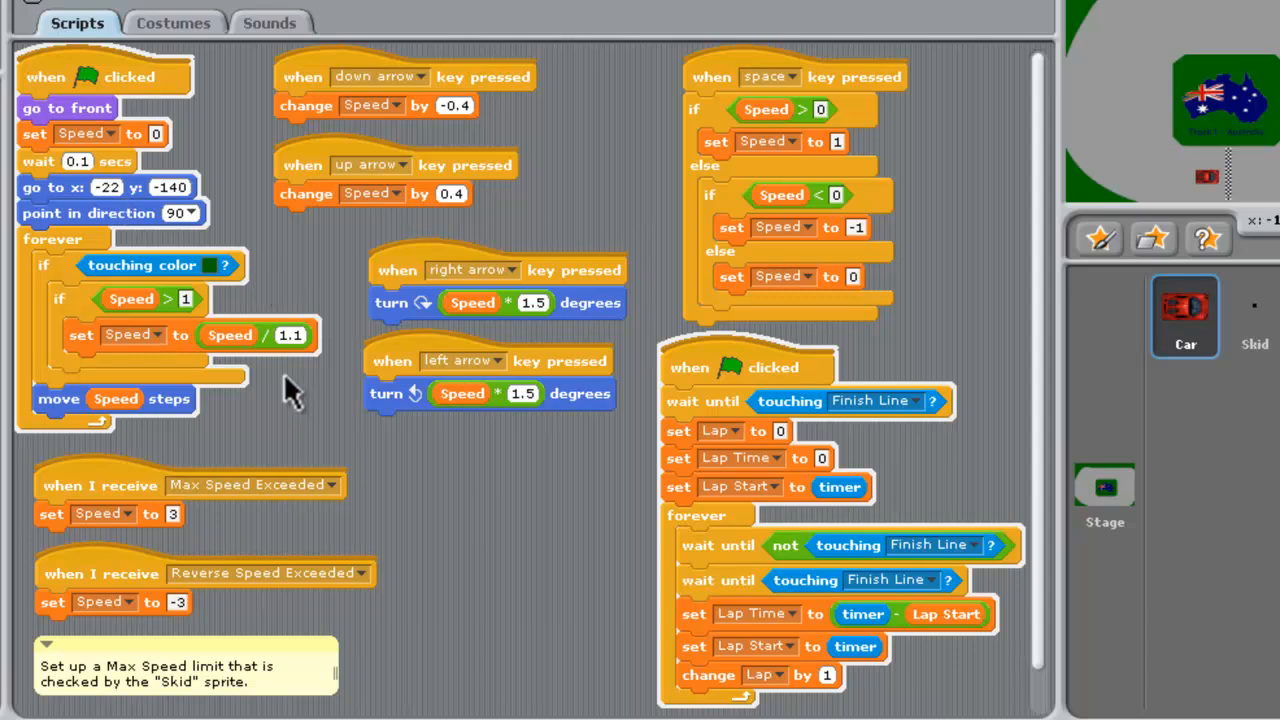
{"action": "mouse_move", "coordinate": [296, 424]}
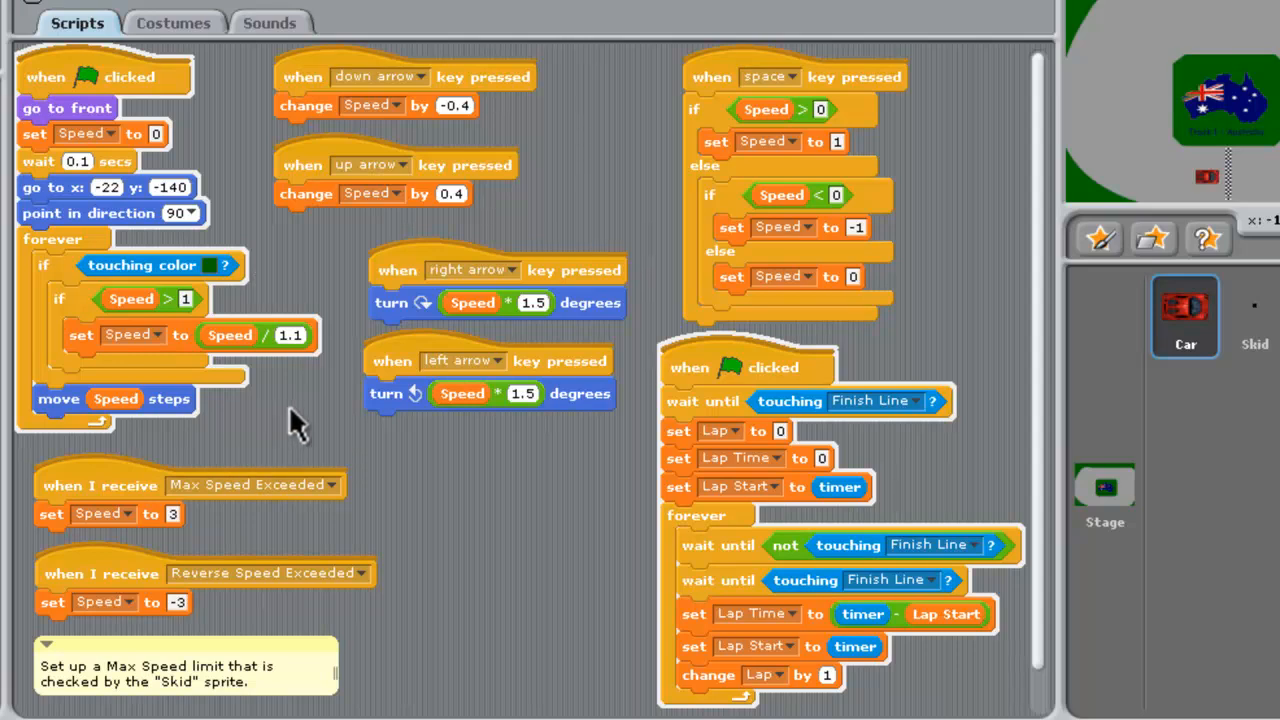
{"action": "mouse_move", "coordinate": [136, 552]}
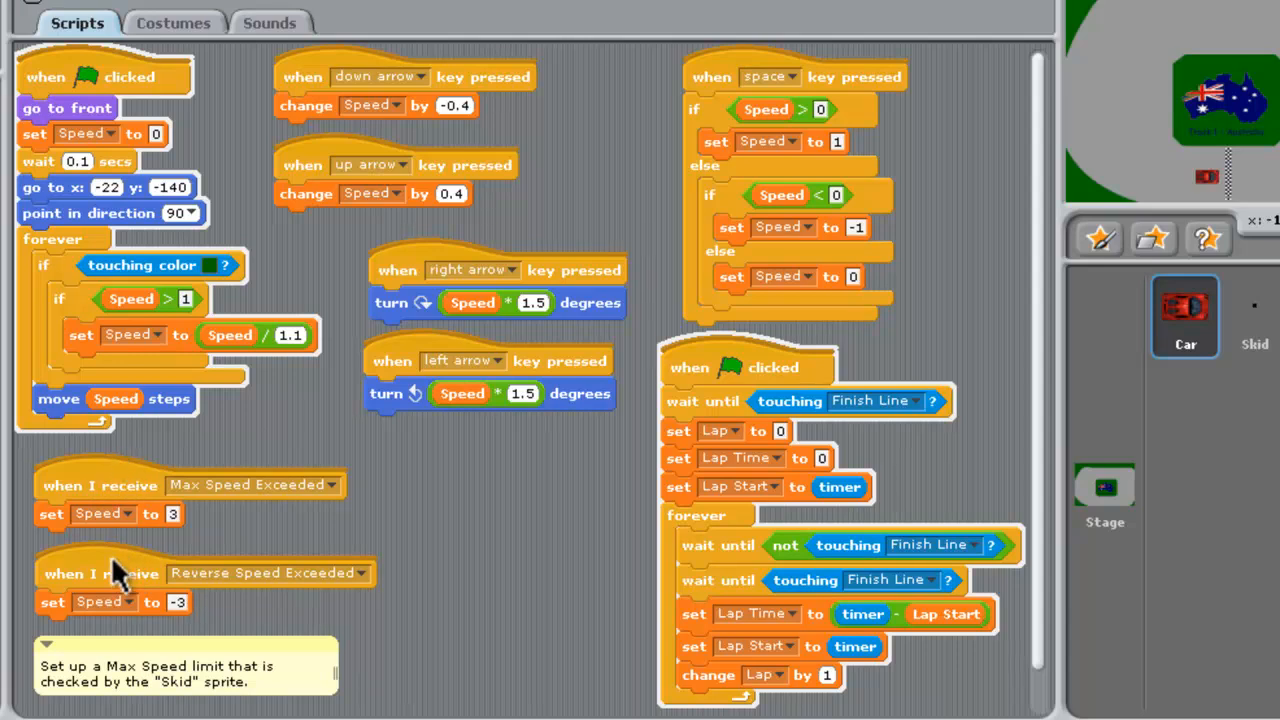
{"action": "mouse_move", "coordinate": [458, 540]}
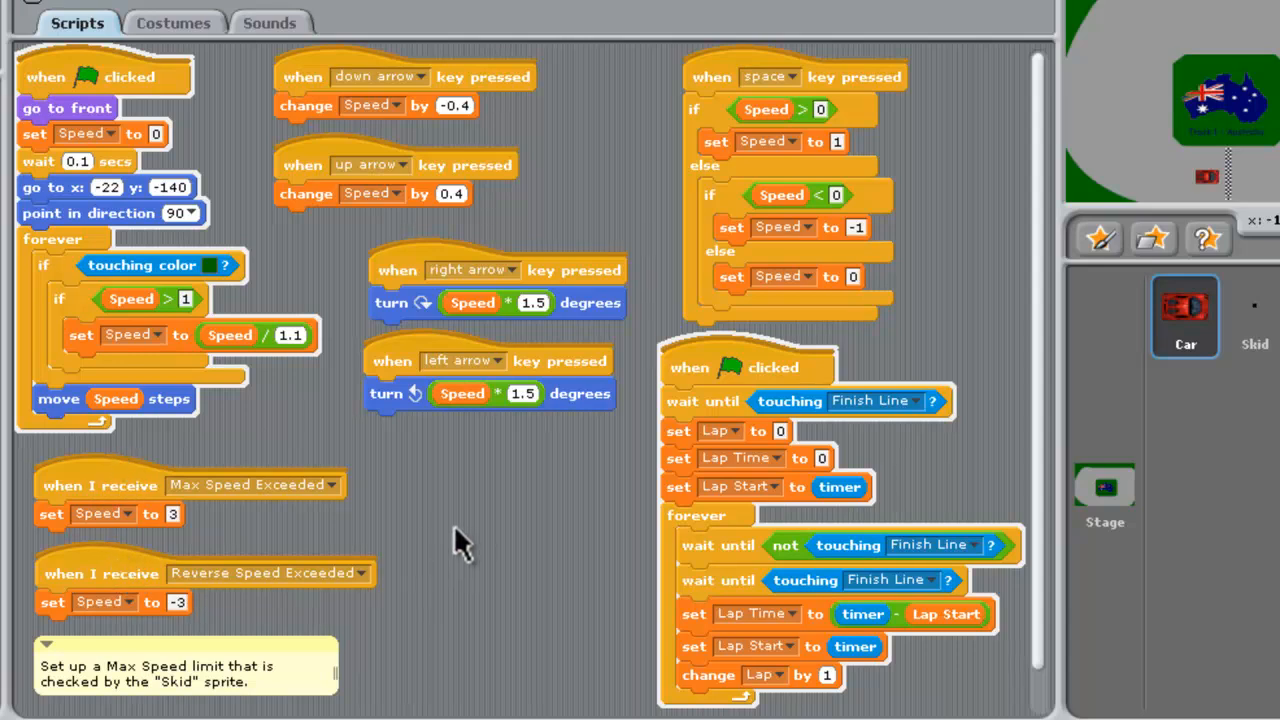
{"action": "mouse_move", "coordinate": [942, 152]}
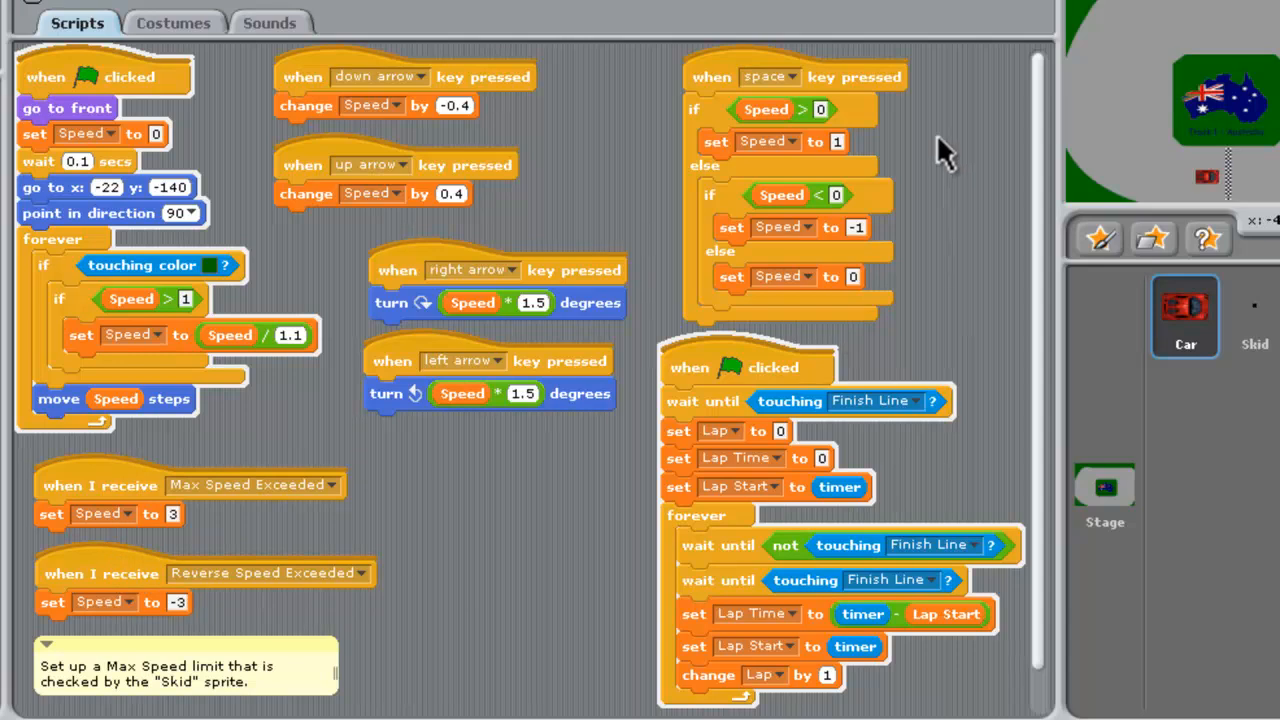
{"action": "mouse_move", "coordinate": [930, 90]}
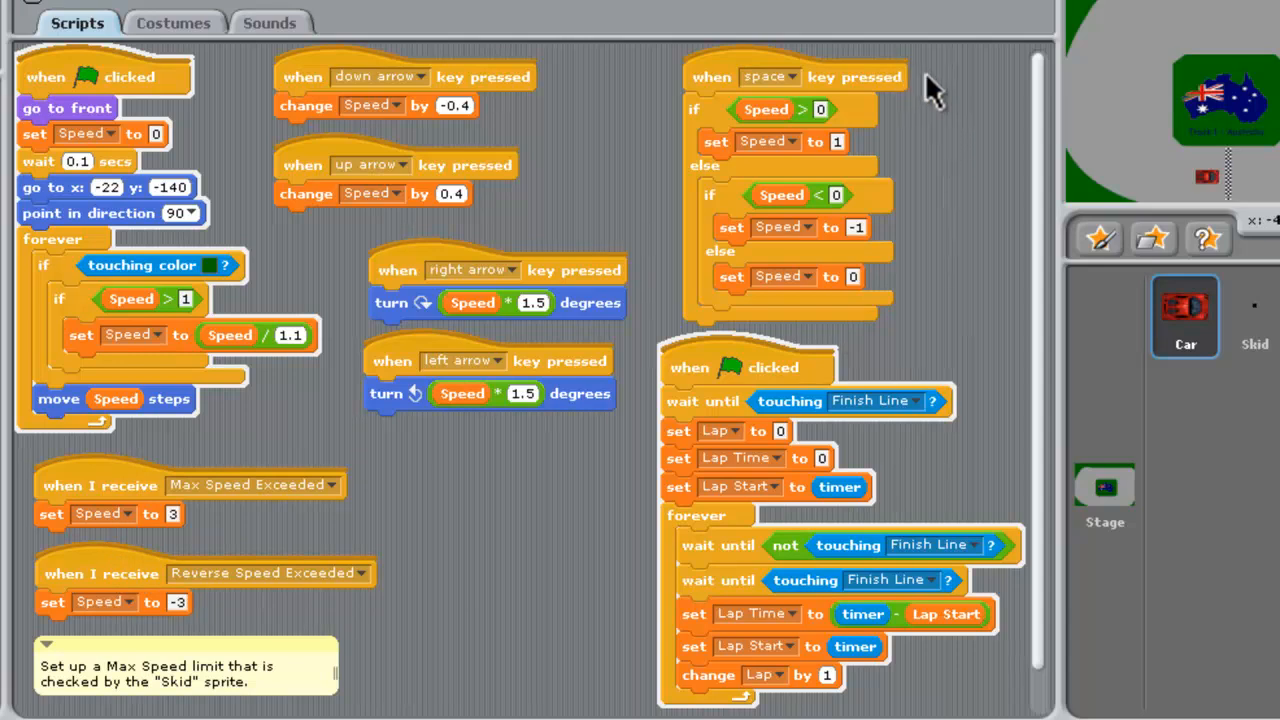
{"action": "mouse_move", "coordinate": [918, 280]}
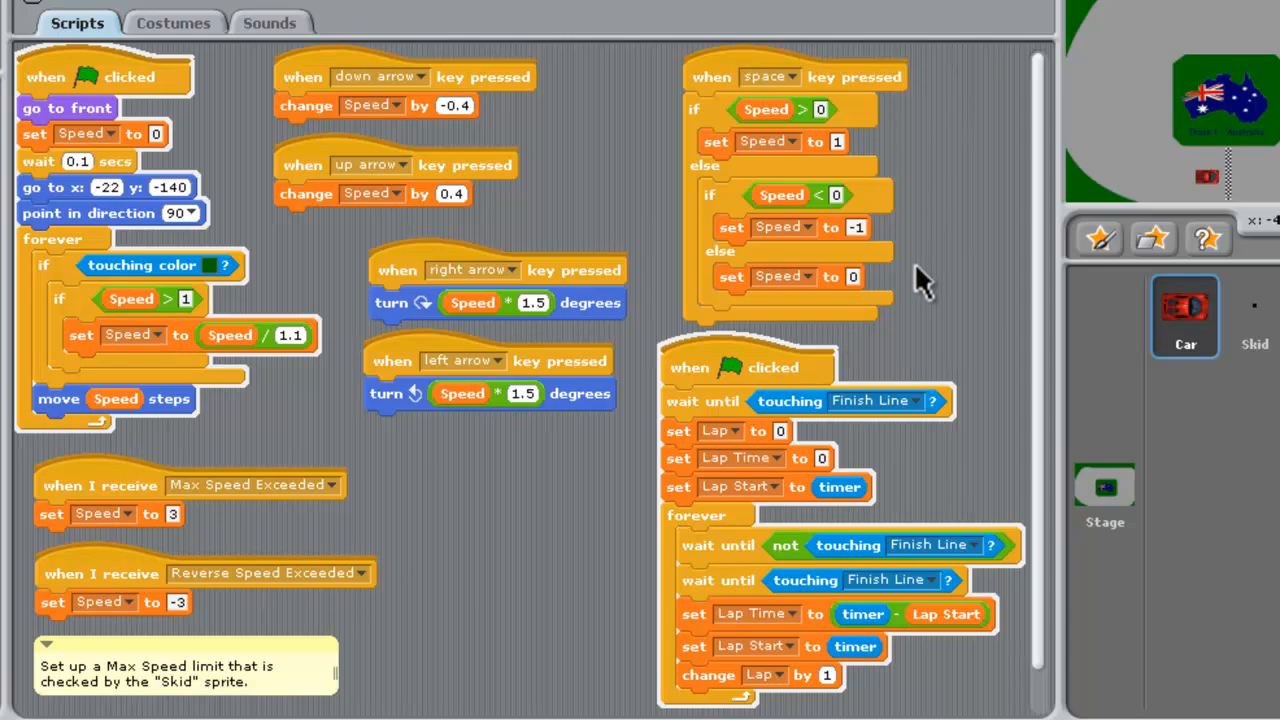
{"action": "mouse_move", "coordinate": [900, 140]}
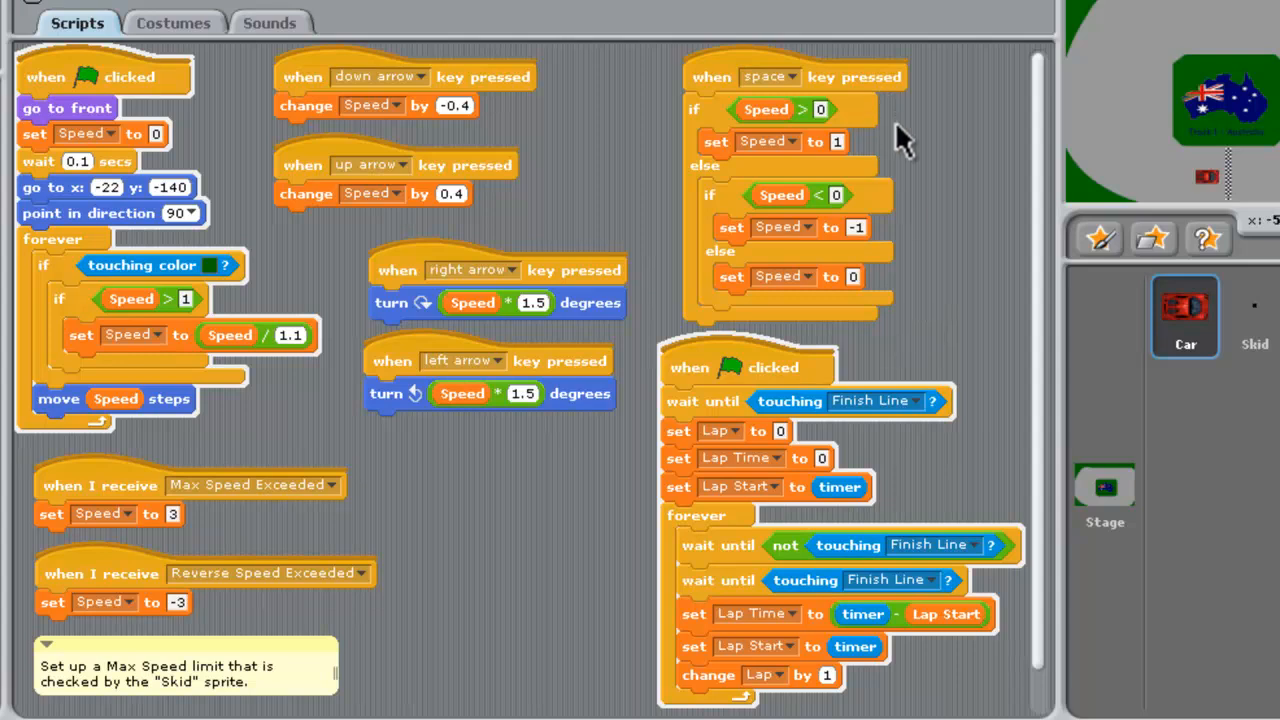
{"action": "mouse_move", "coordinate": [916, 290]}
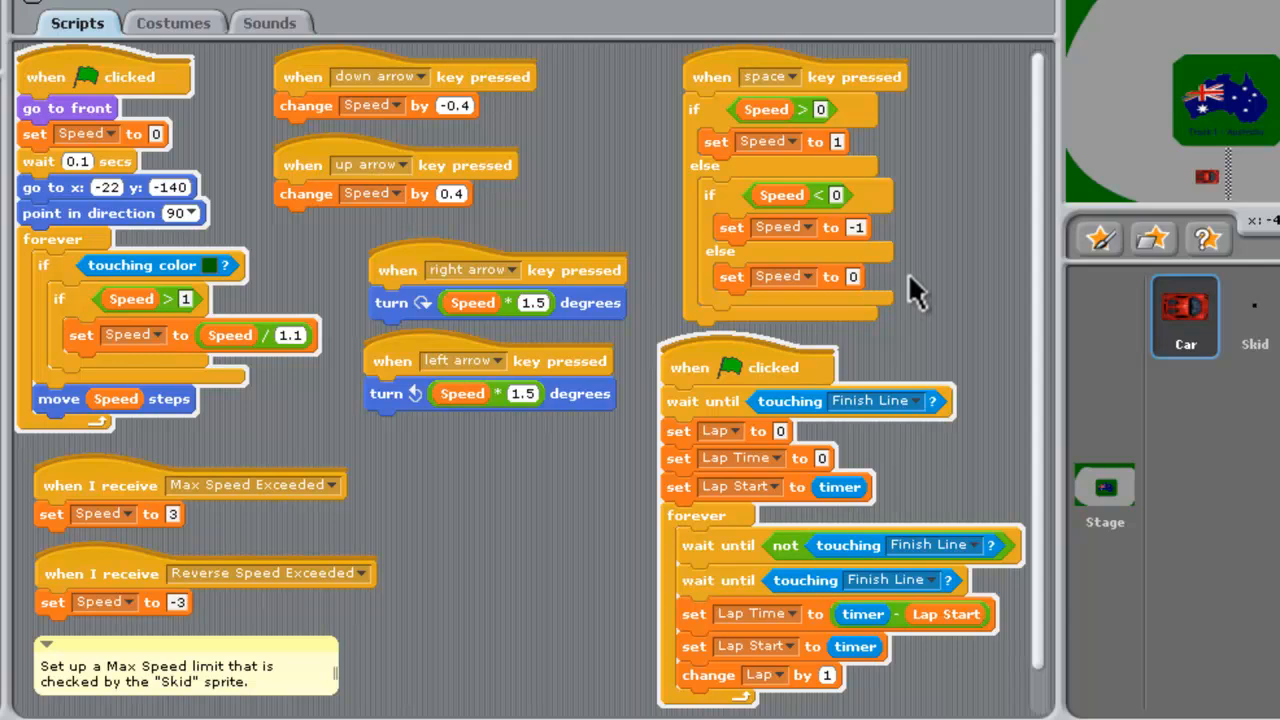
{"action": "mouse_move", "coordinate": [1000, 430]}
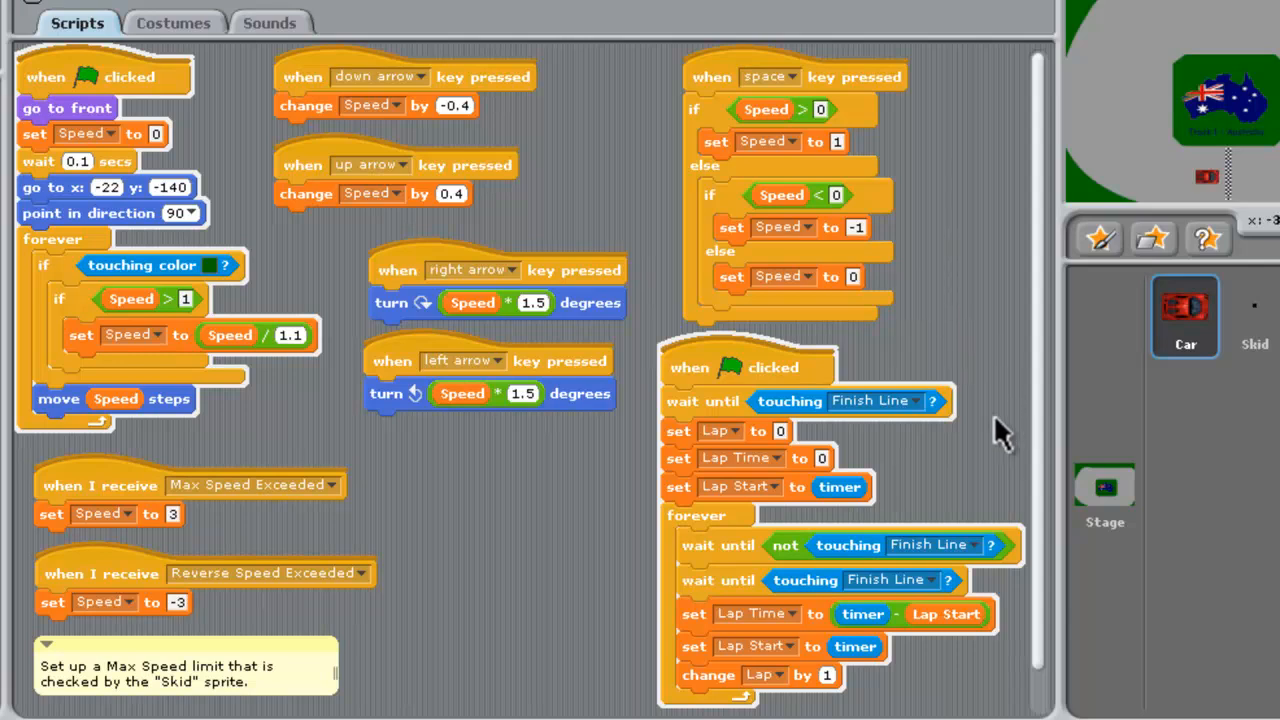
{"action": "mouse_move", "coordinate": [916, 500]}
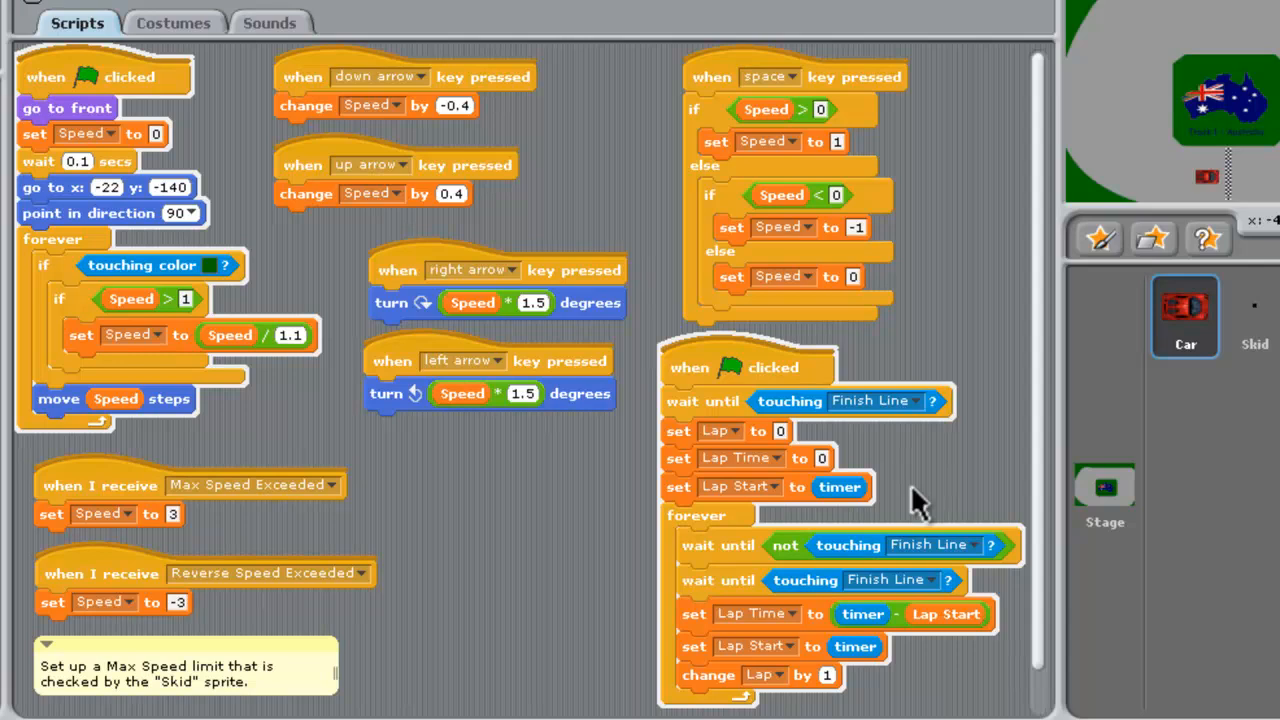
{"action": "mouse_move", "coordinate": [1140, 120]}
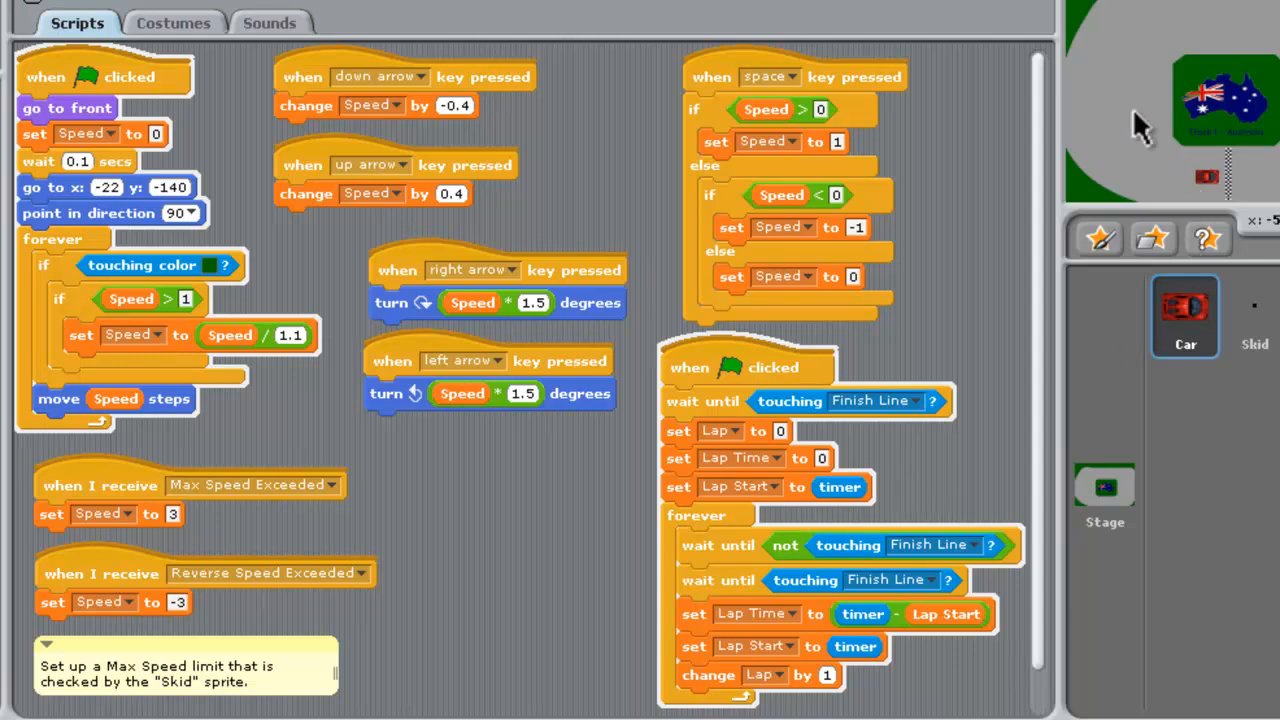
{"action": "left_click", "coordinate": [1208, 36]}
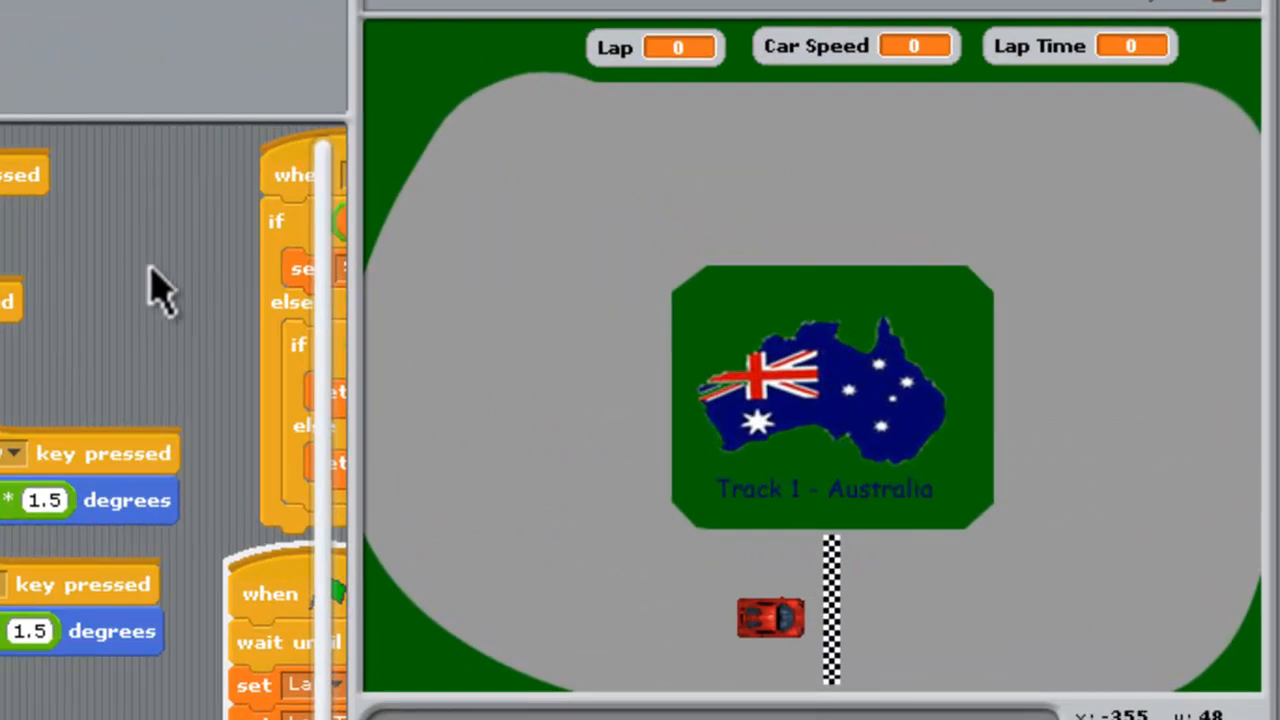
{"action": "mouse_move", "coordinate": [484, 336]}
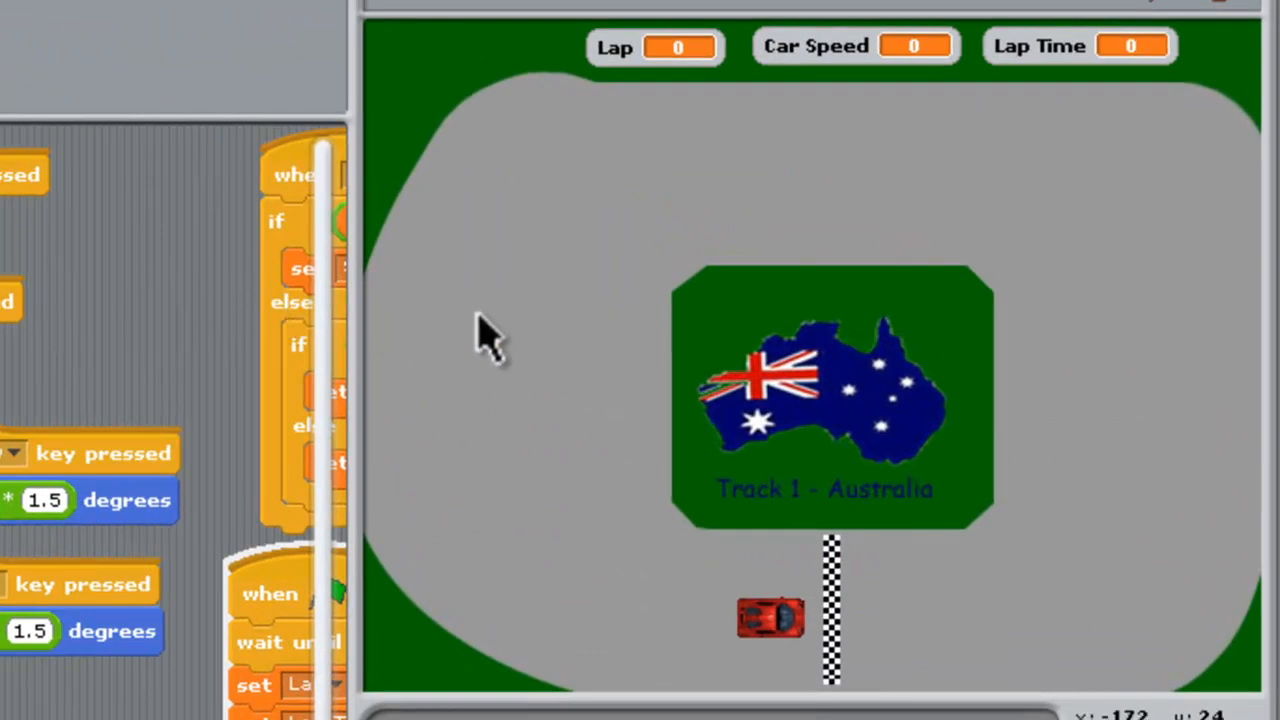
{"action": "mouse_move", "coordinate": [470, 444]}
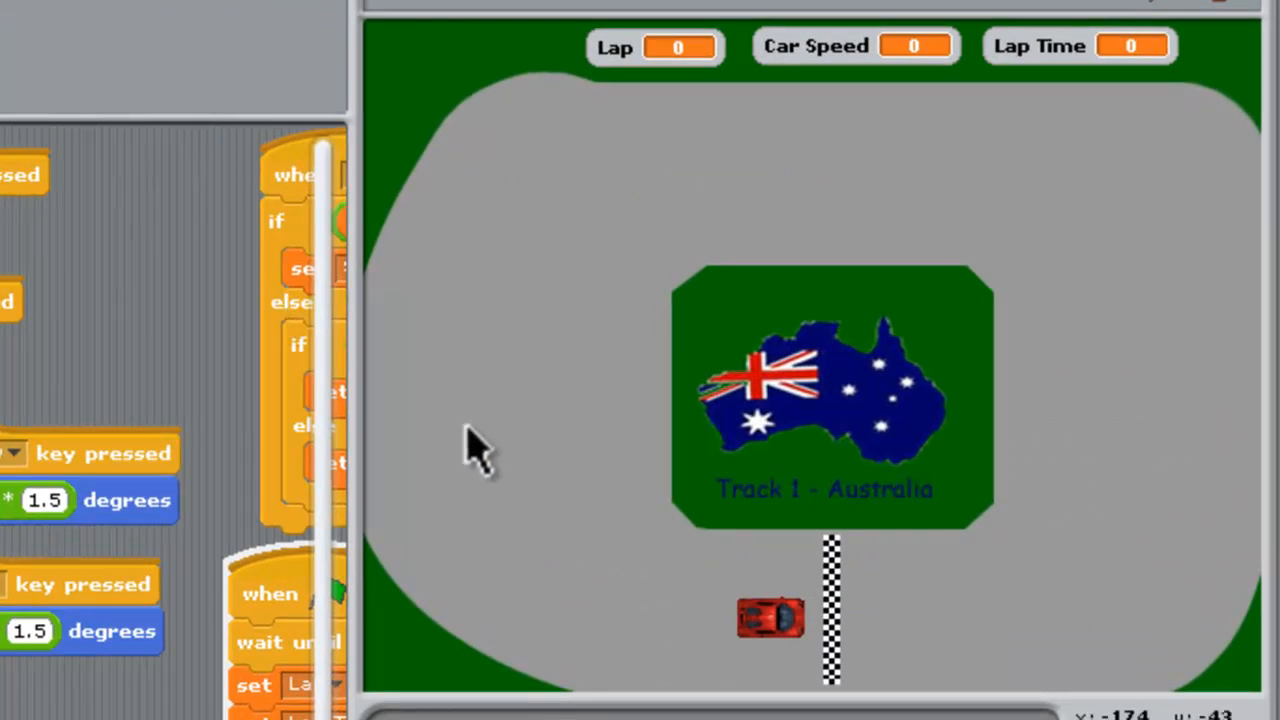
{"action": "mouse_move", "coordinate": [1132, 424]}
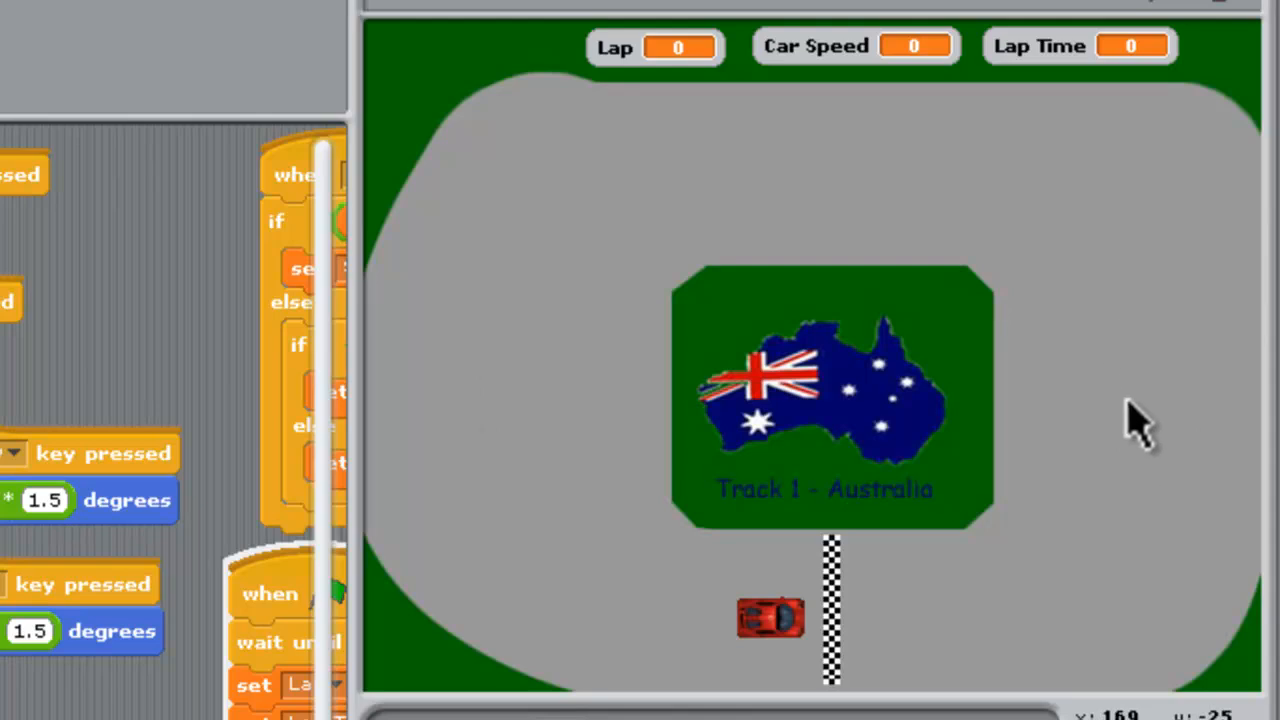
{"action": "mouse_move", "coordinate": [1156, 460]}
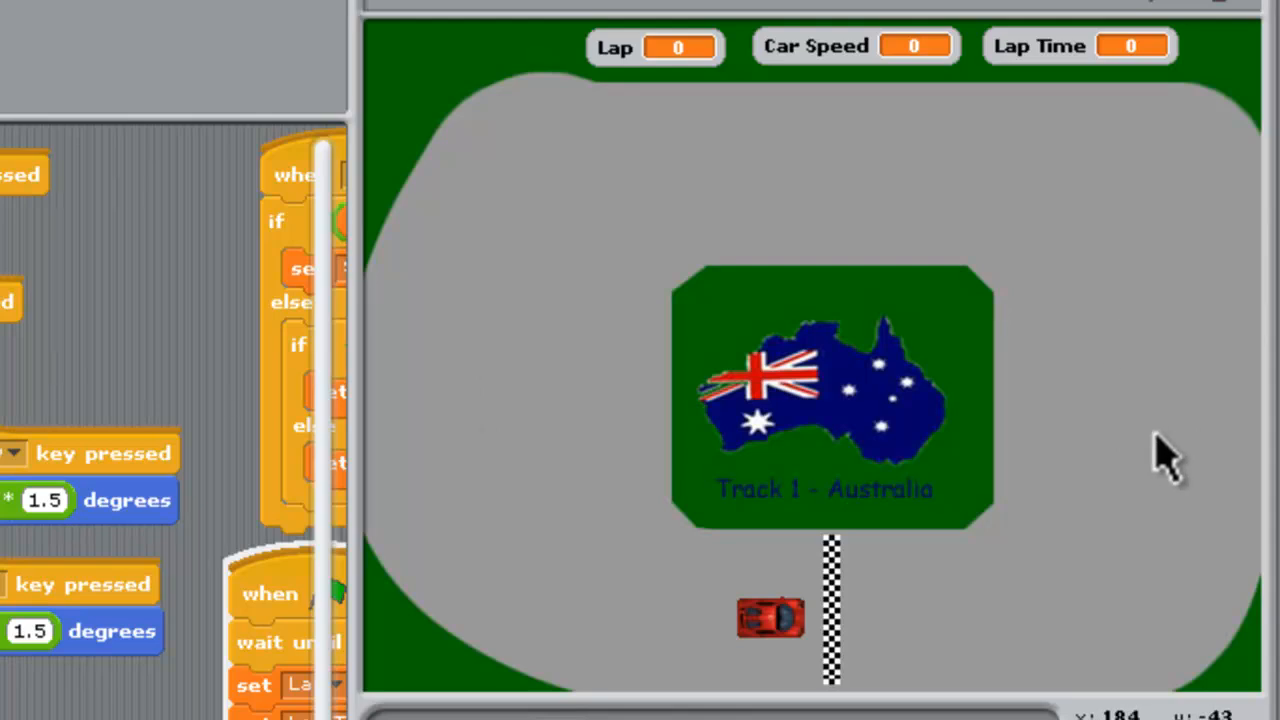